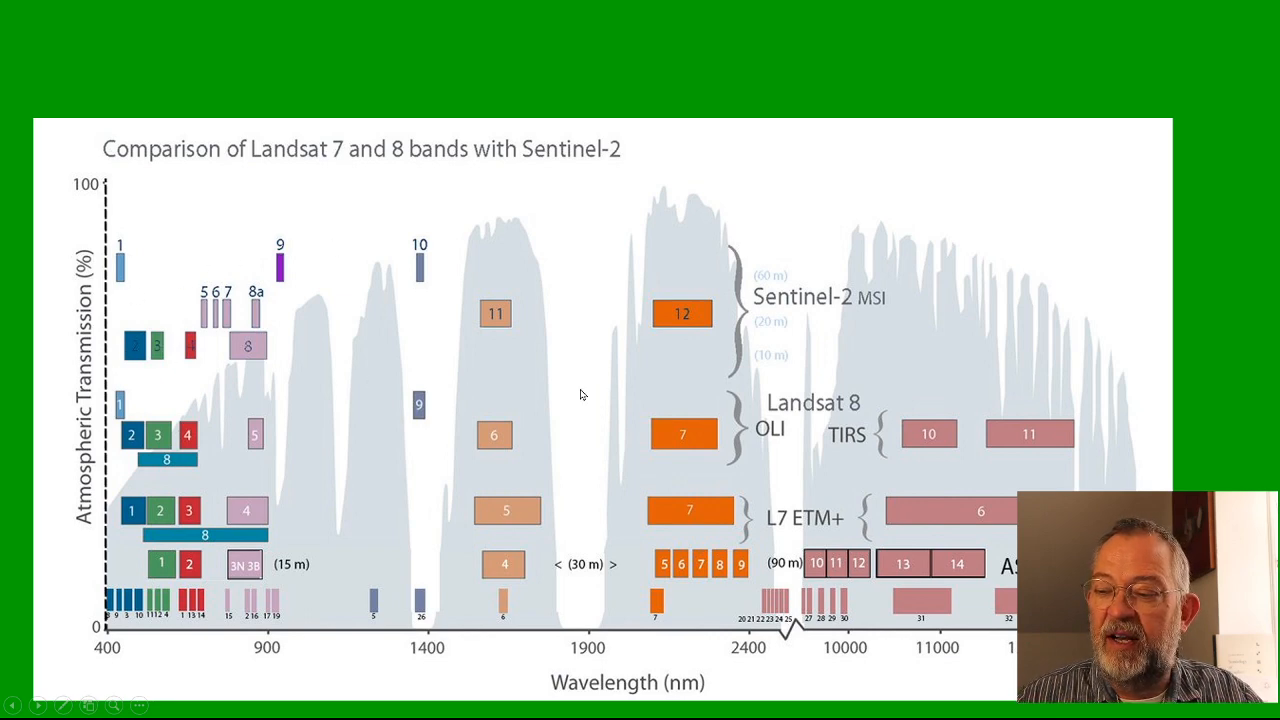
{"action": "mouse_move", "coordinate": [282, 448]}
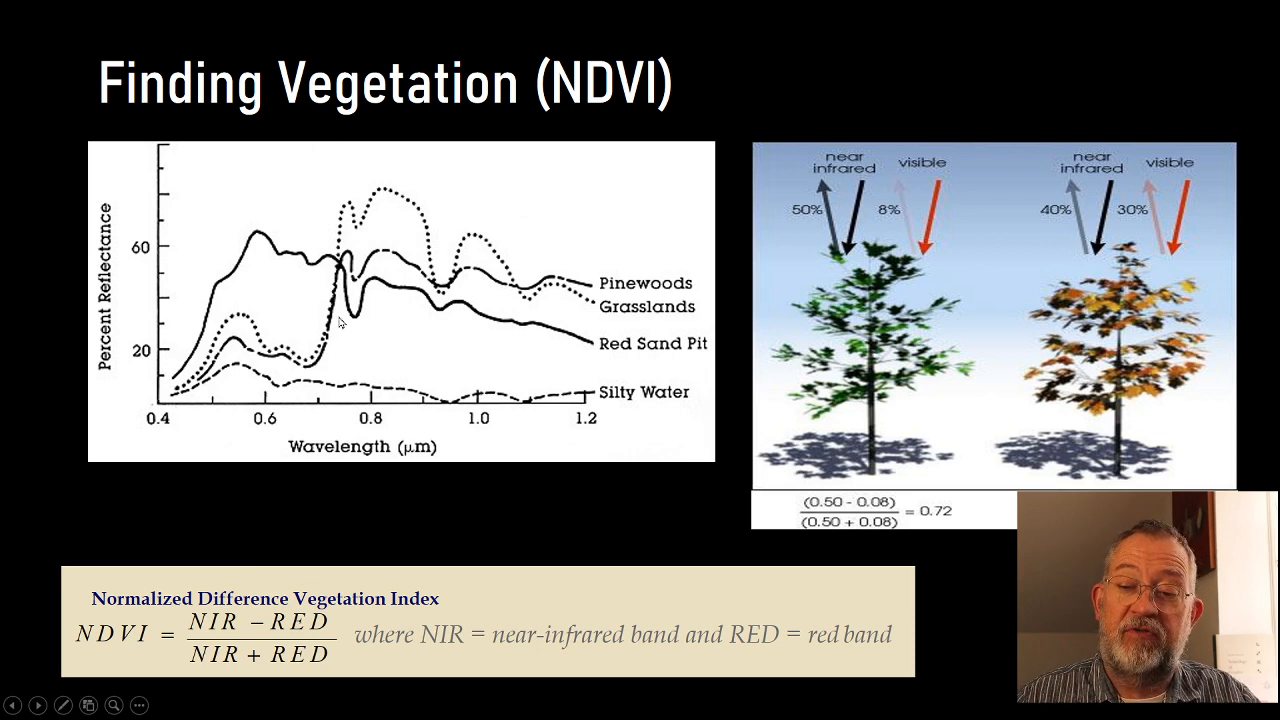
{"action": "mouse_move", "coordinate": [496, 304]}
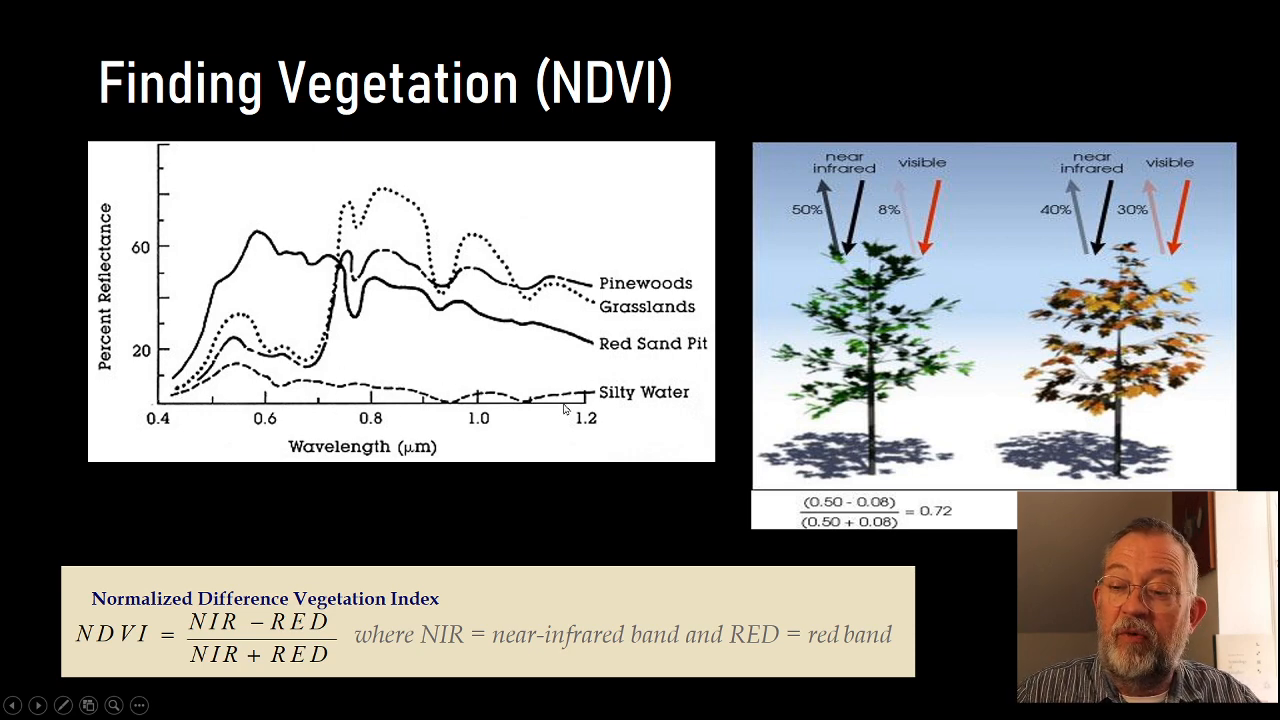
{"action": "mouse_move", "coordinate": [228, 376]}
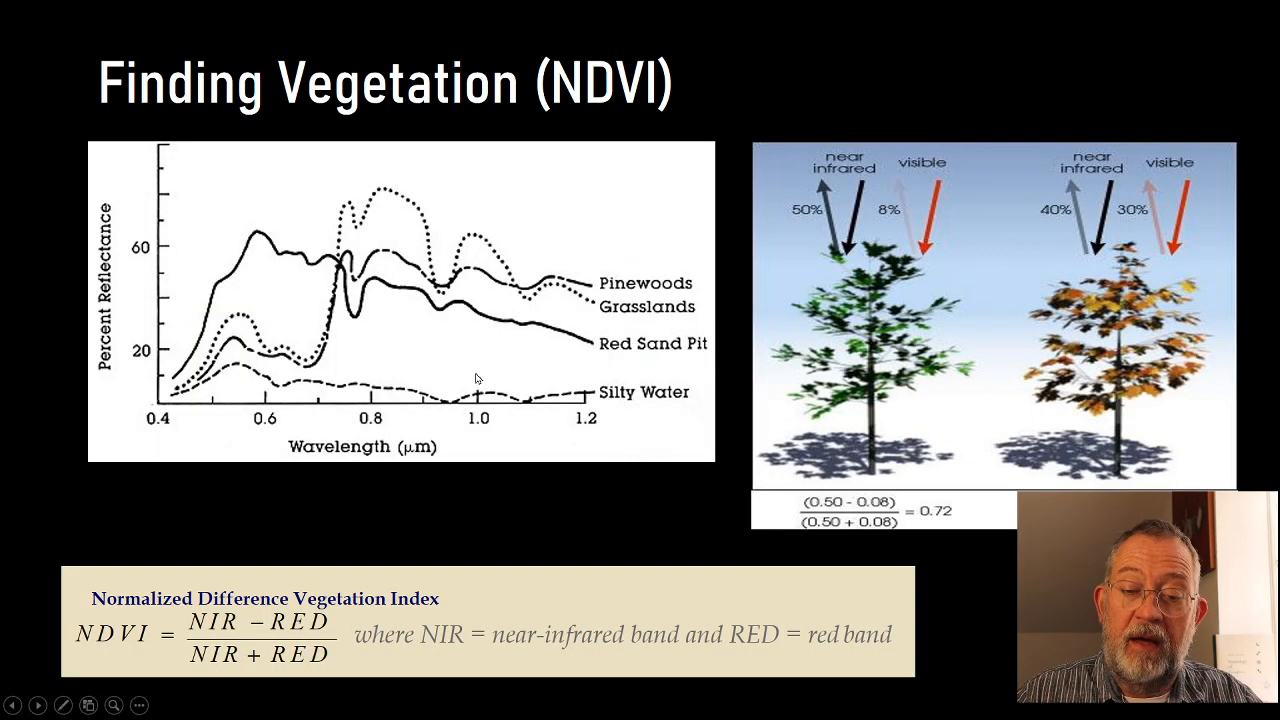
{"action": "mouse_move", "coordinate": [468, 376]}
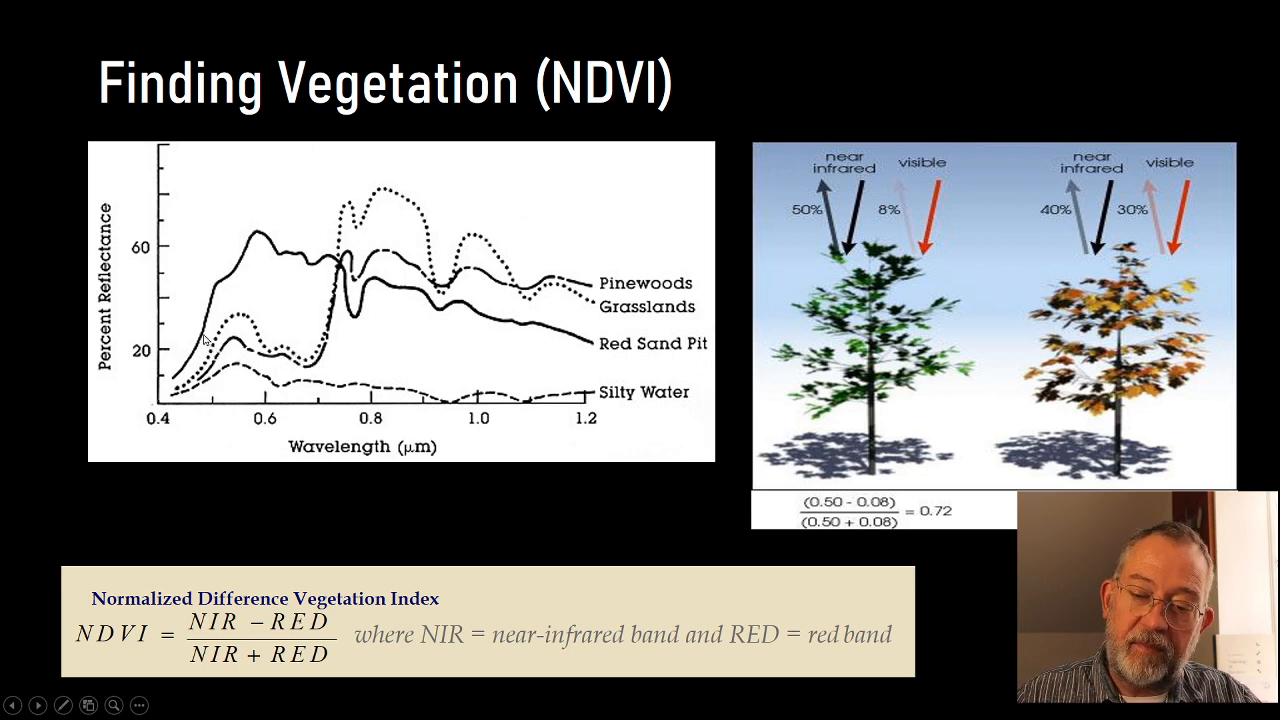
{"action": "mouse_move", "coordinate": [236, 376]}
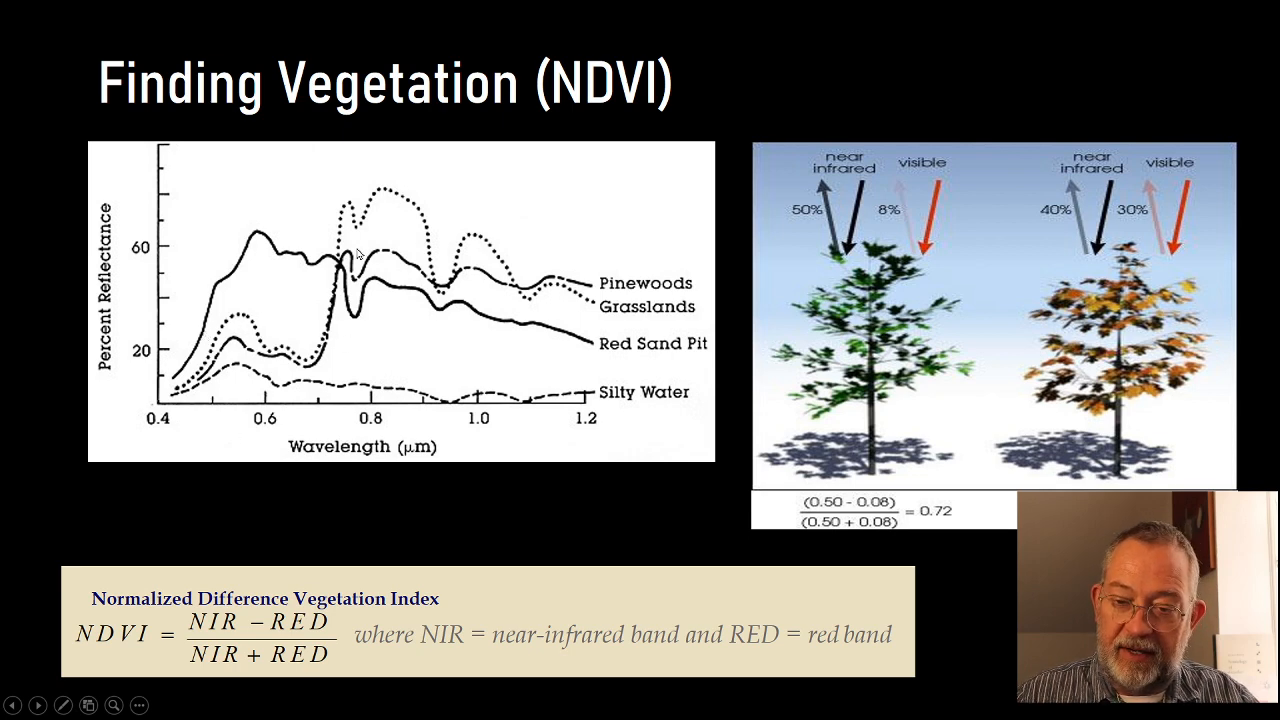
{"action": "mouse_move", "coordinate": [344, 420]}
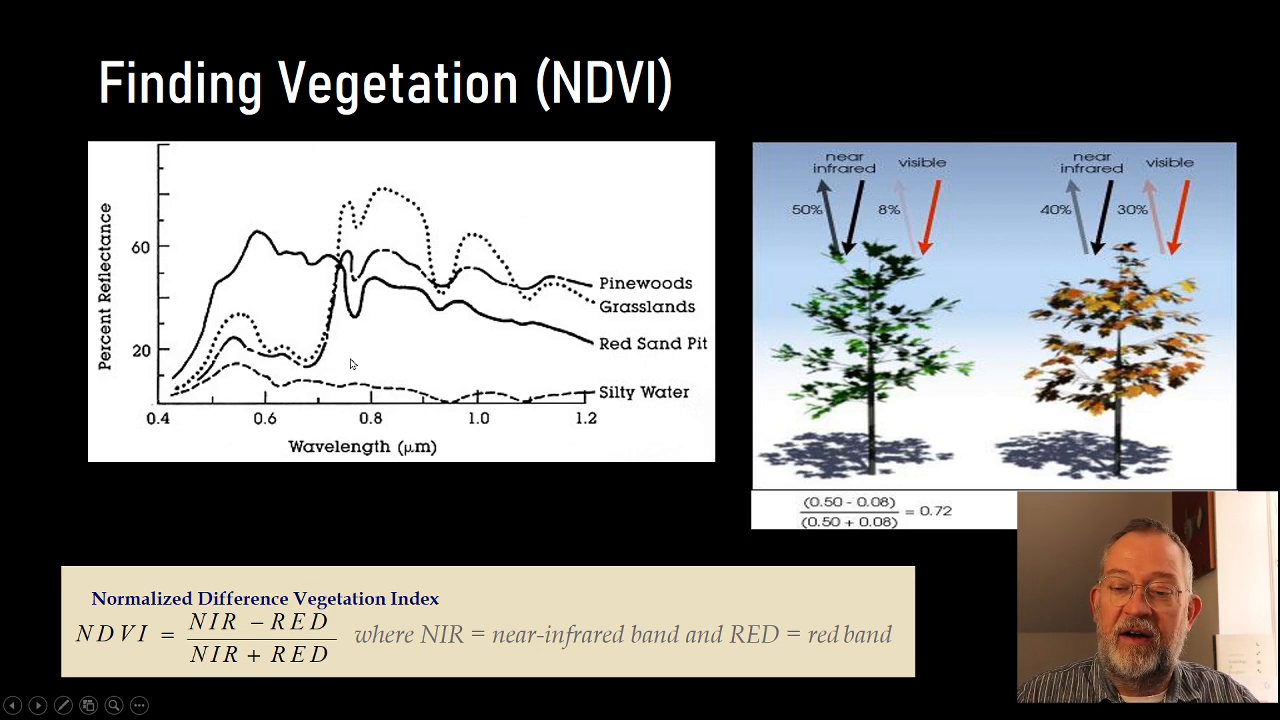
{"action": "mouse_move", "coordinate": [492, 342]}
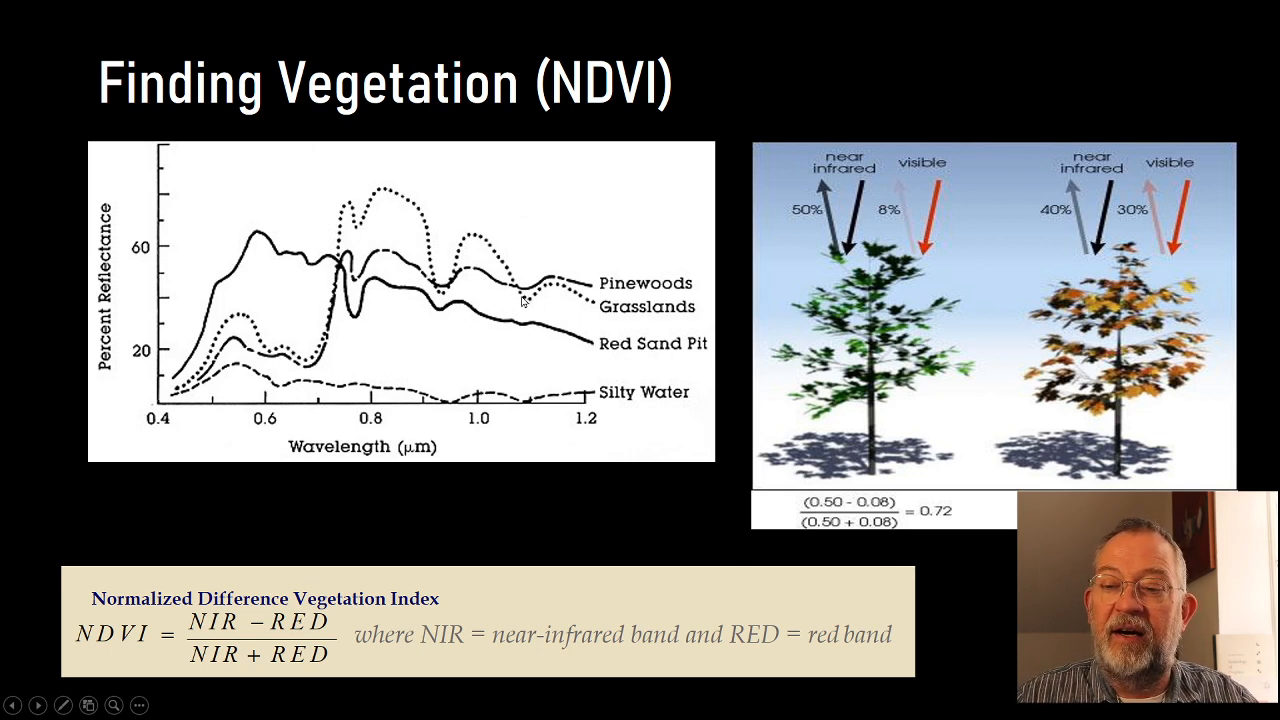
{"action": "mouse_move", "coordinate": [290, 240]}
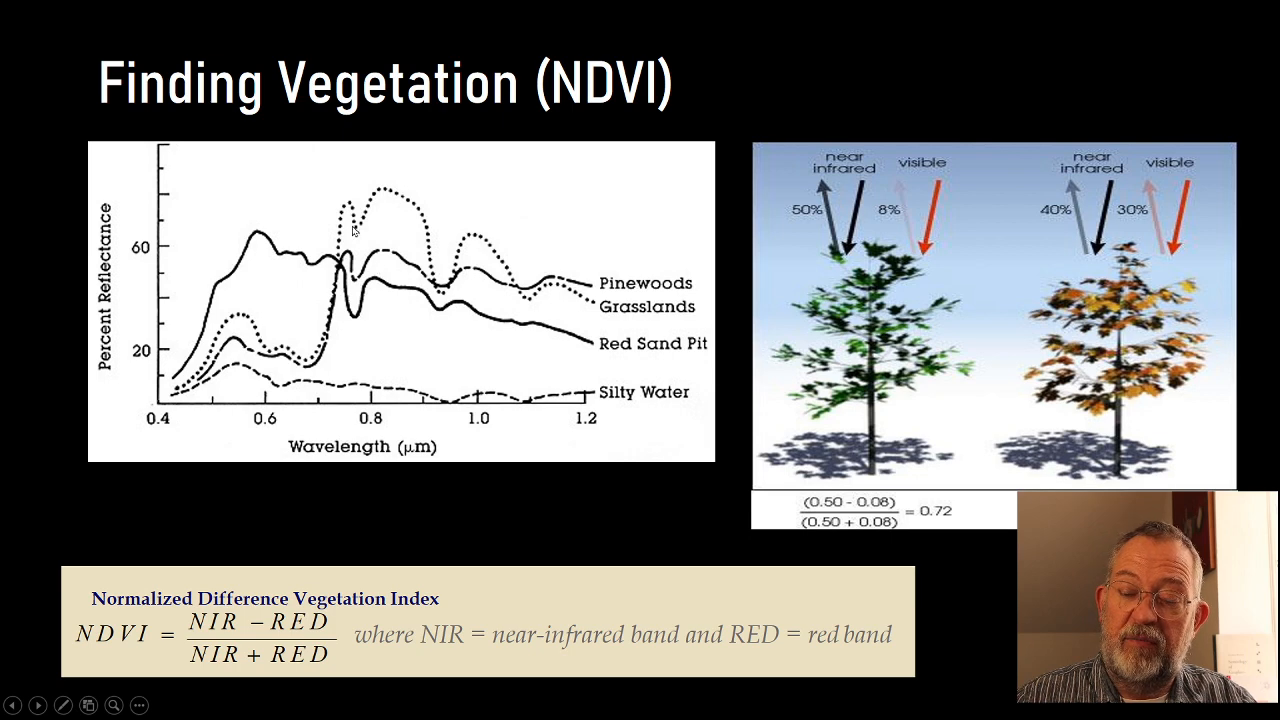
{"action": "mouse_move", "coordinate": [312, 380]}
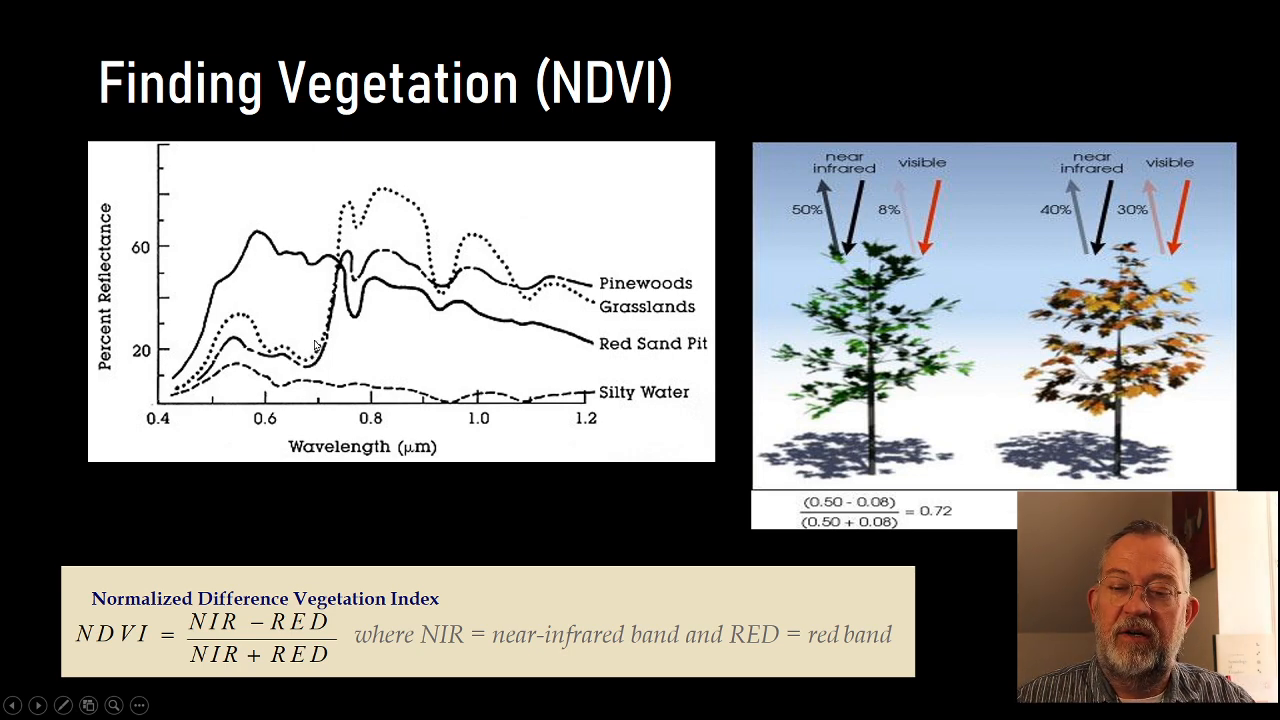
{"action": "mouse_move", "coordinate": [354, 206]}
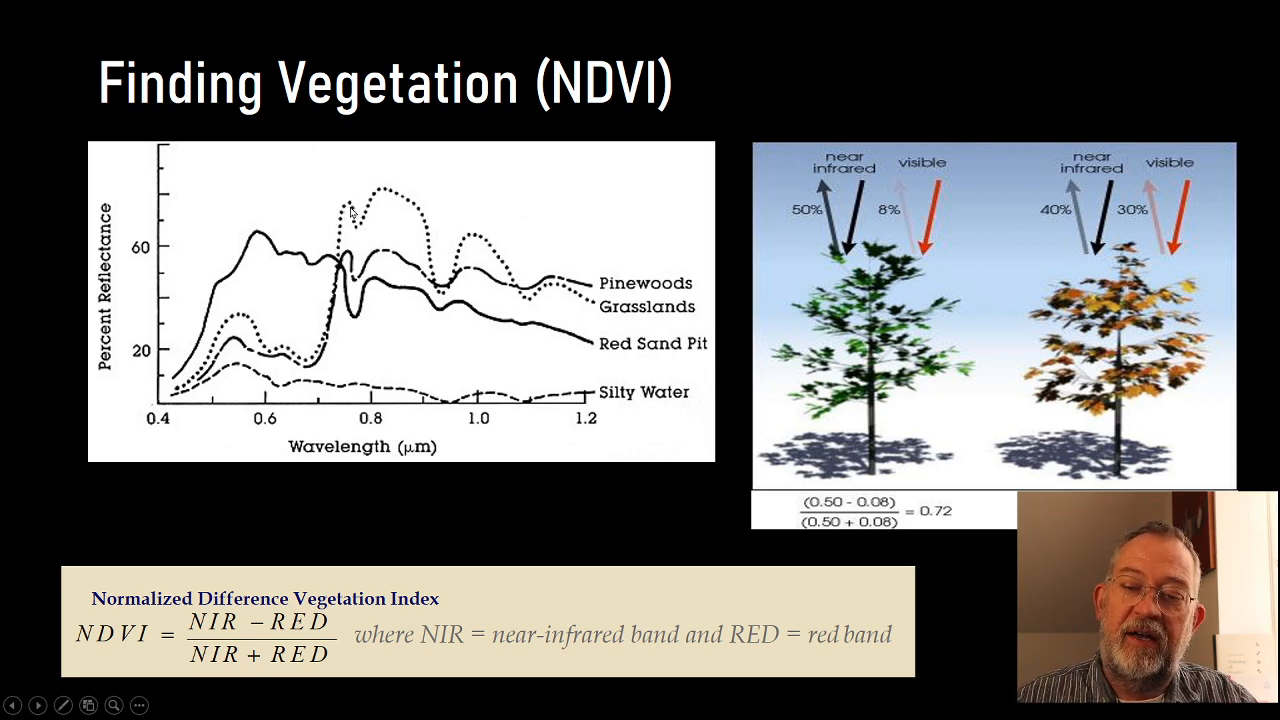
{"action": "mouse_move", "coordinate": [292, 368]}
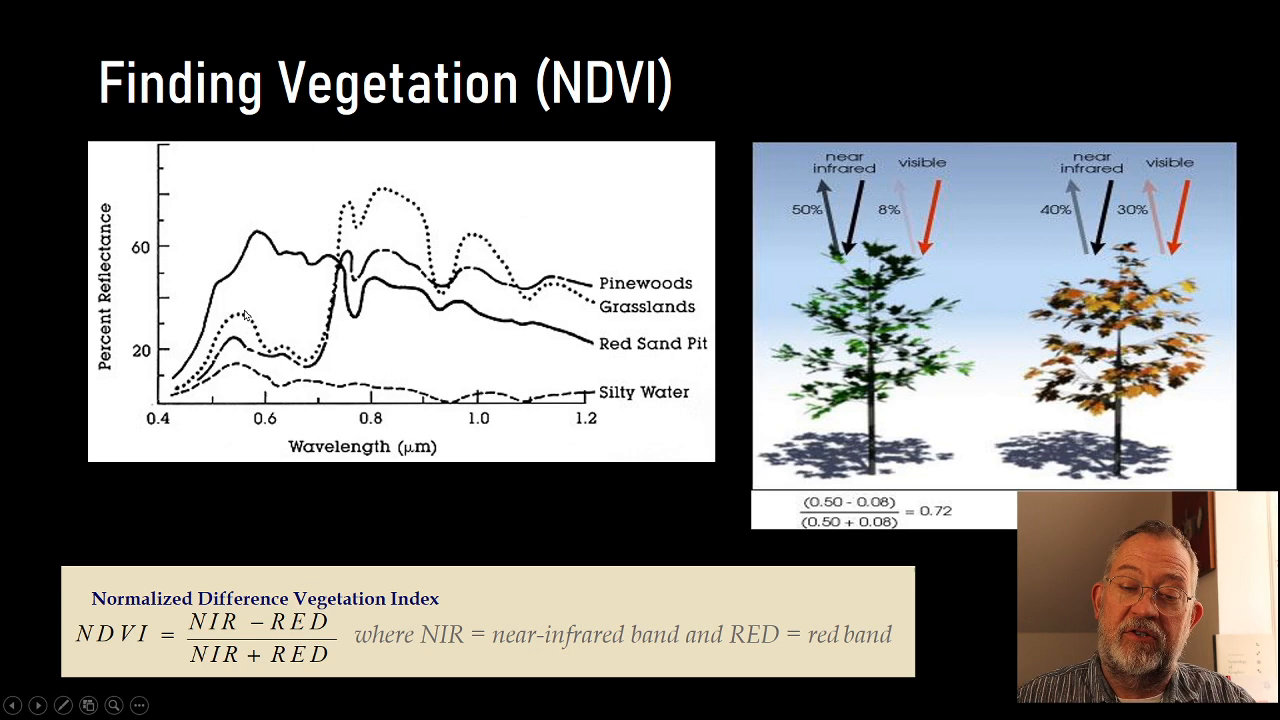
{"action": "mouse_move", "coordinate": [264, 332]}
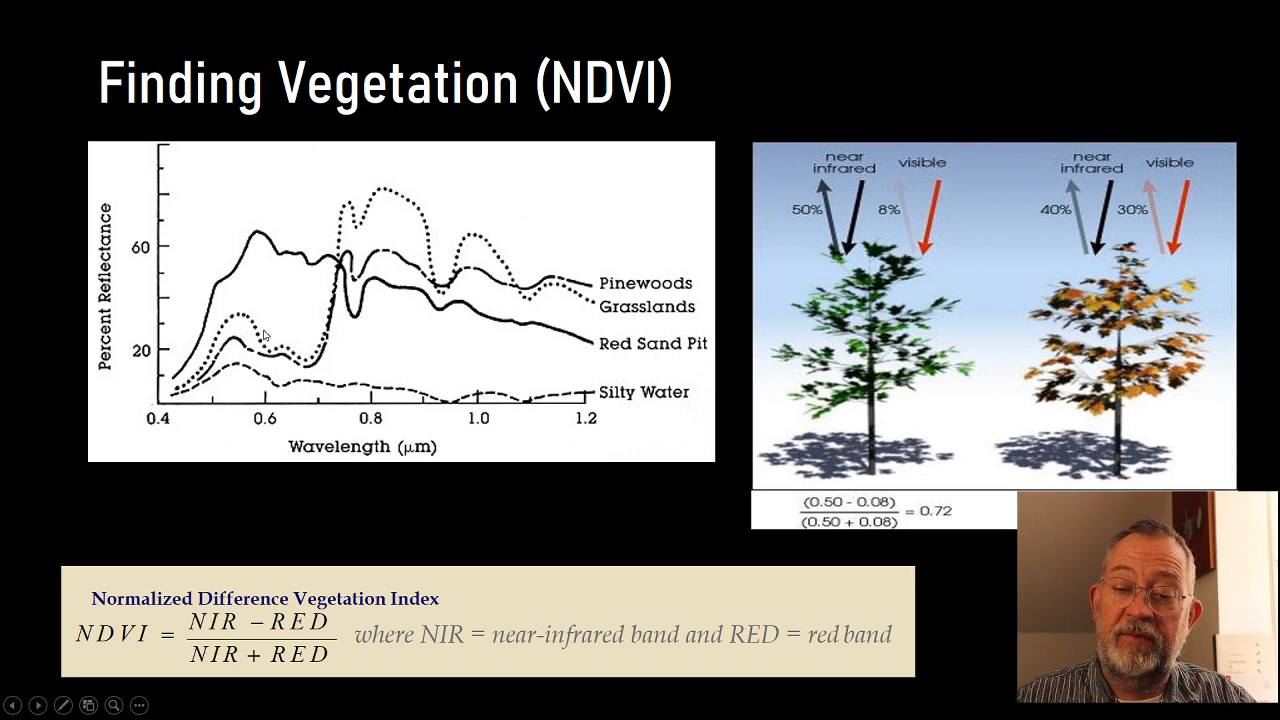
{"action": "mouse_move", "coordinate": [378, 266]}
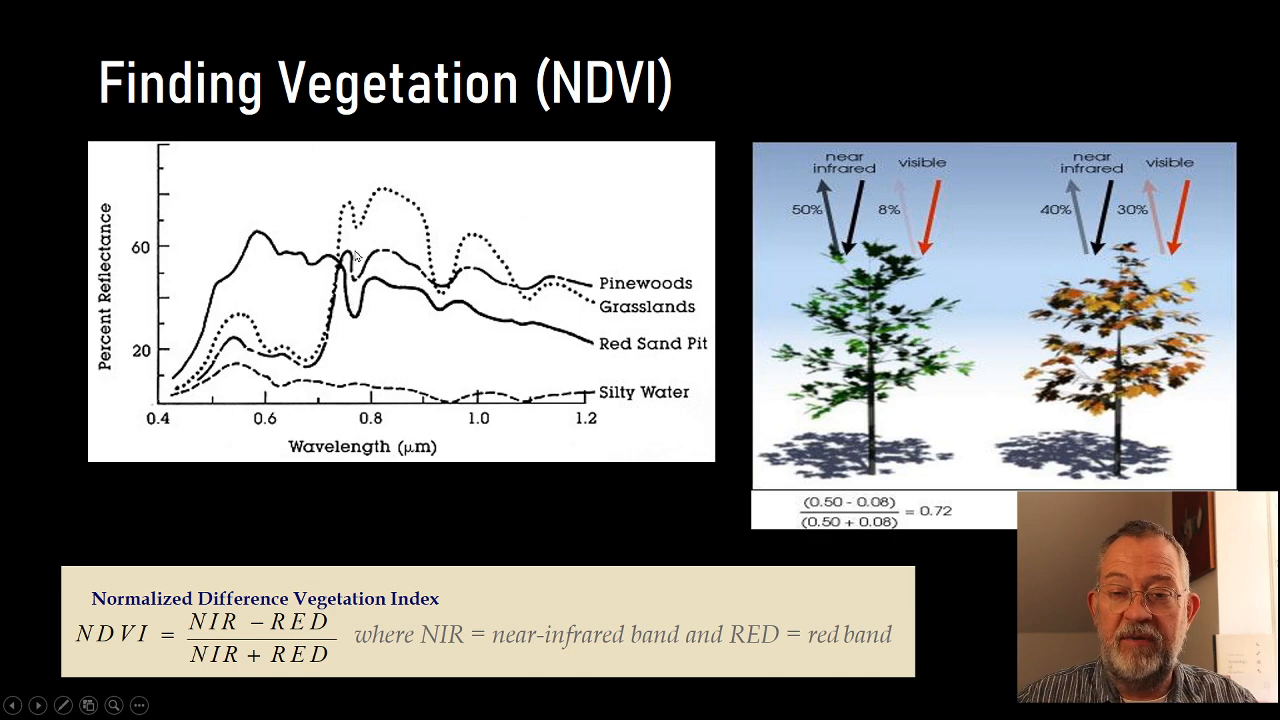
{"action": "mouse_move", "coordinate": [308, 348]}
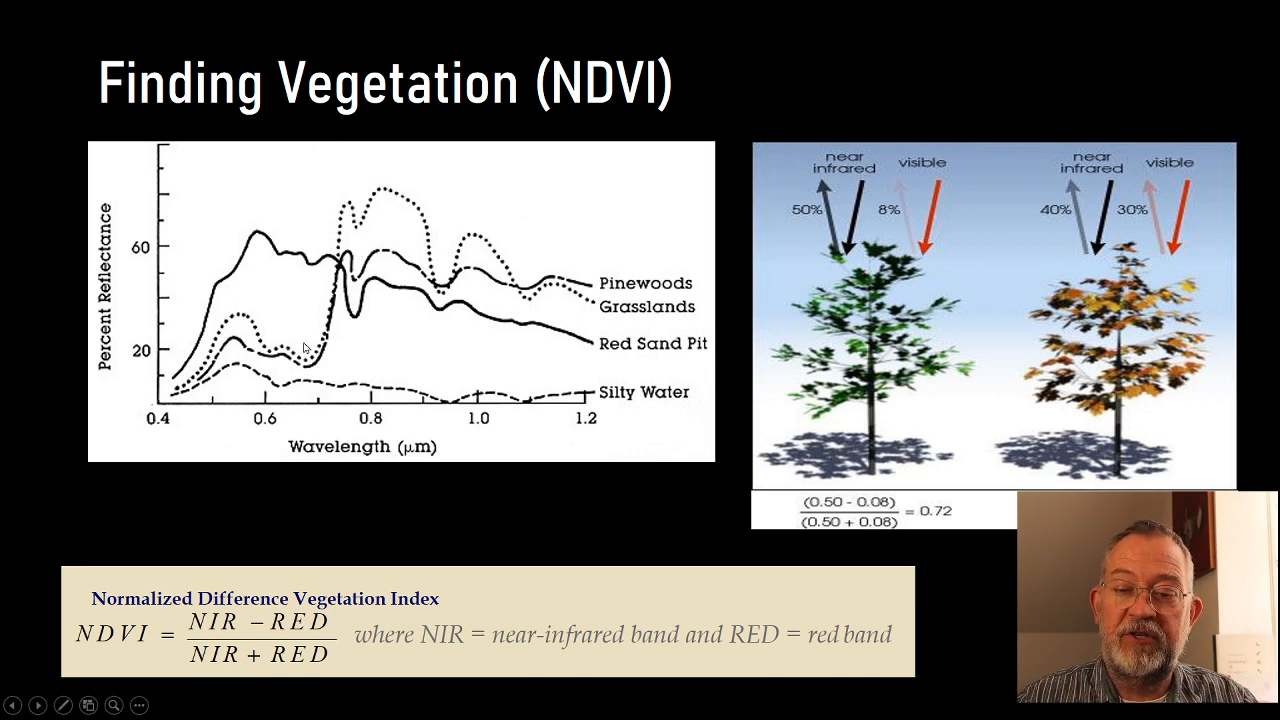
{"action": "mouse_move", "coordinate": [348, 330]}
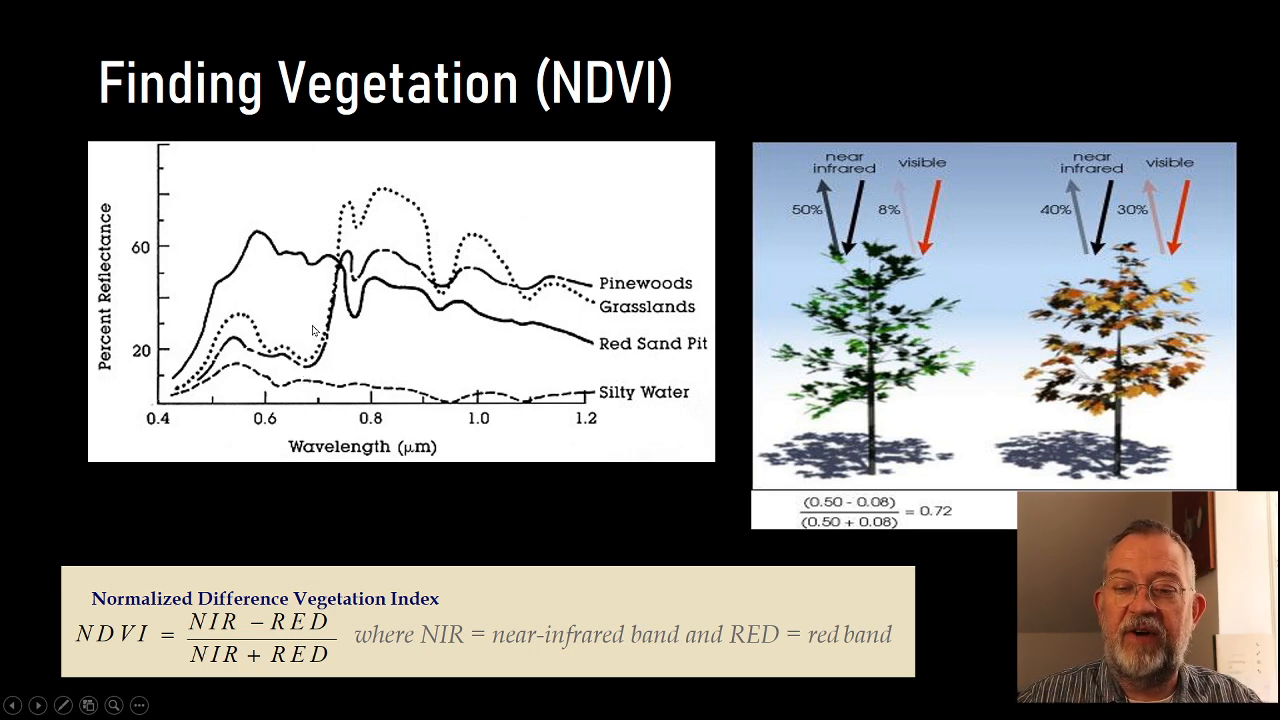
{"action": "mouse_move", "coordinate": [348, 348]}
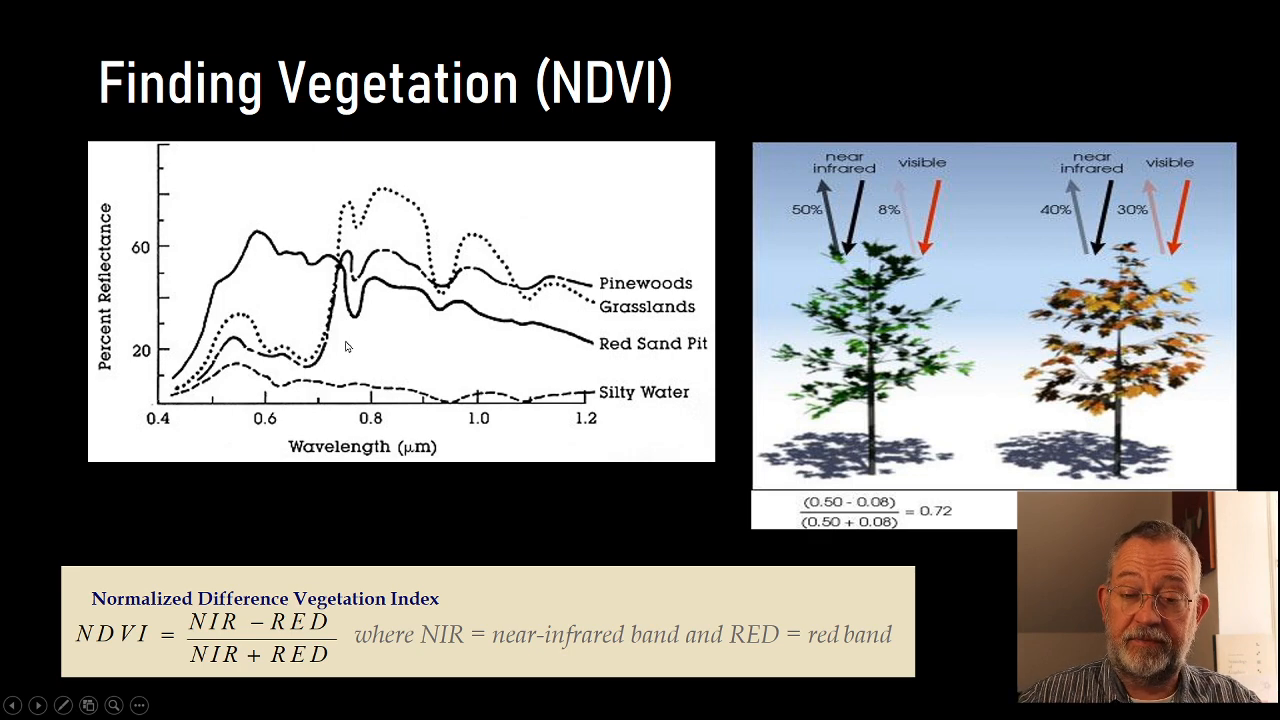
{"action": "mouse_move", "coordinate": [344, 202]}
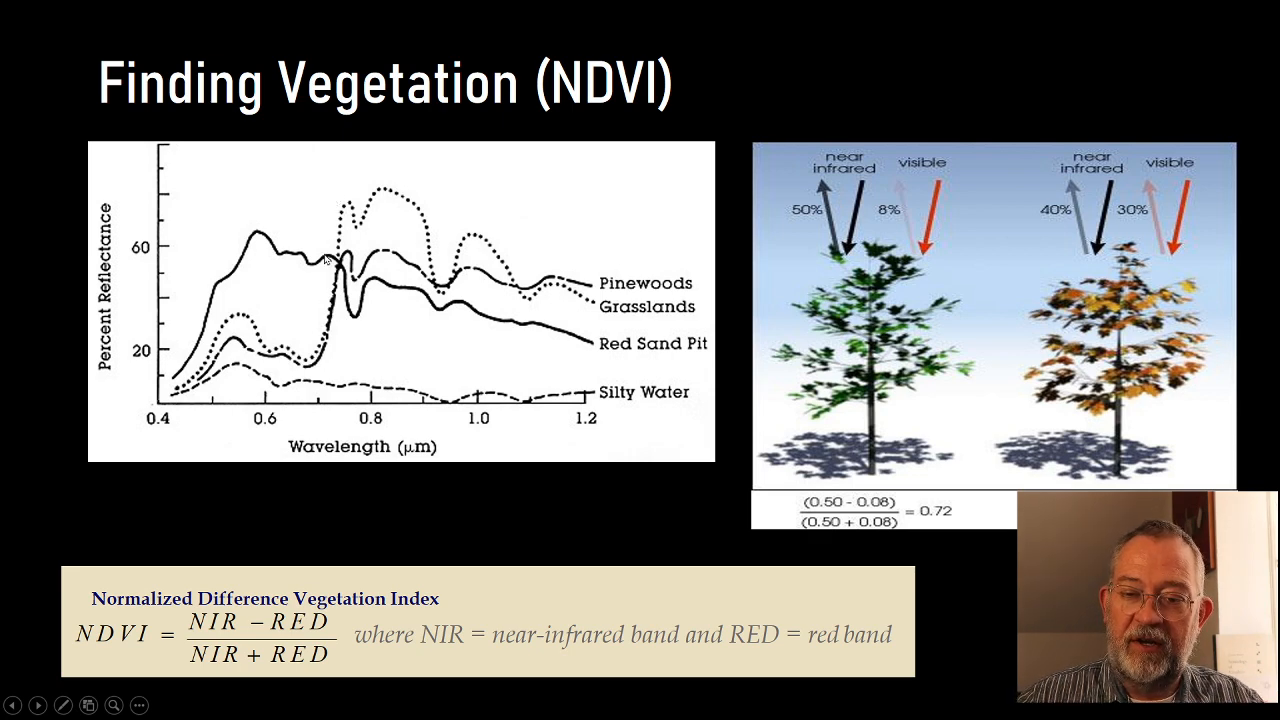
{"action": "mouse_move", "coordinate": [284, 360]}
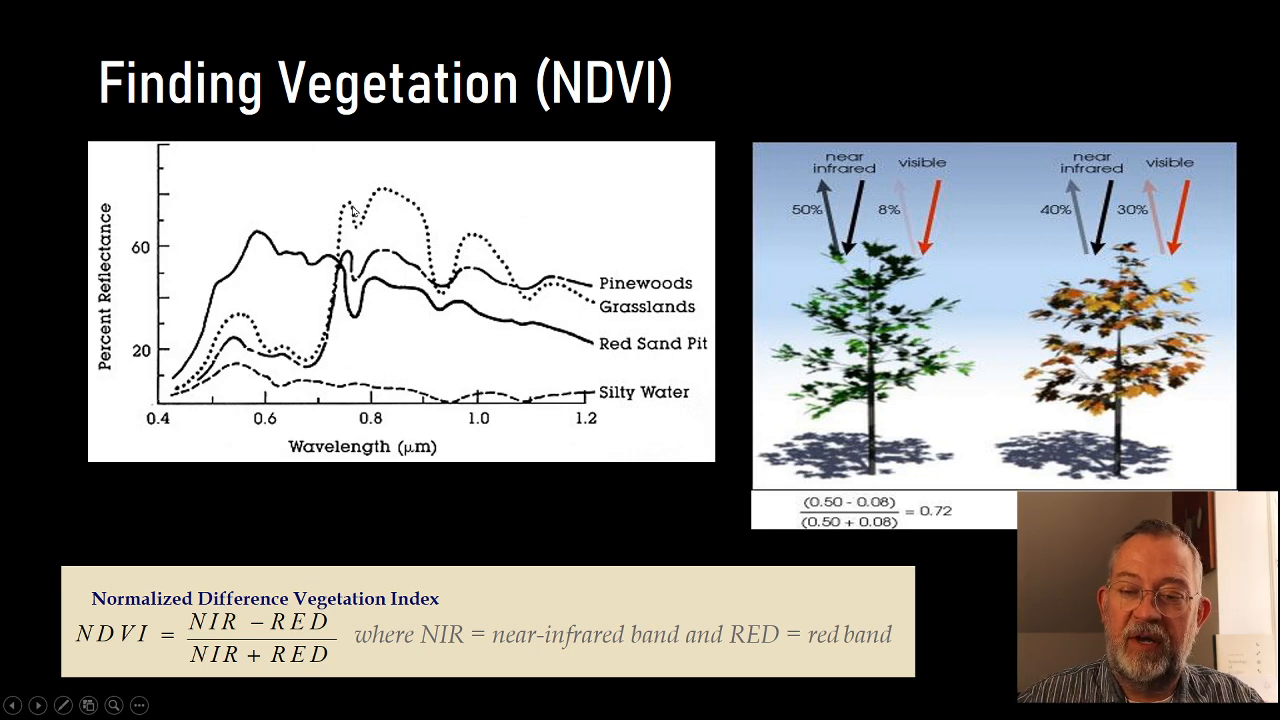
{"action": "mouse_move", "coordinate": [316, 356]}
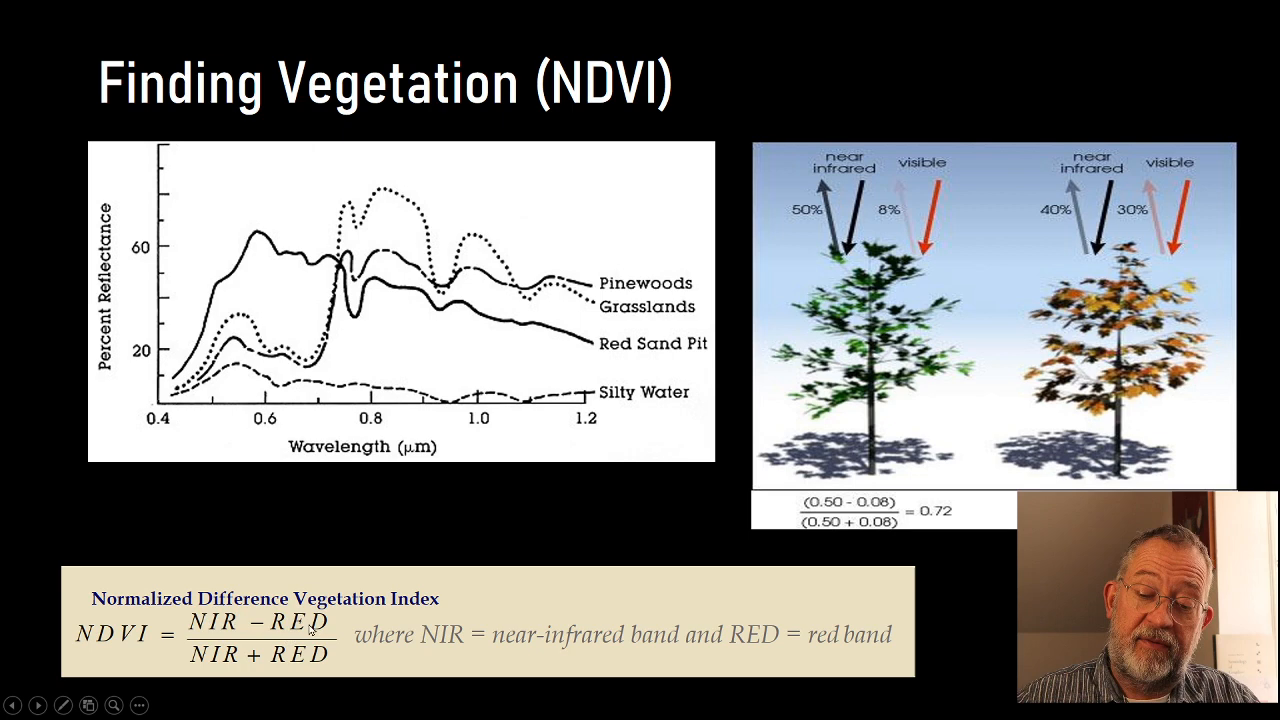
{"action": "mouse_move", "coordinate": [256, 624]}
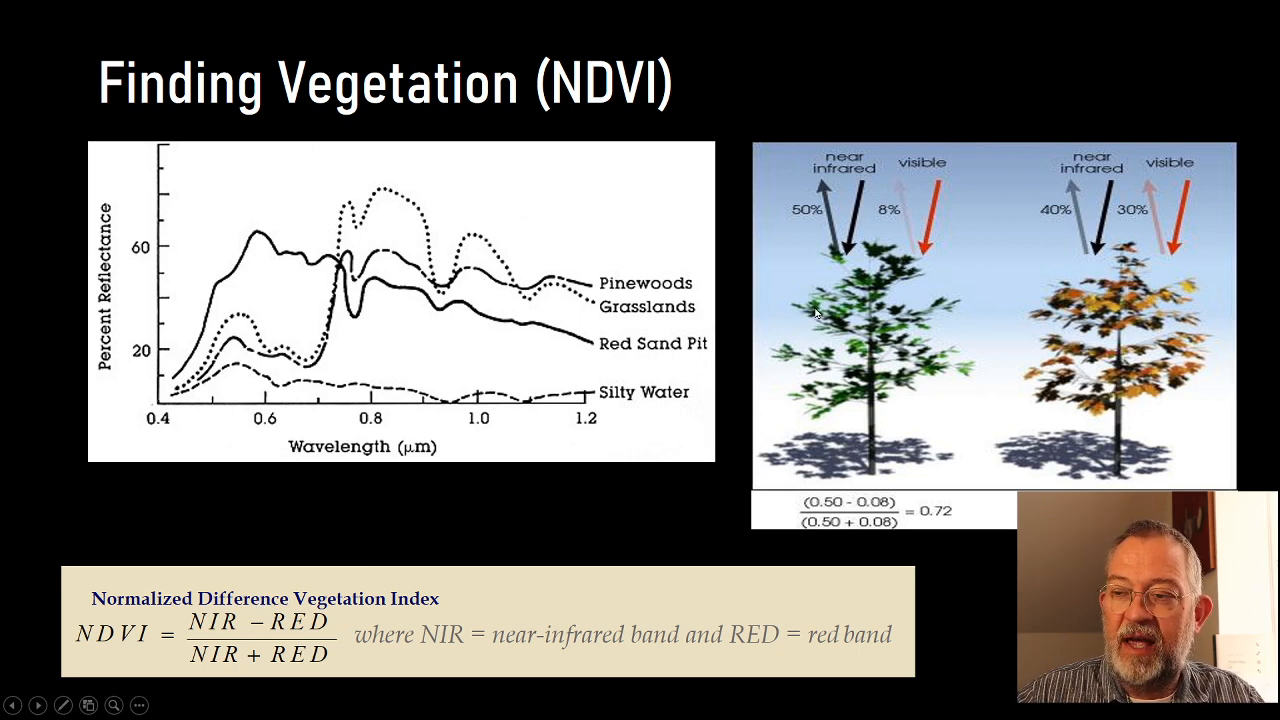
{"action": "mouse_move", "coordinate": [924, 200]}
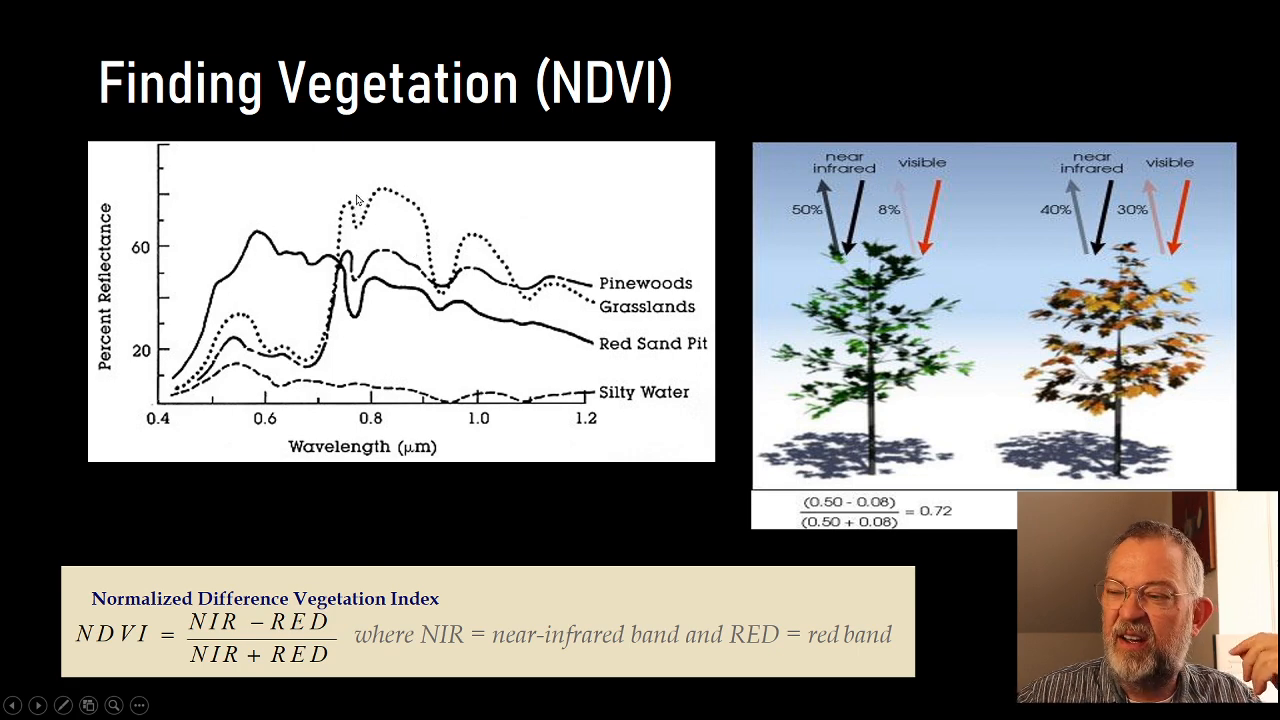
{"action": "mouse_move", "coordinate": [776, 236]}
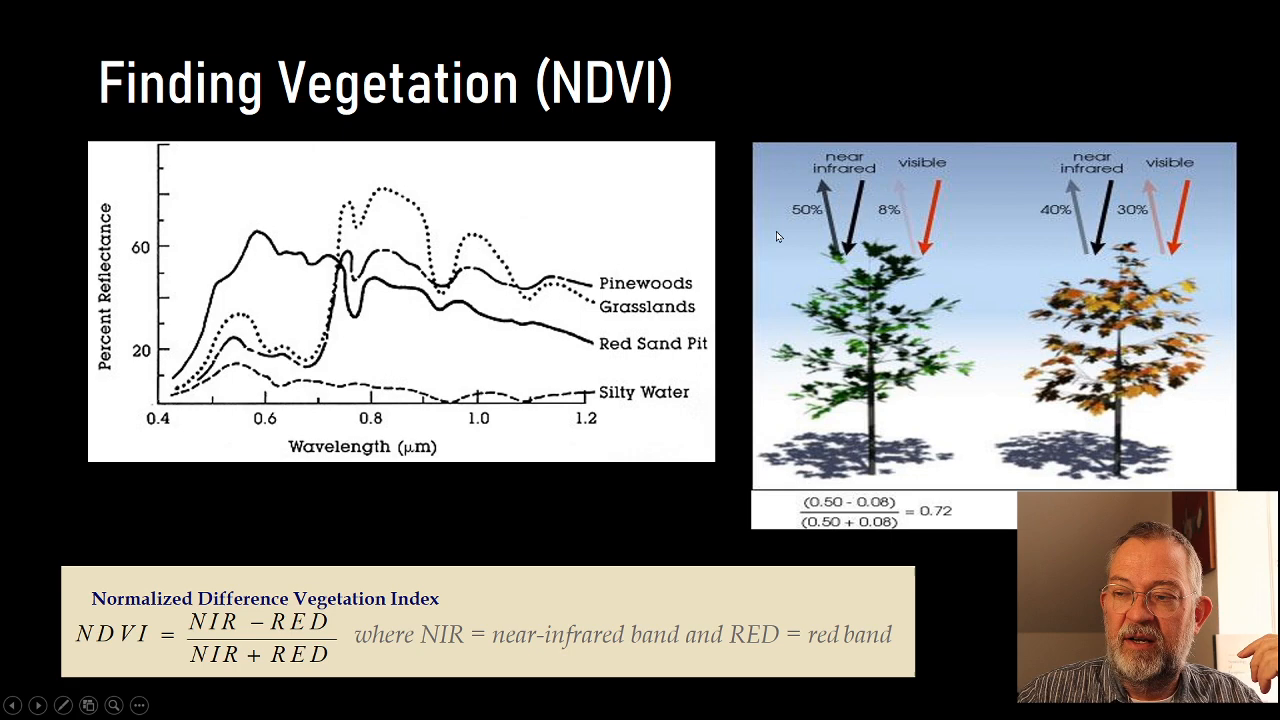
{"action": "mouse_move", "coordinate": [844, 220]}
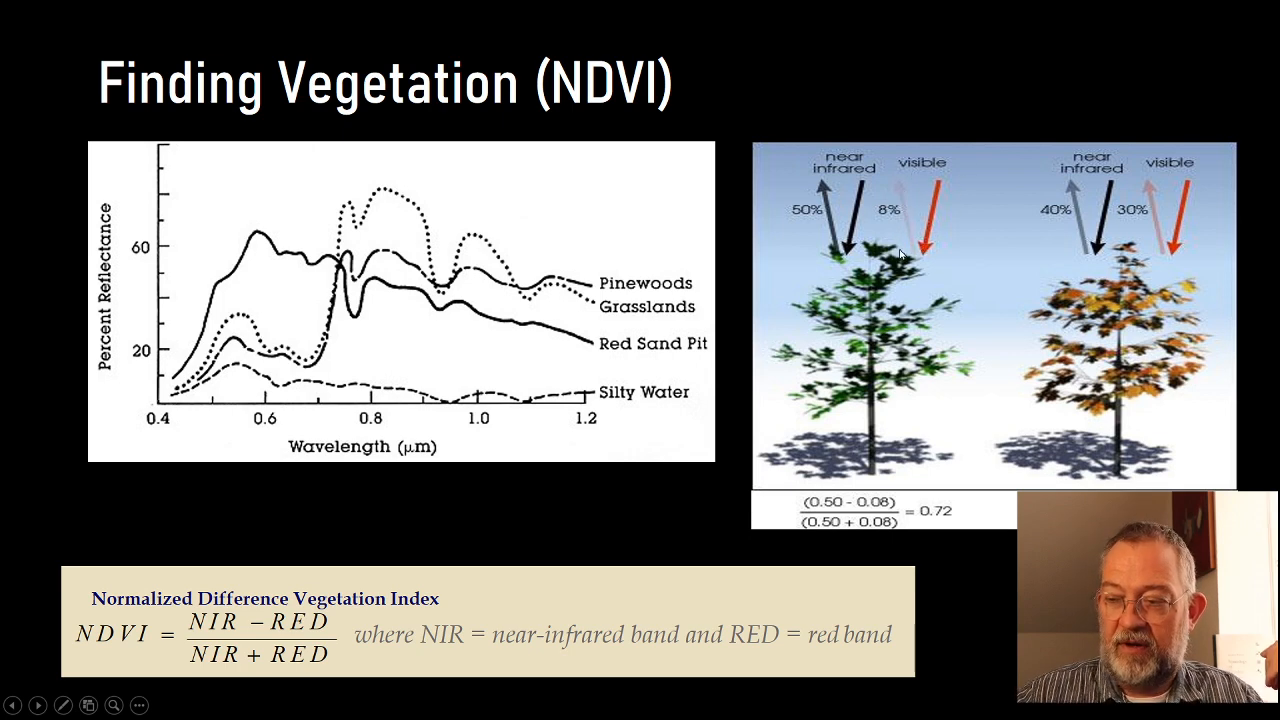
{"action": "mouse_move", "coordinate": [1100, 316]}
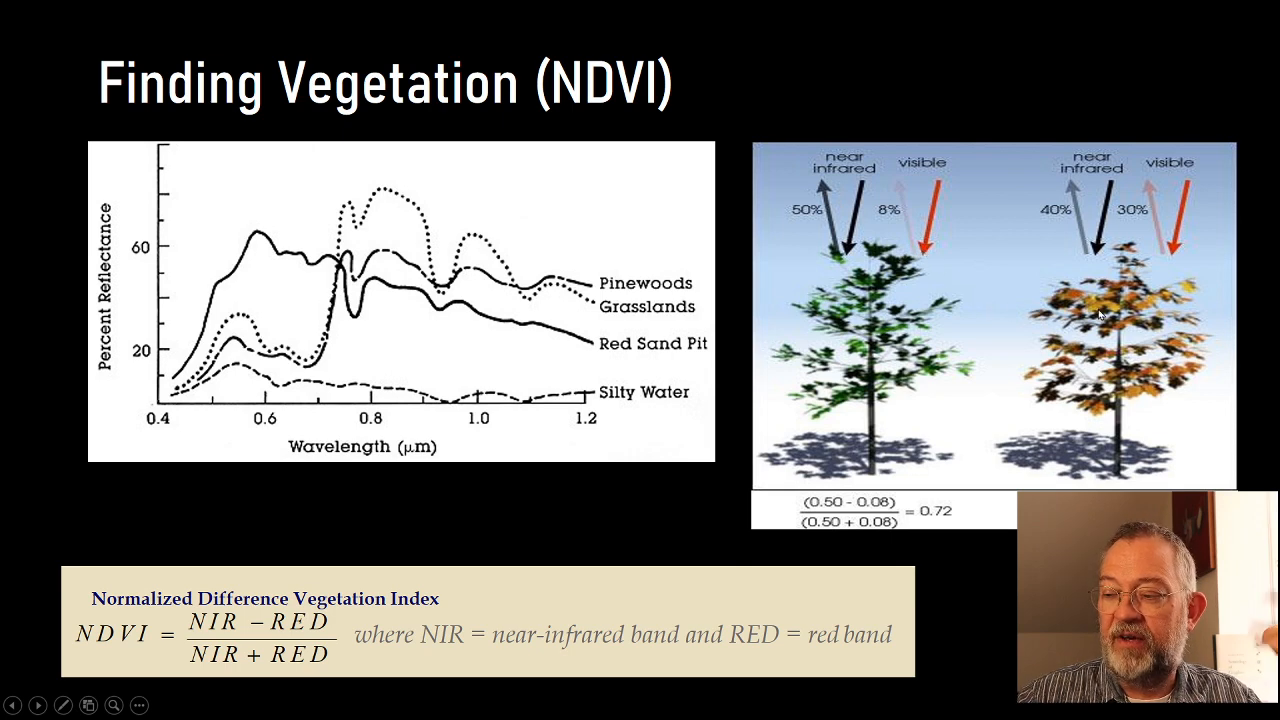
{"action": "mouse_move", "coordinate": [1152, 370]}
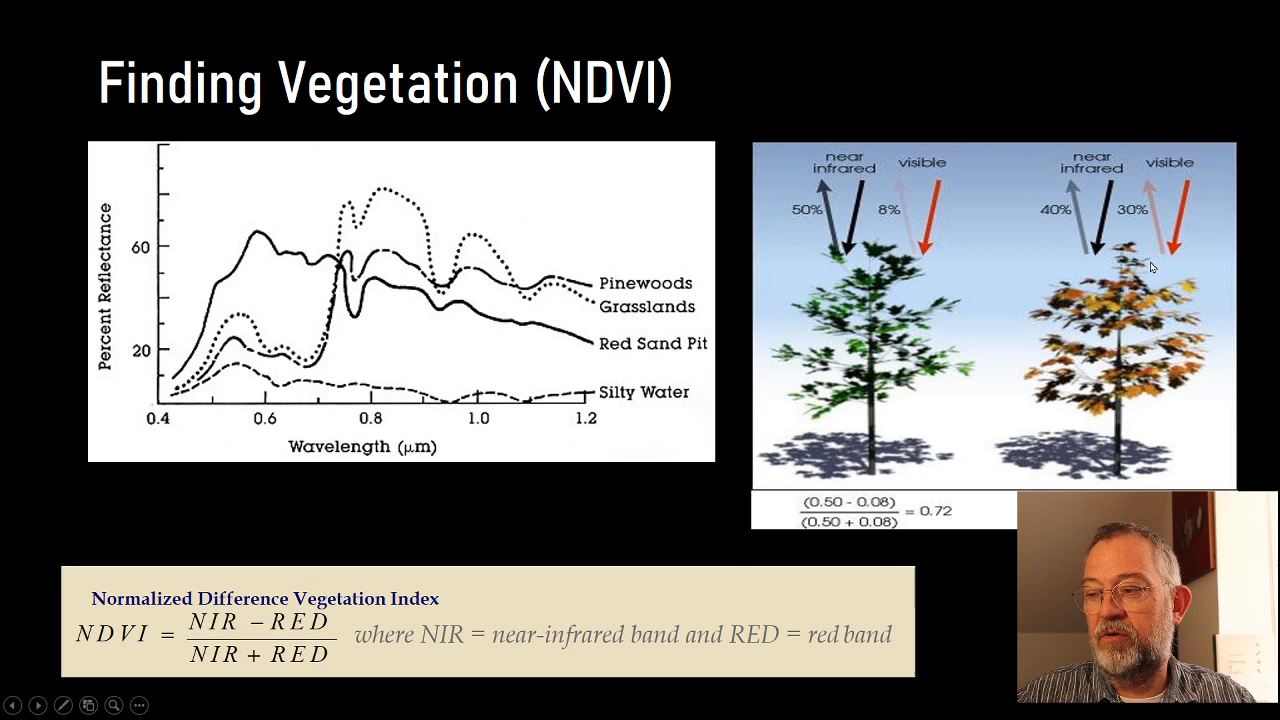
{"action": "mouse_move", "coordinate": [1084, 322]}
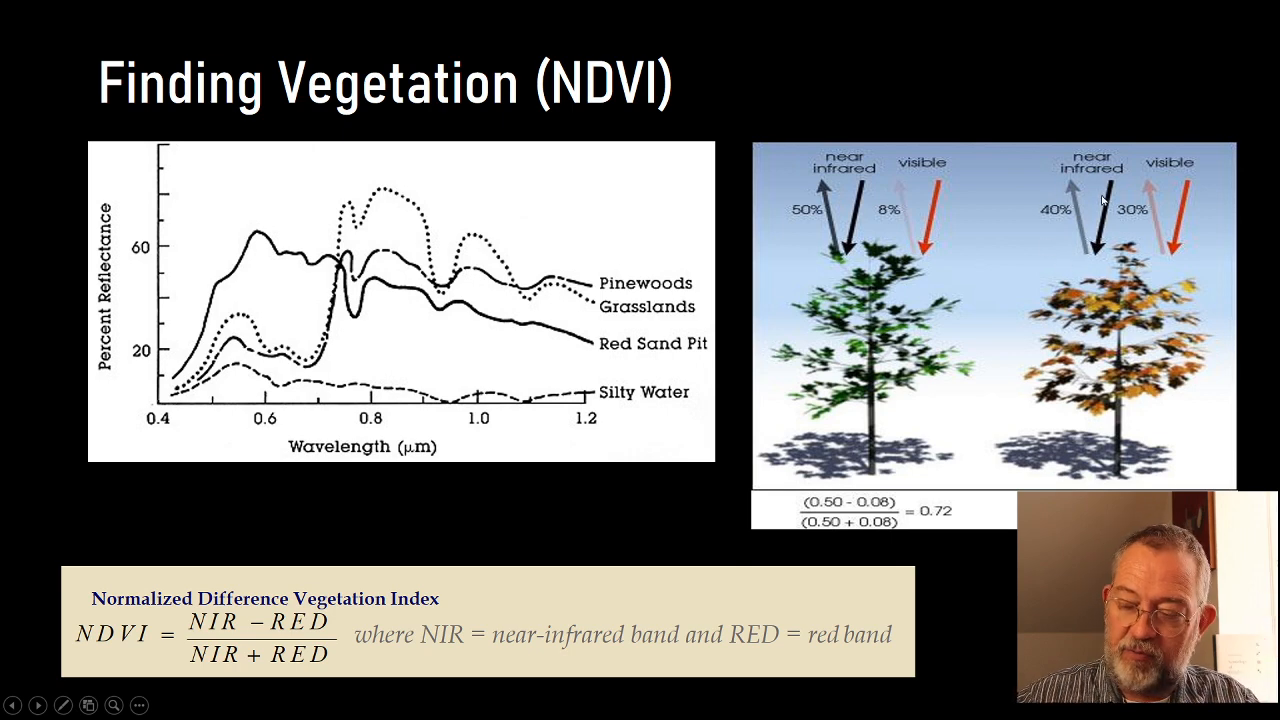
{"action": "mouse_move", "coordinate": [1140, 216]}
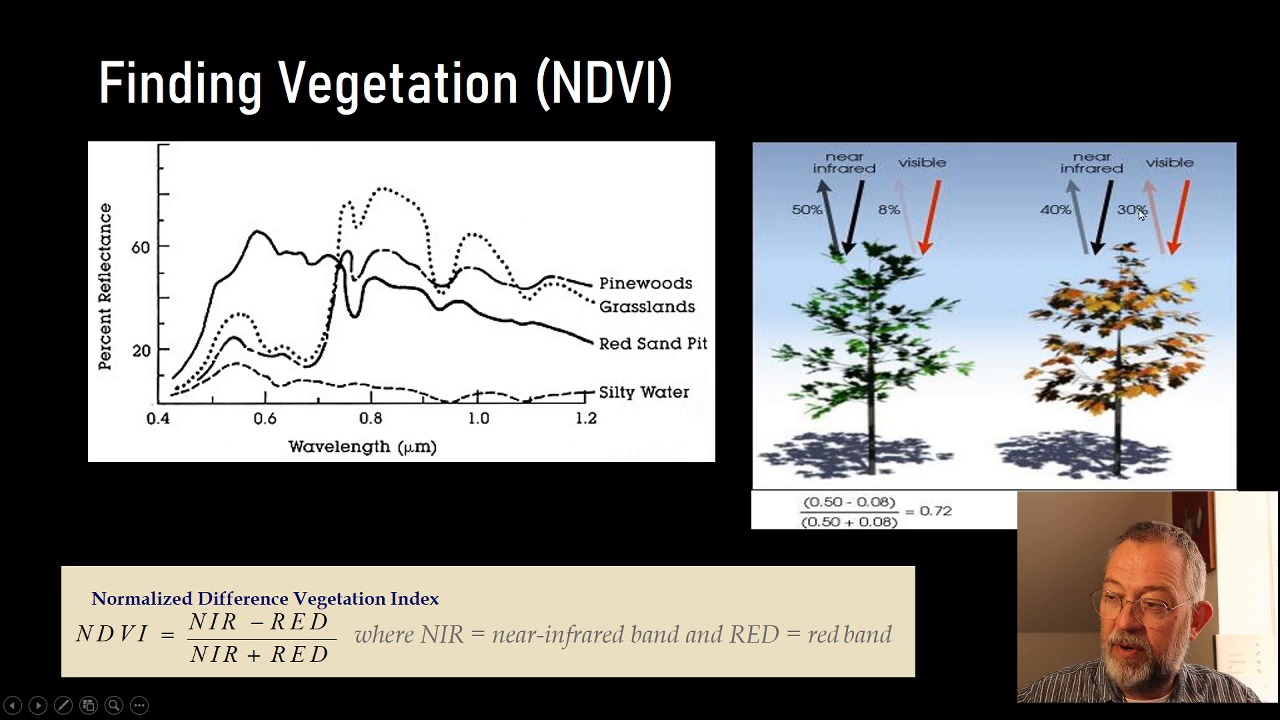
{"action": "mouse_move", "coordinate": [1096, 204]}
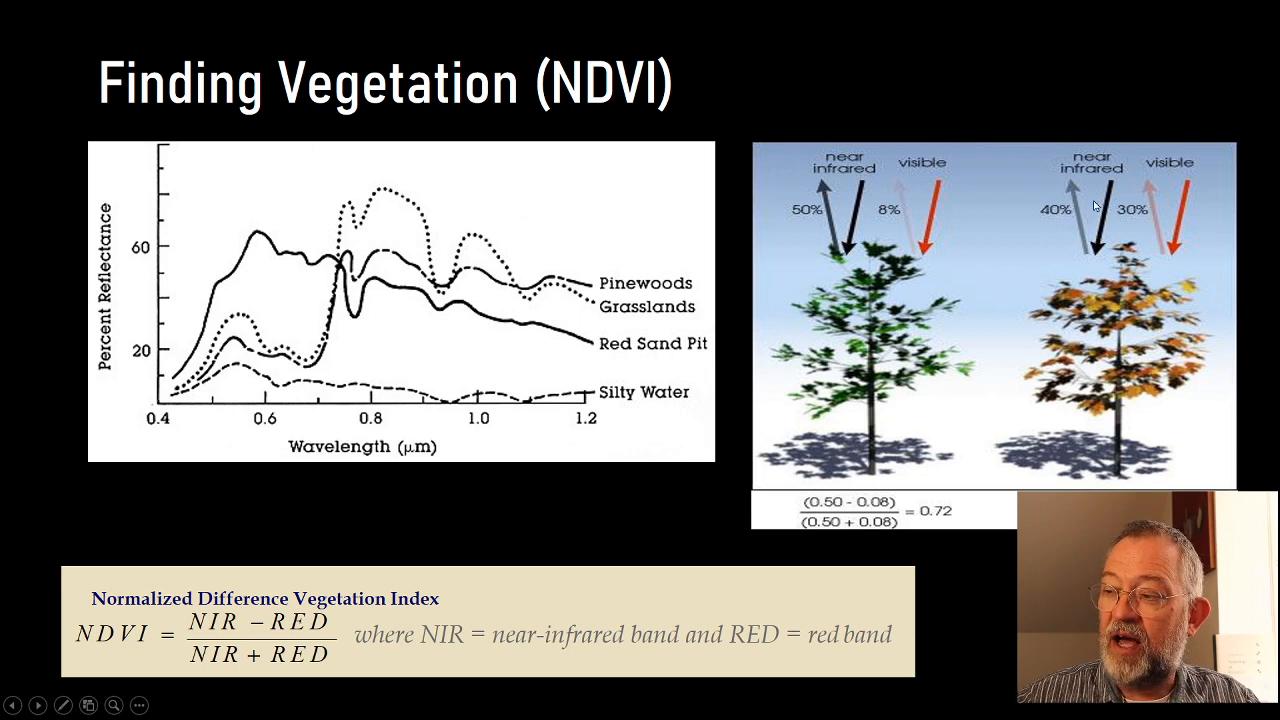
{"action": "mouse_move", "coordinate": [394, 488]}
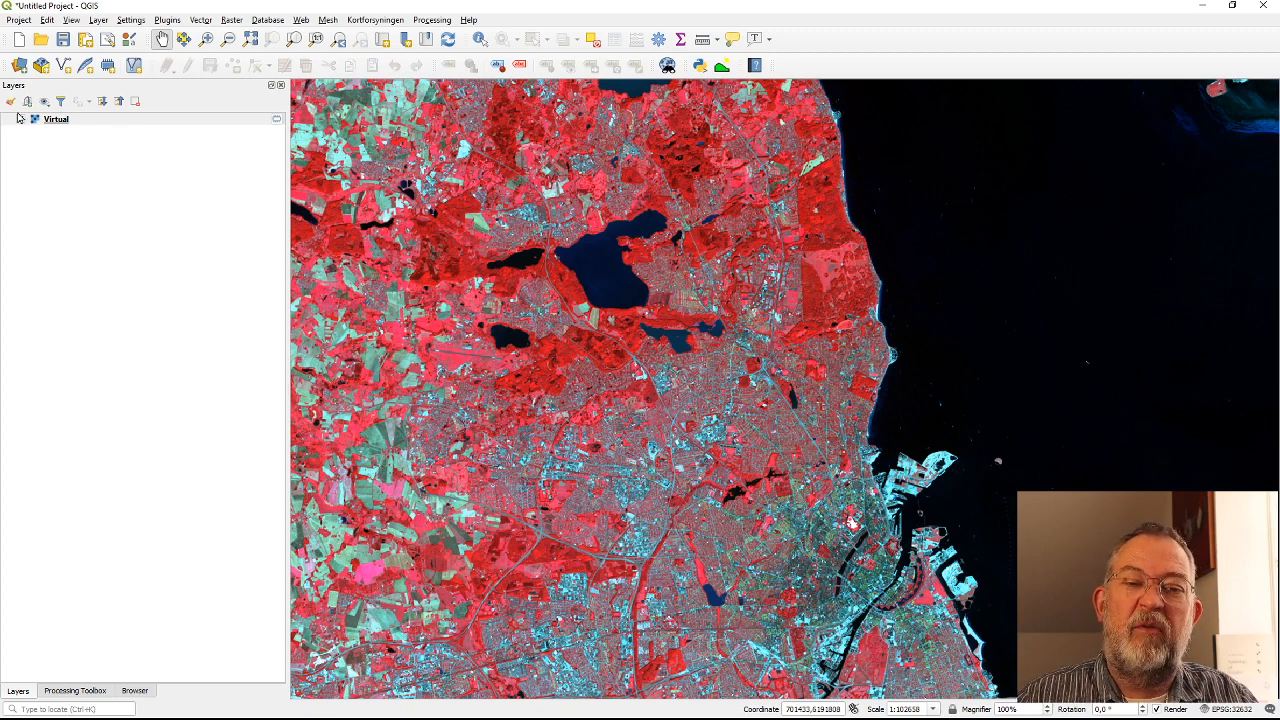
Hide the Virtual layer on the map and select it in the Layers panel
{"action": "left_click", "coordinate": [26, 120]}
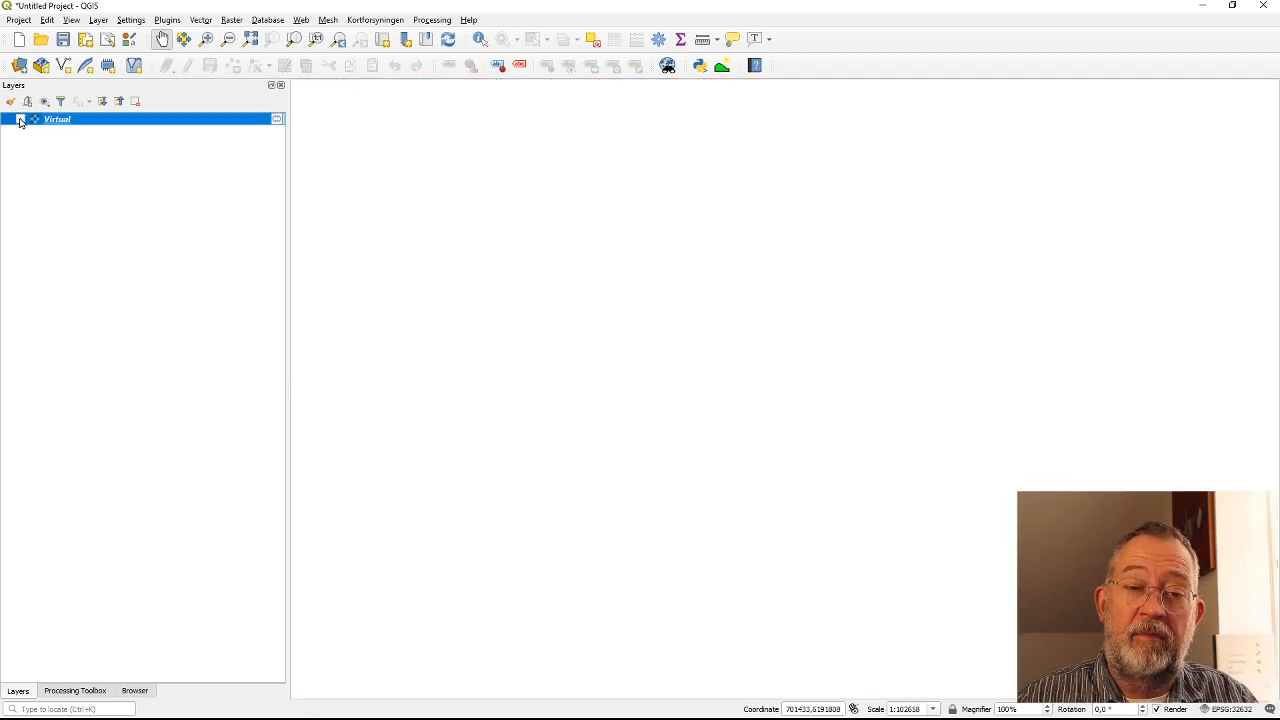
{"action": "left_click", "coordinate": [20, 120]}
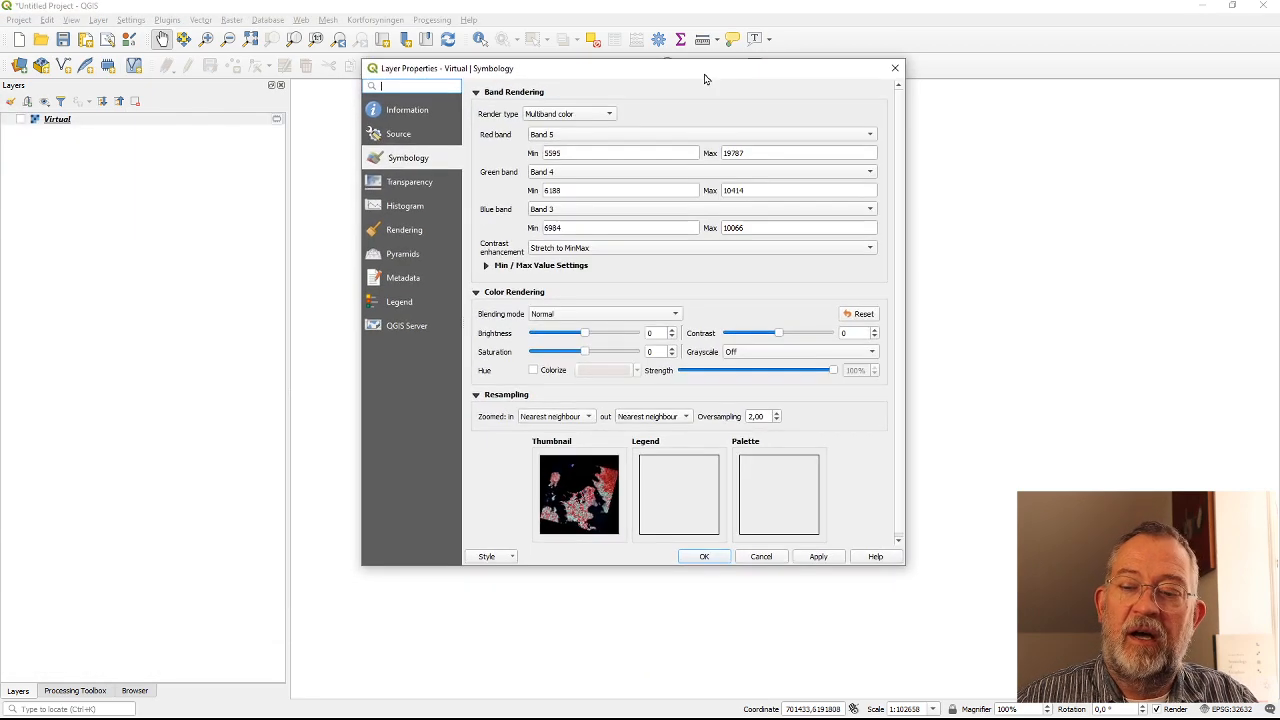
{"action": "mouse_move", "coordinate": [580, 136]}
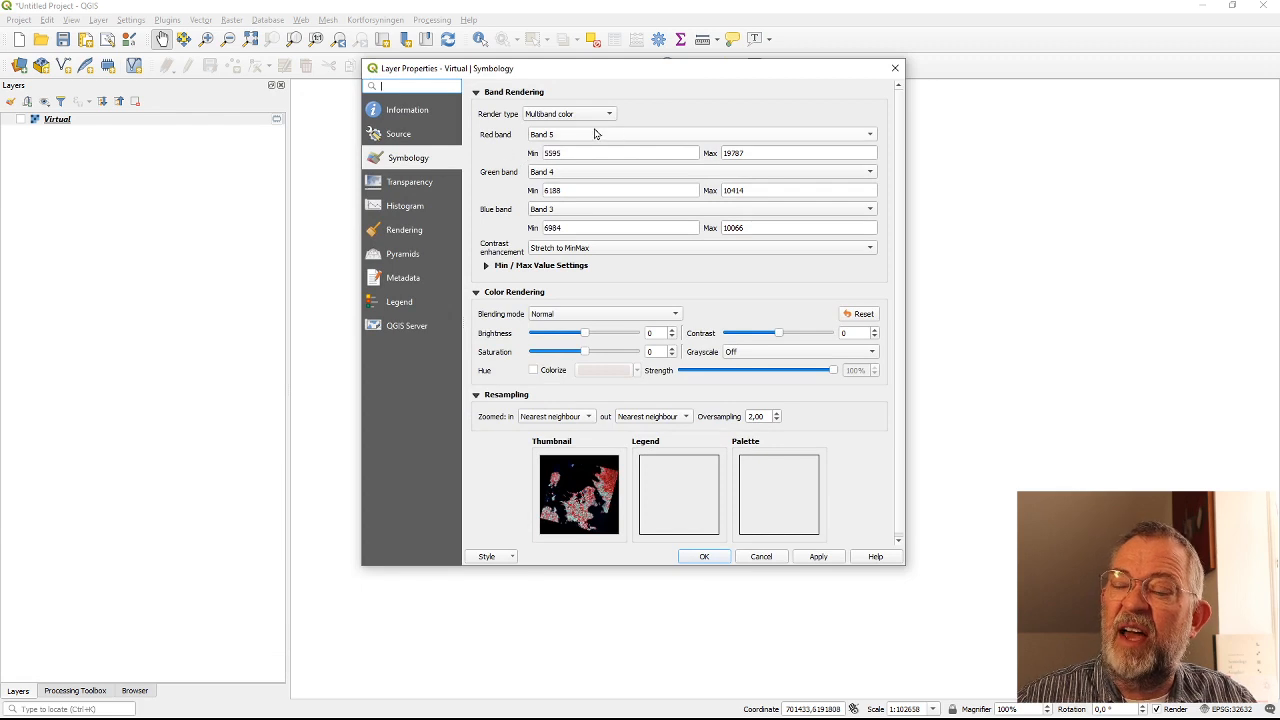
{"action": "mouse_move", "coordinate": [584, 156]}
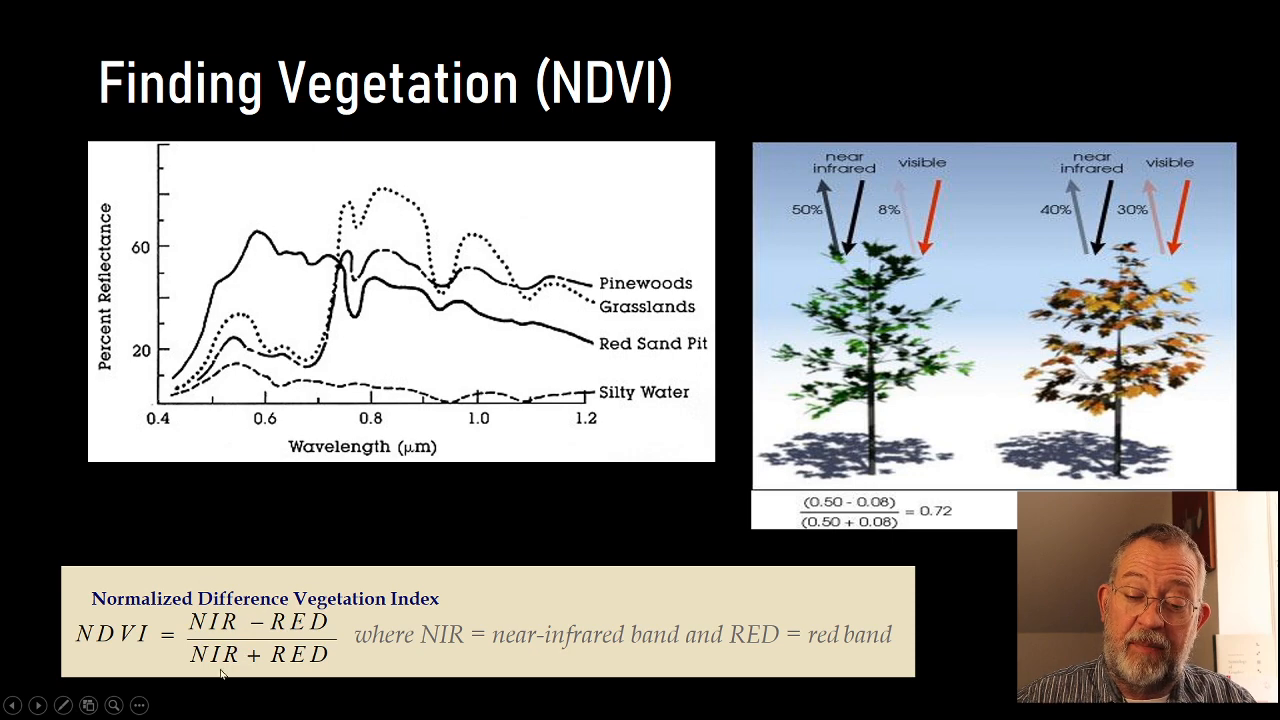
{"action": "mouse_move", "coordinate": [398, 396]}
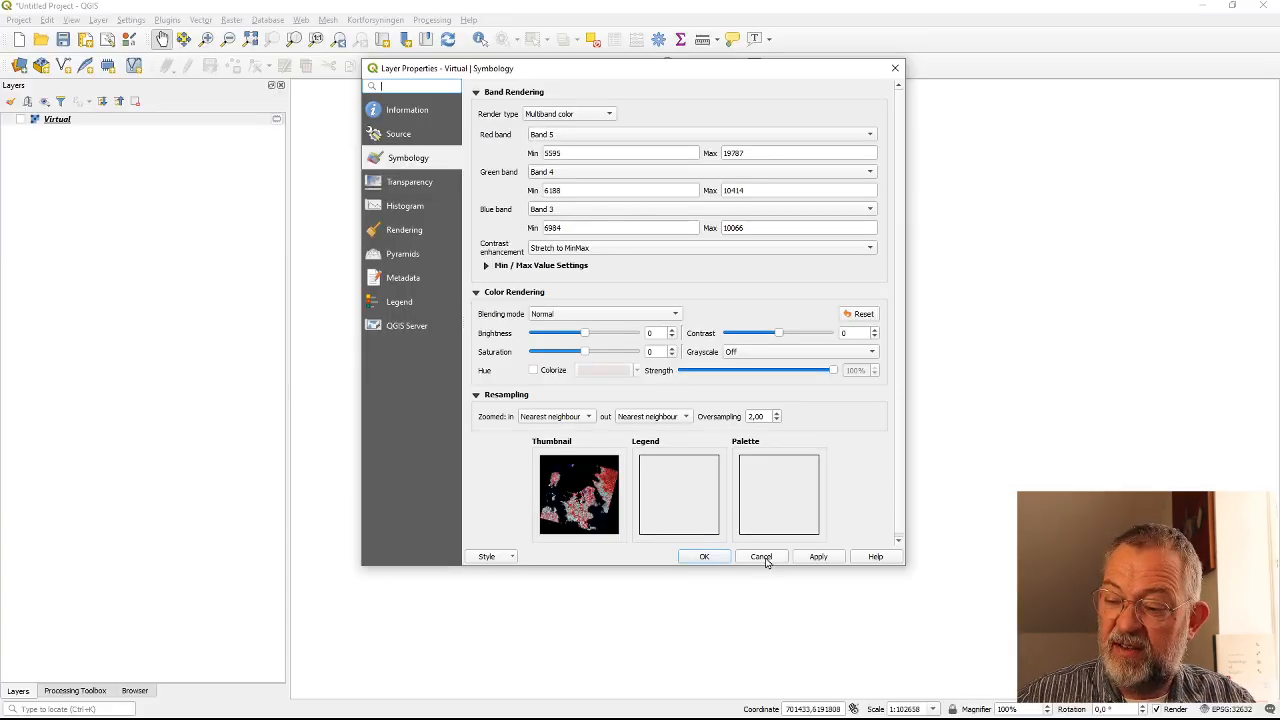
Cancel the layer properties, search the Processing Toolbox for 'raster' and launch the Raster calculator
{"action": "left_click", "coordinate": [760, 556]}
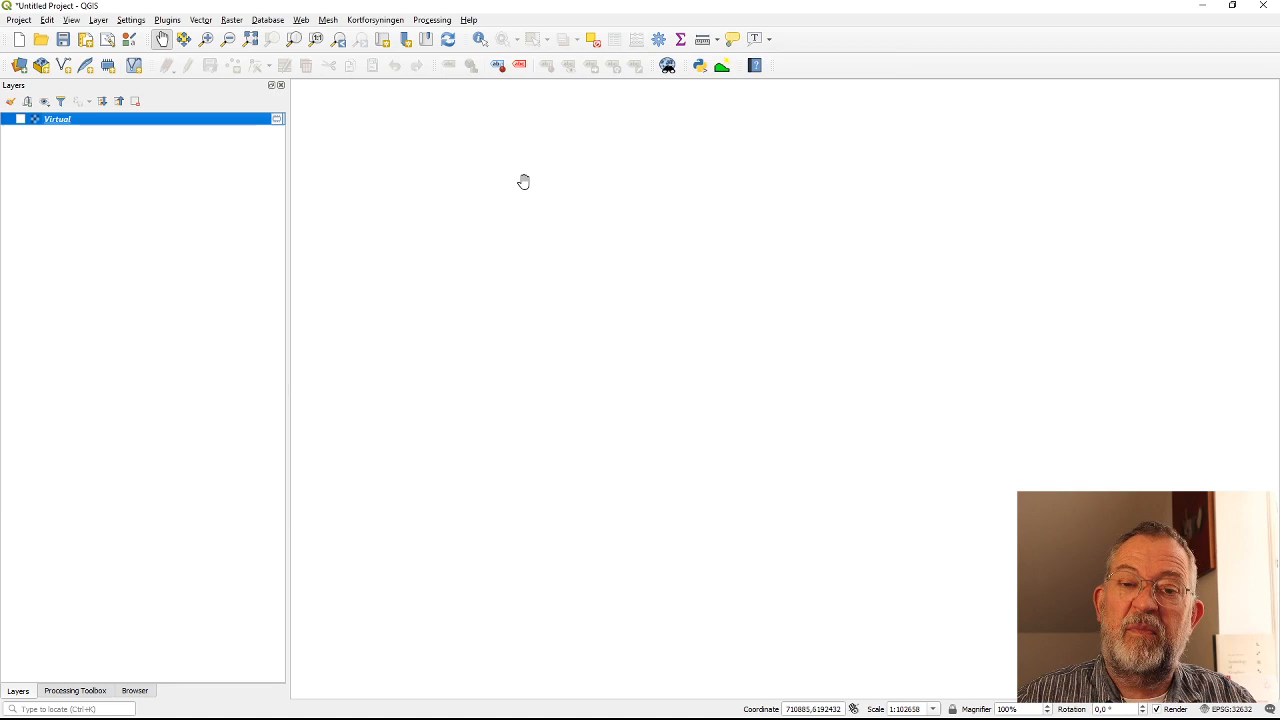
{"action": "mouse_move", "coordinate": [180, 384]}
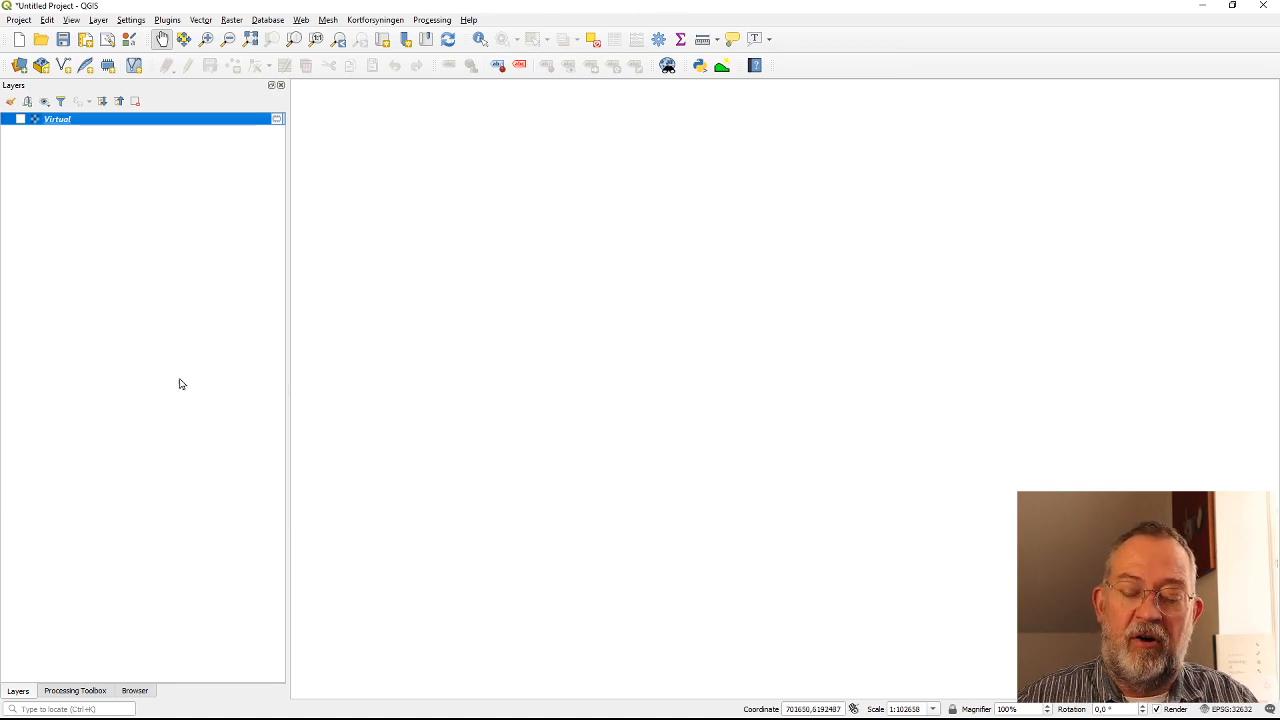
{"action": "left_click", "coordinate": [76, 692]}
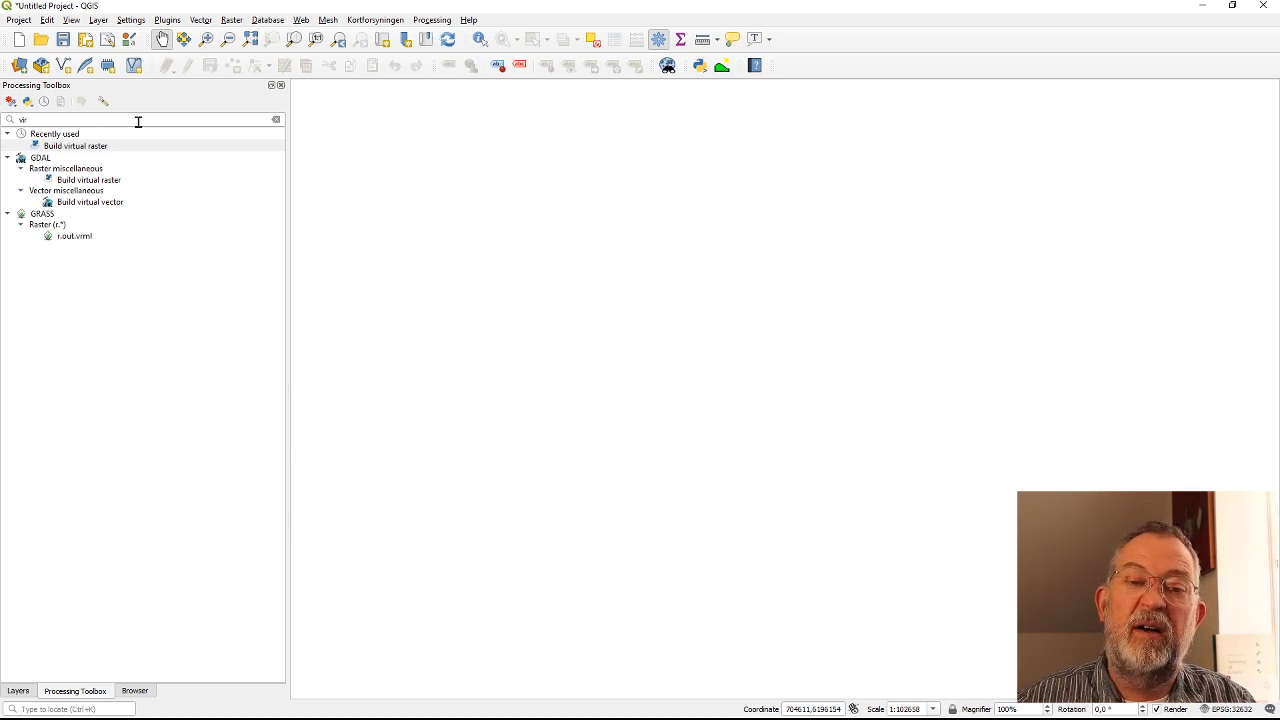
{"action": "left_click", "coordinate": [72, 144]}
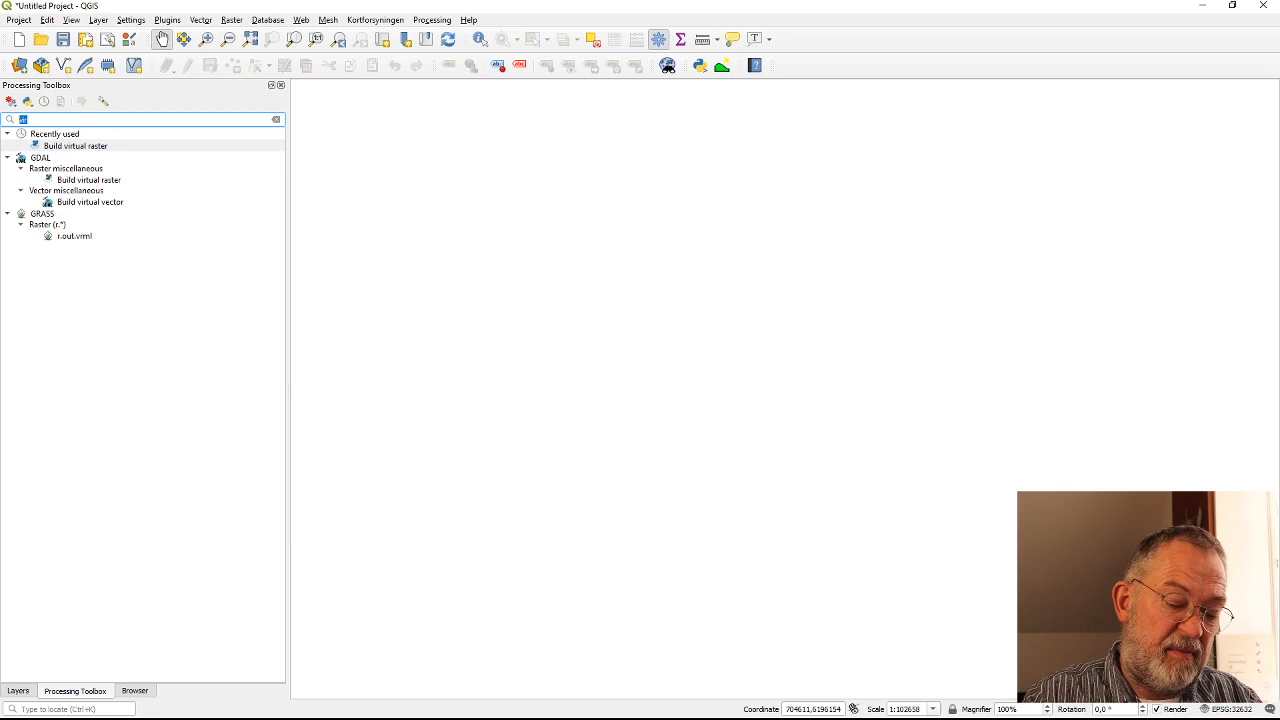
{"action": "type", "text": "raster"}
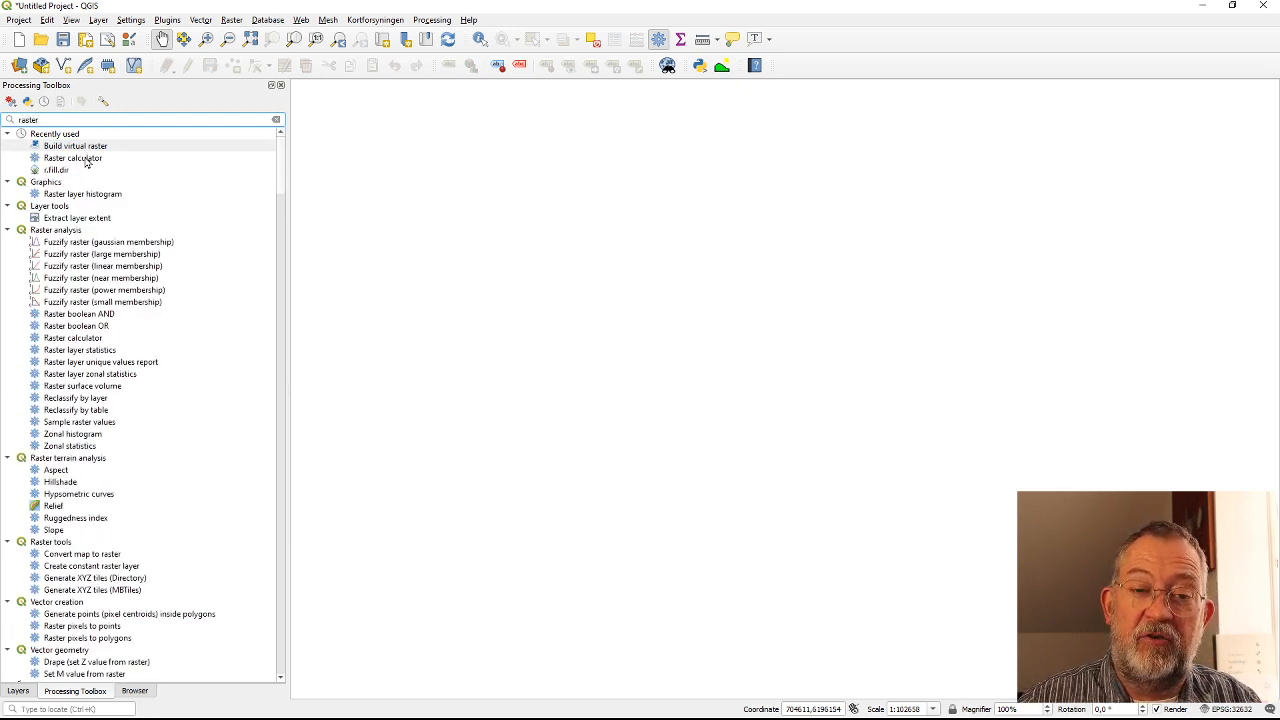
{"action": "left_click", "coordinate": [72, 156]}
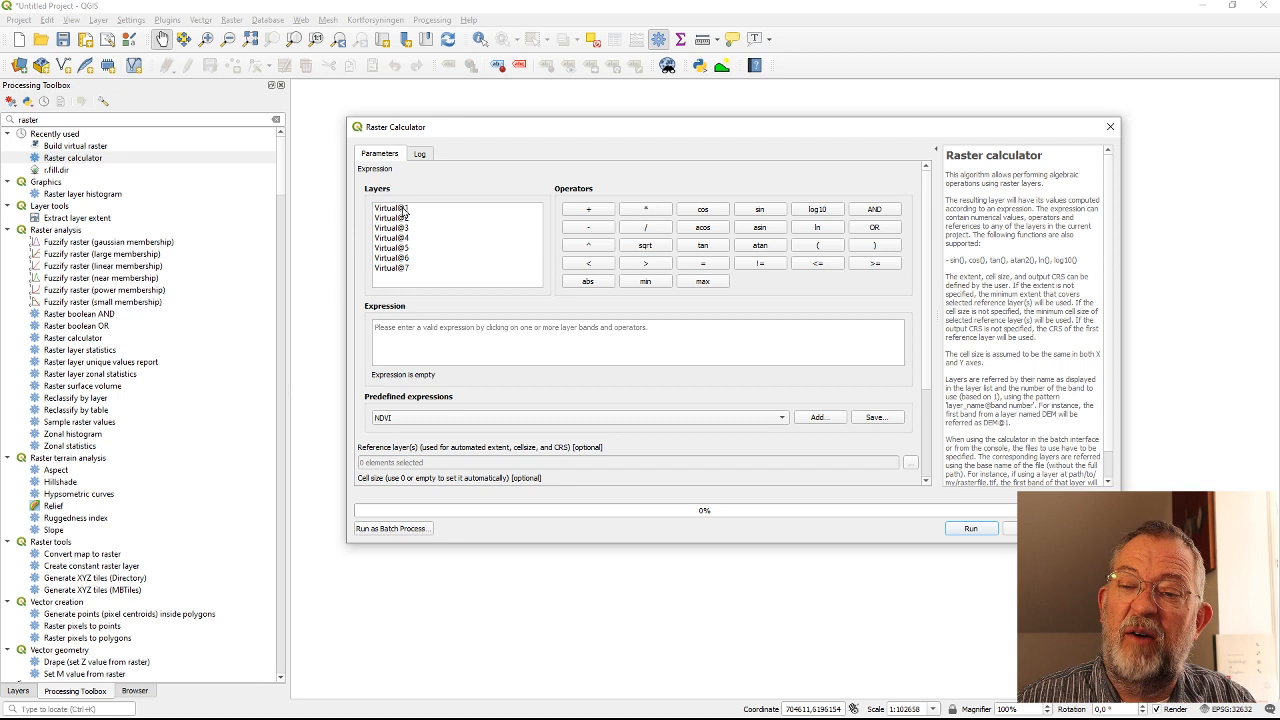
{"action": "mouse_move", "coordinate": [428, 266]}
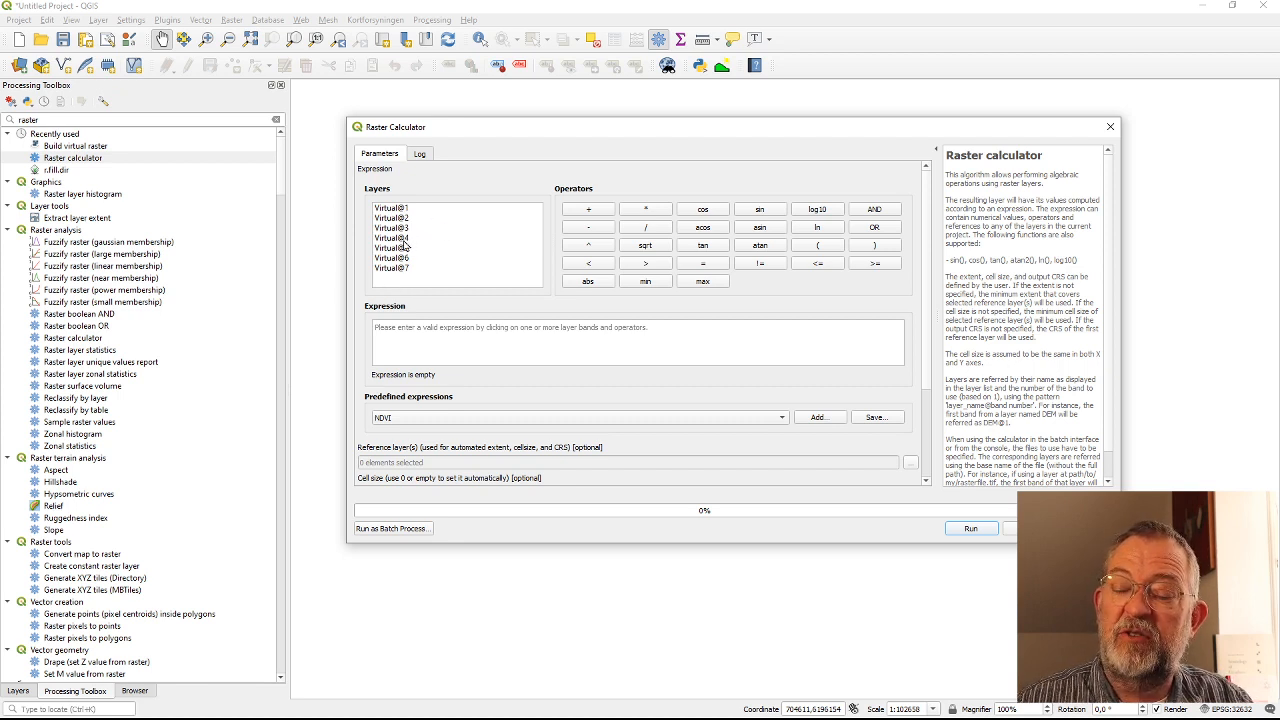
{"action": "mouse_move", "coordinate": [400, 340]}
{"action": "type", "text": "("}
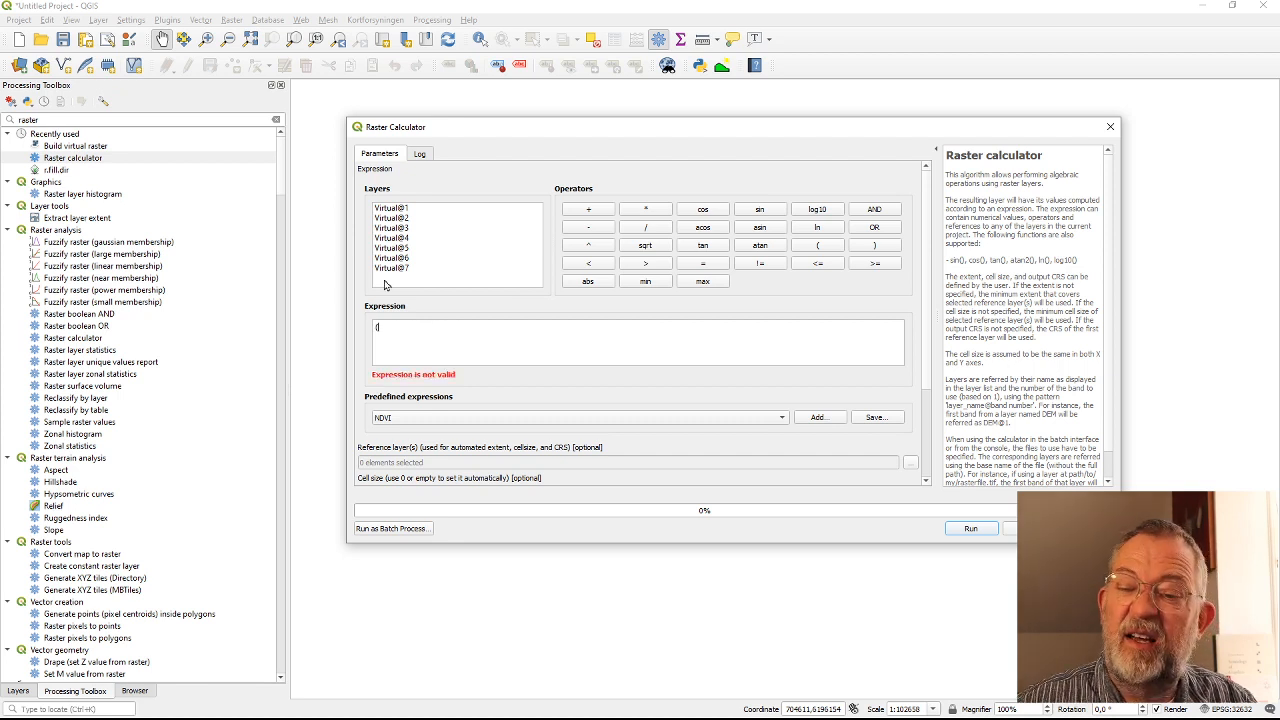
{"action": "mouse_move", "coordinate": [404, 250]}
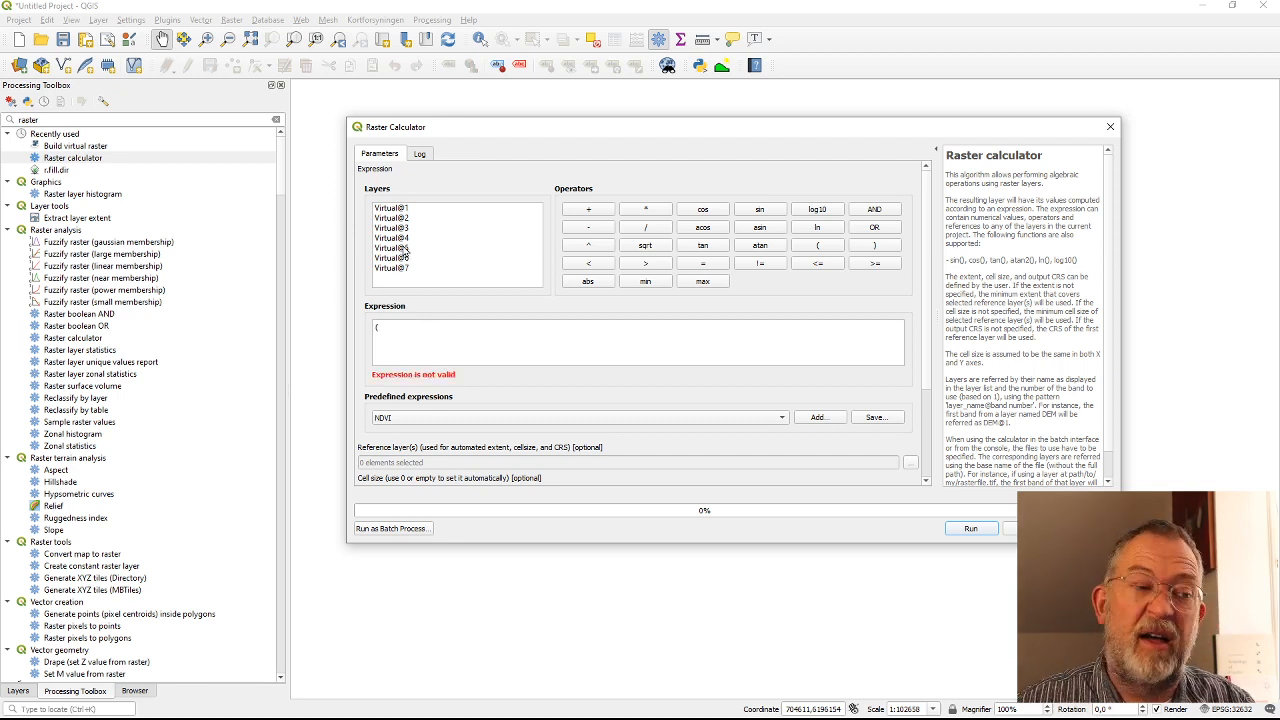
Build the partial NDVI expression ("Virtual@5"-"Virtual@4")/("Virtual@5"+ from the Virtual bands
{"action": "double_click", "coordinate": [392, 248]}
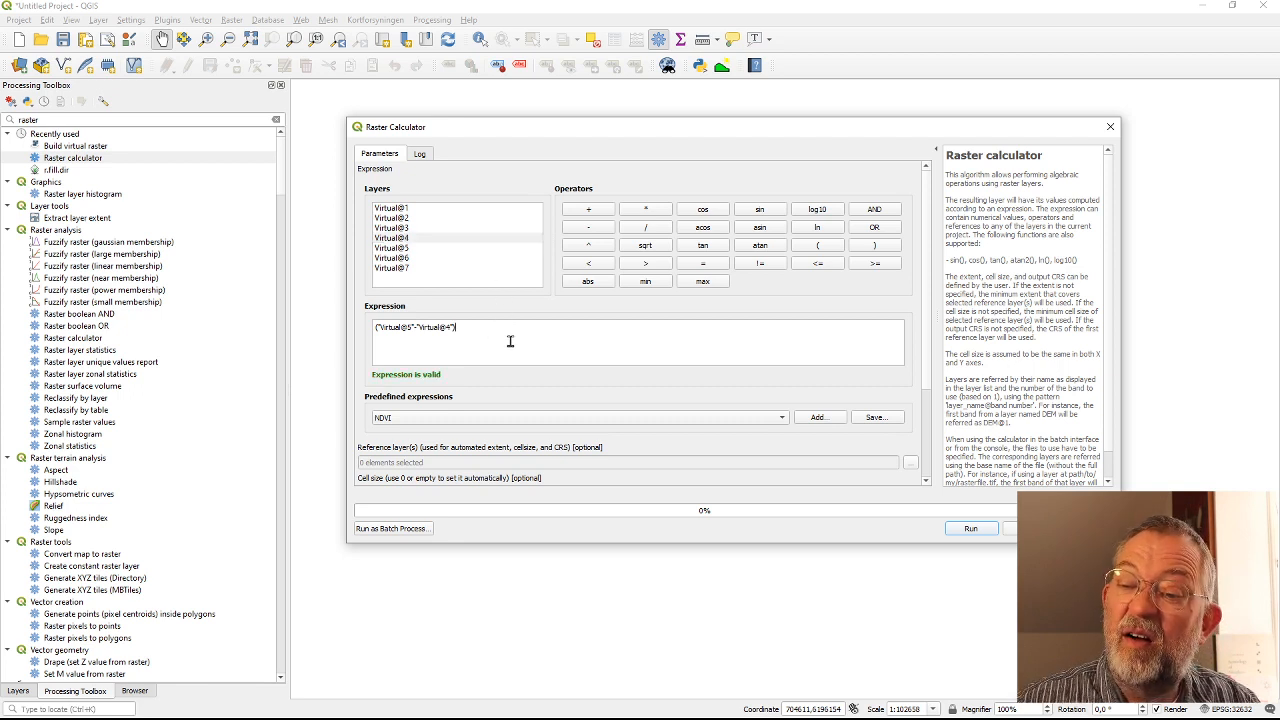
{"action": "type", "text": ")"}
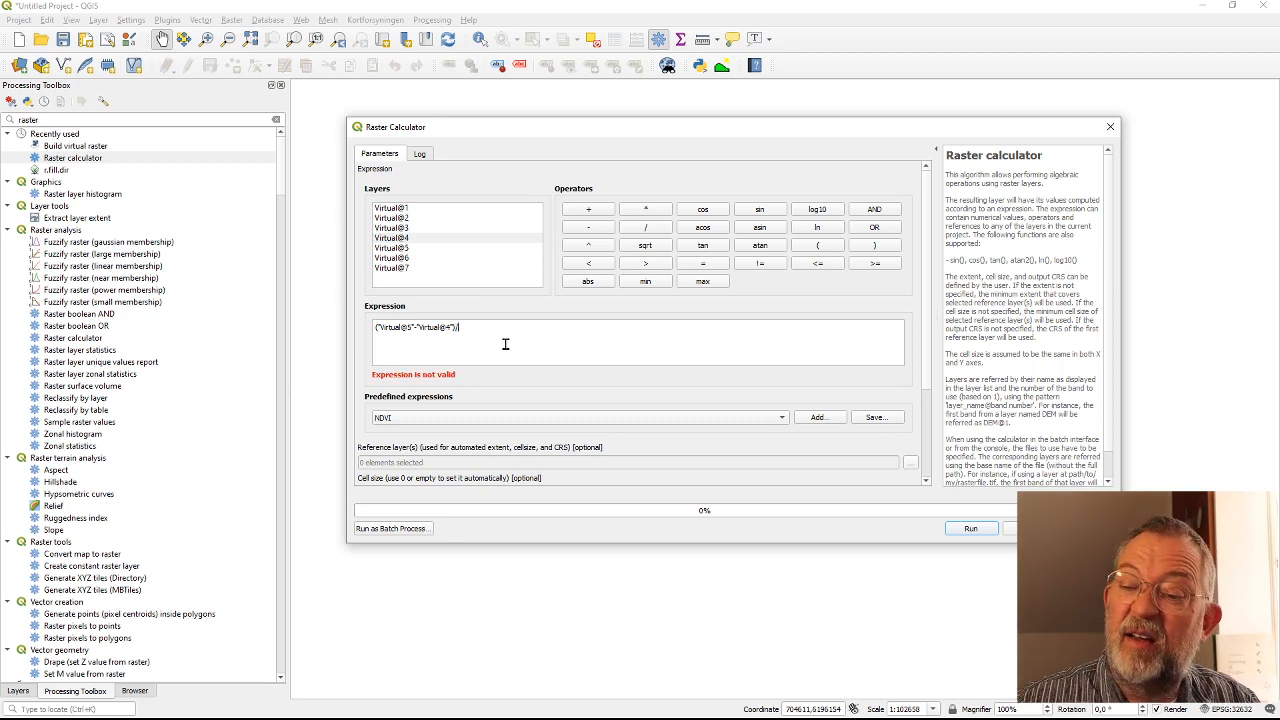
{"action": "mouse_move", "coordinate": [458, 288]}
{"action": "type", "text": "("}
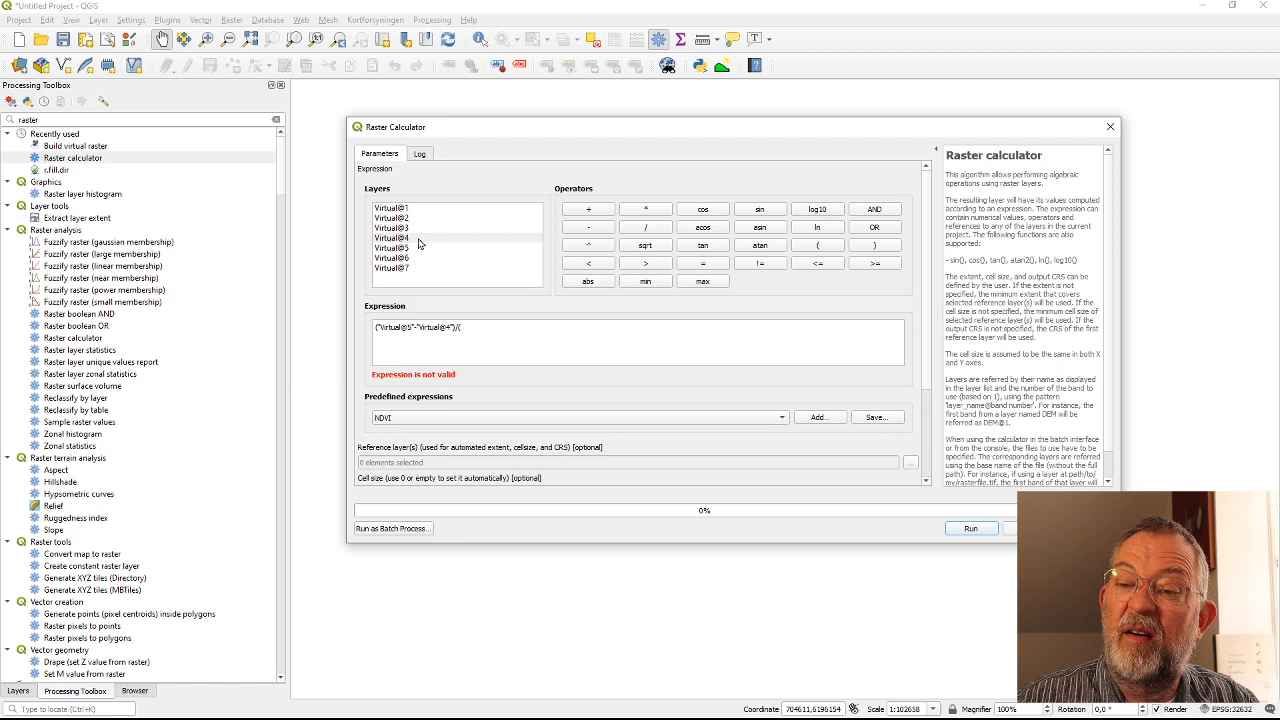
{"action": "double_click", "coordinate": [392, 248]}
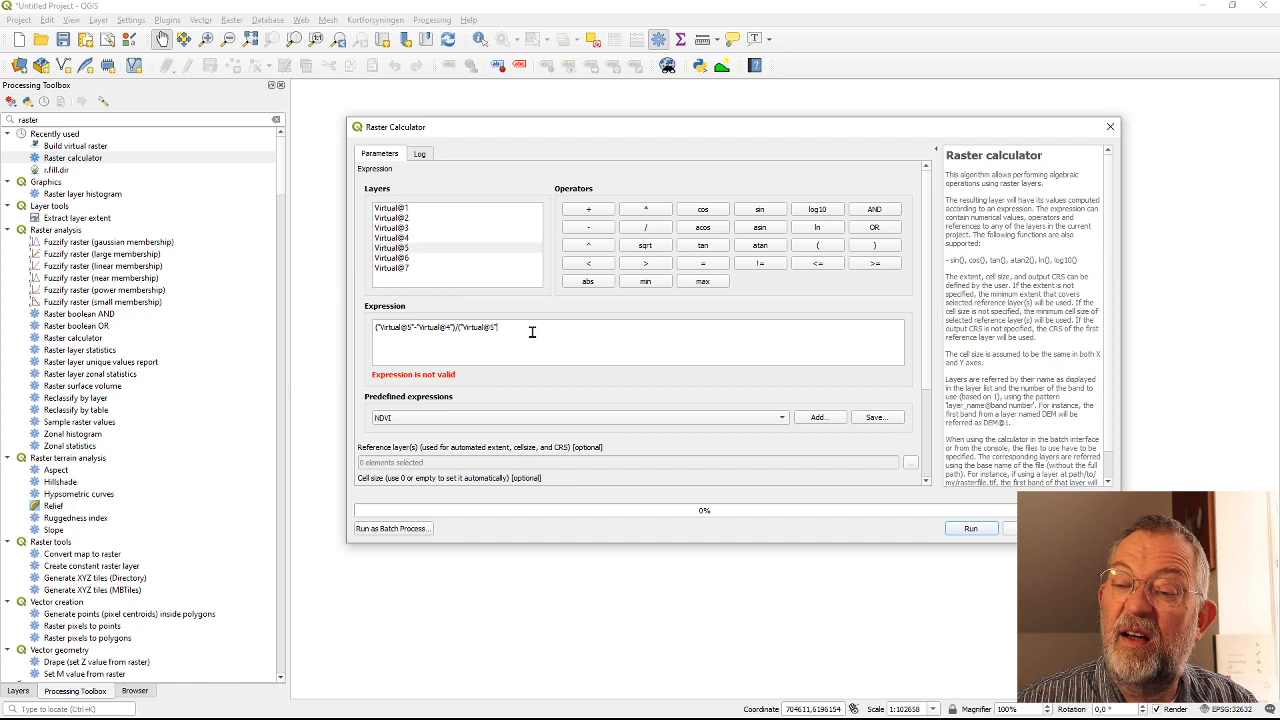
{"action": "type", "text": "+"}
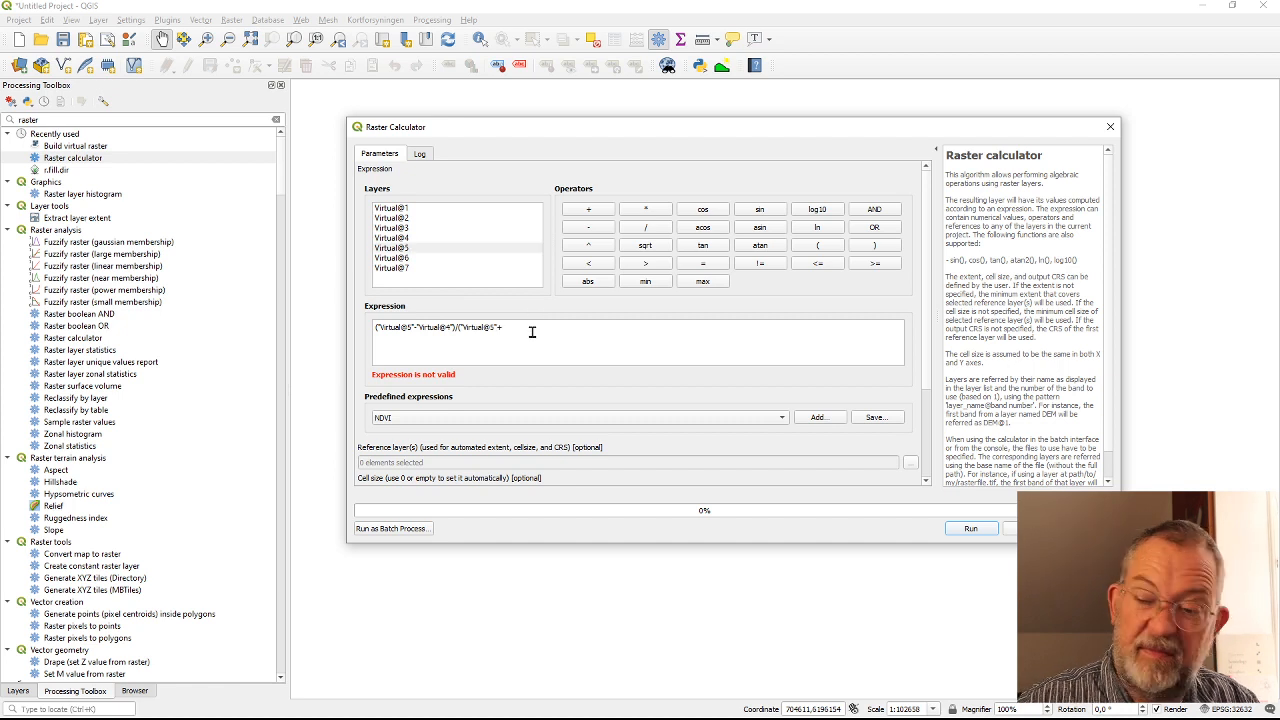
{"action": "left_click", "coordinate": [392, 238]}
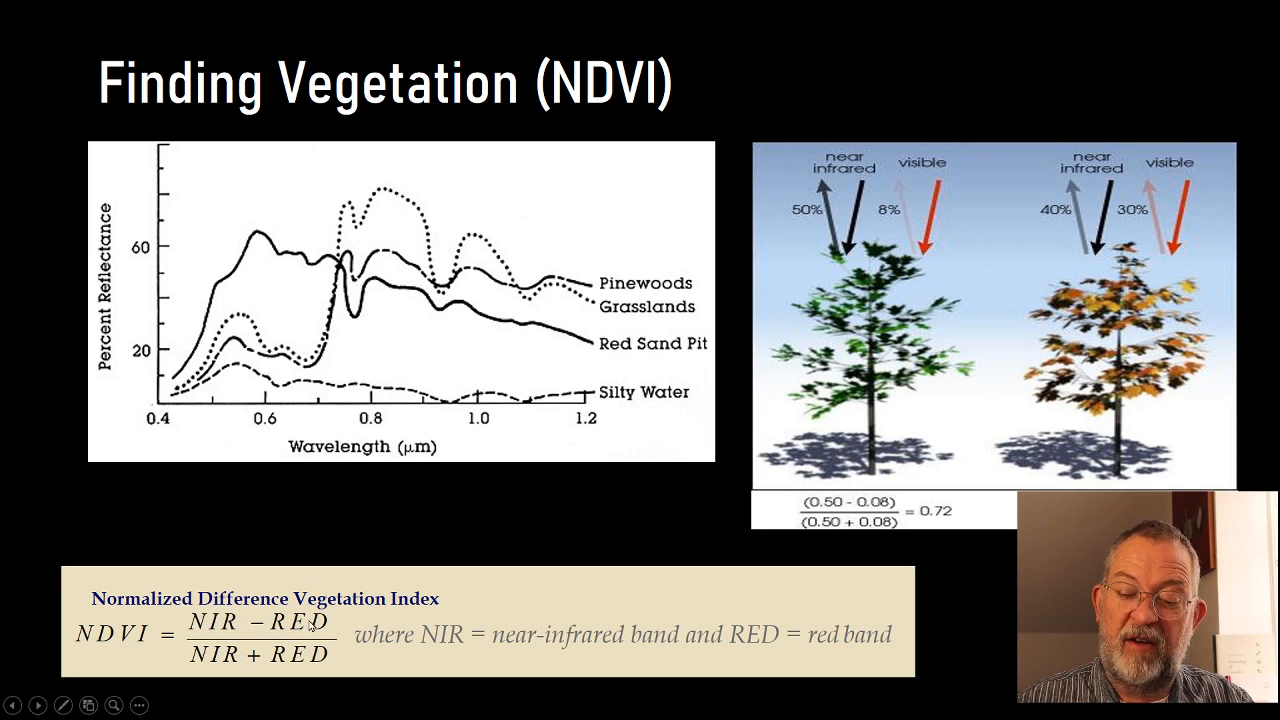
{"action": "mouse_move", "coordinate": [348, 656]}
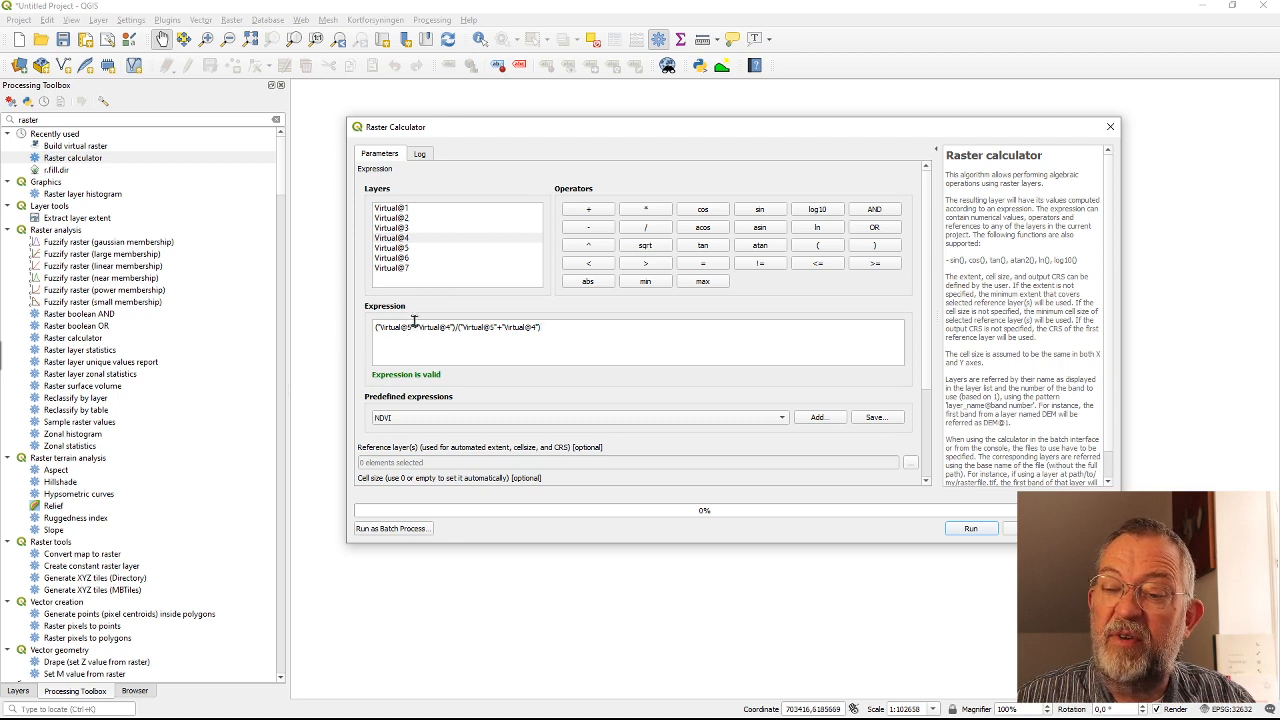
{"action": "mouse_move", "coordinate": [448, 328]}
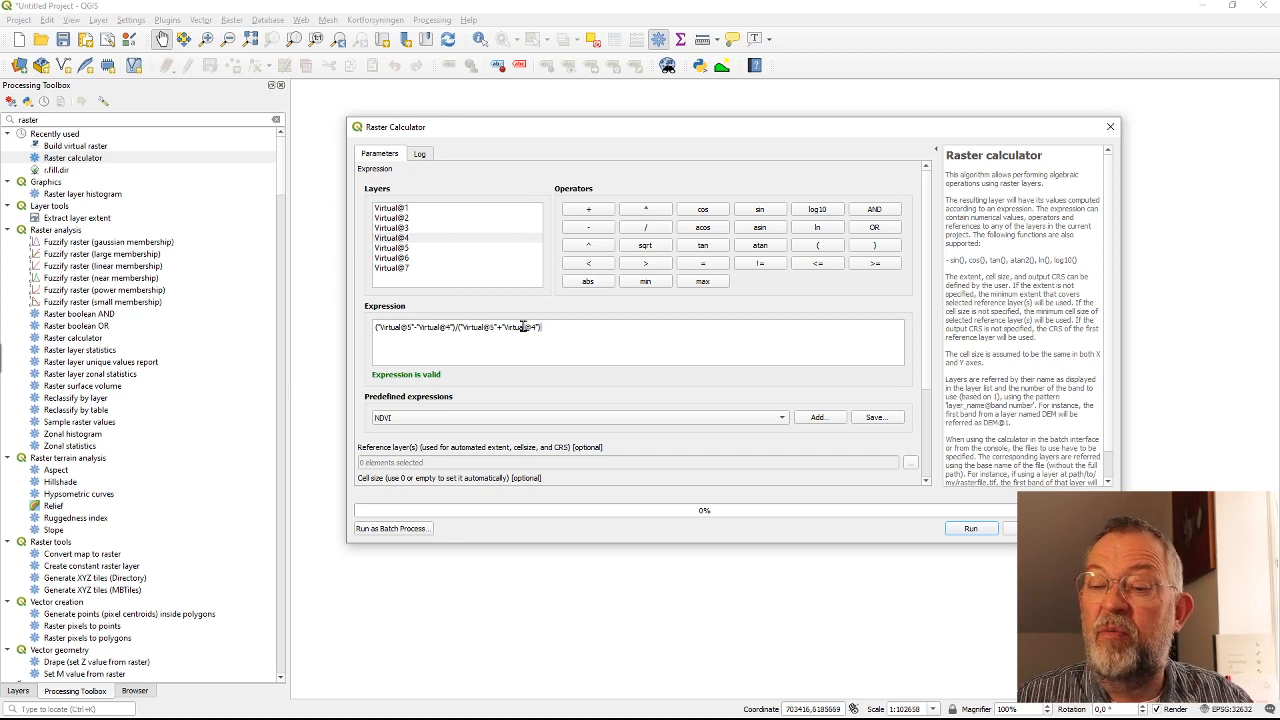
{"action": "mouse_move", "coordinate": [530, 328]}
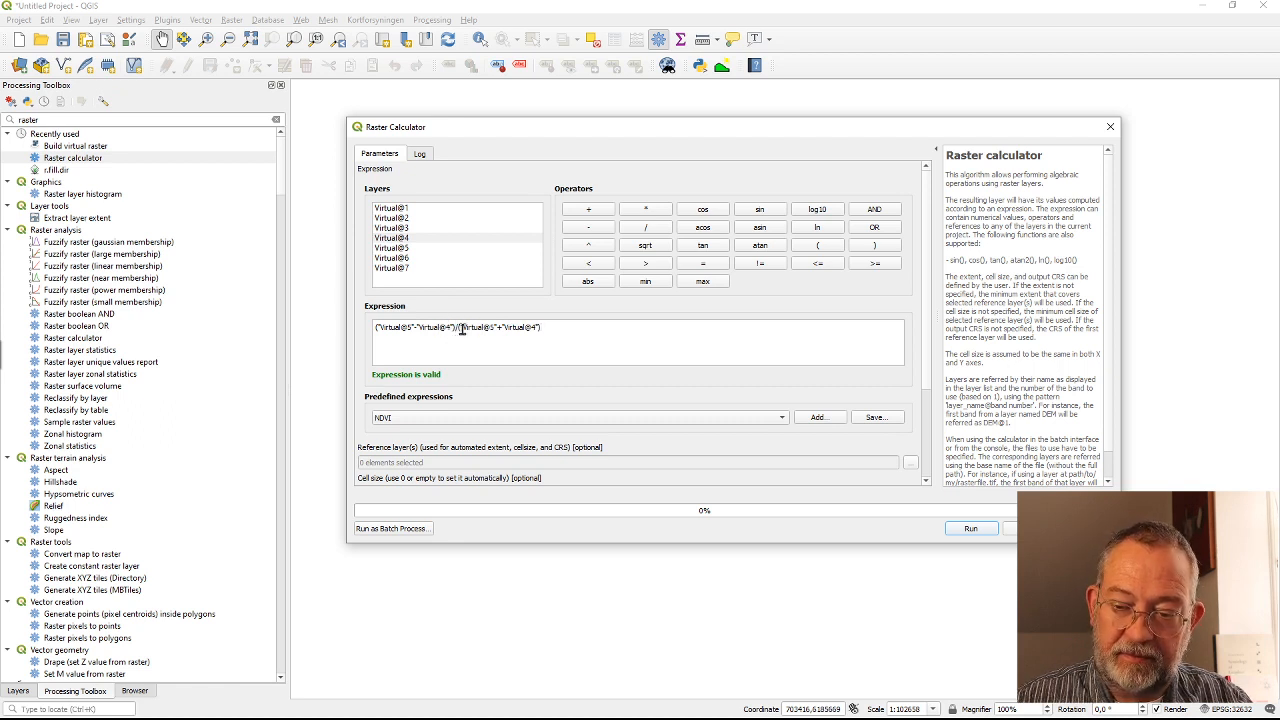
{"action": "mouse_move", "coordinate": [720, 404]}
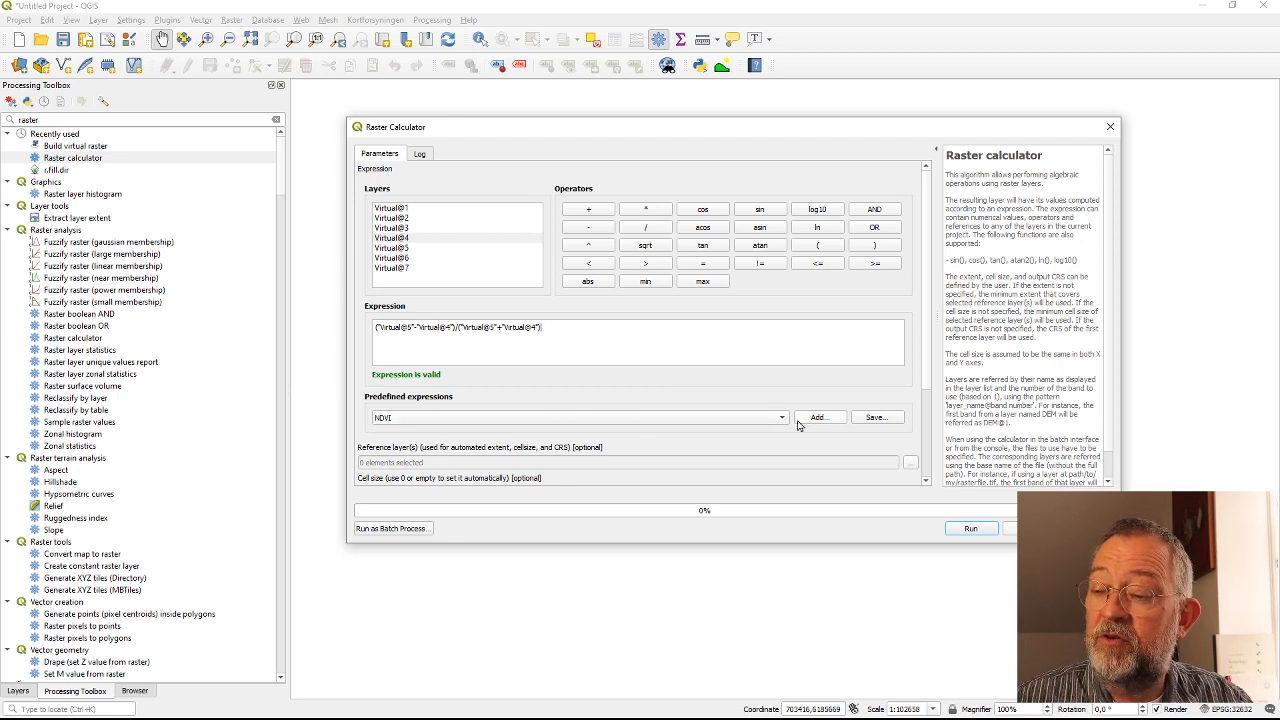
{"action": "mouse_move", "coordinate": [622, 412]}
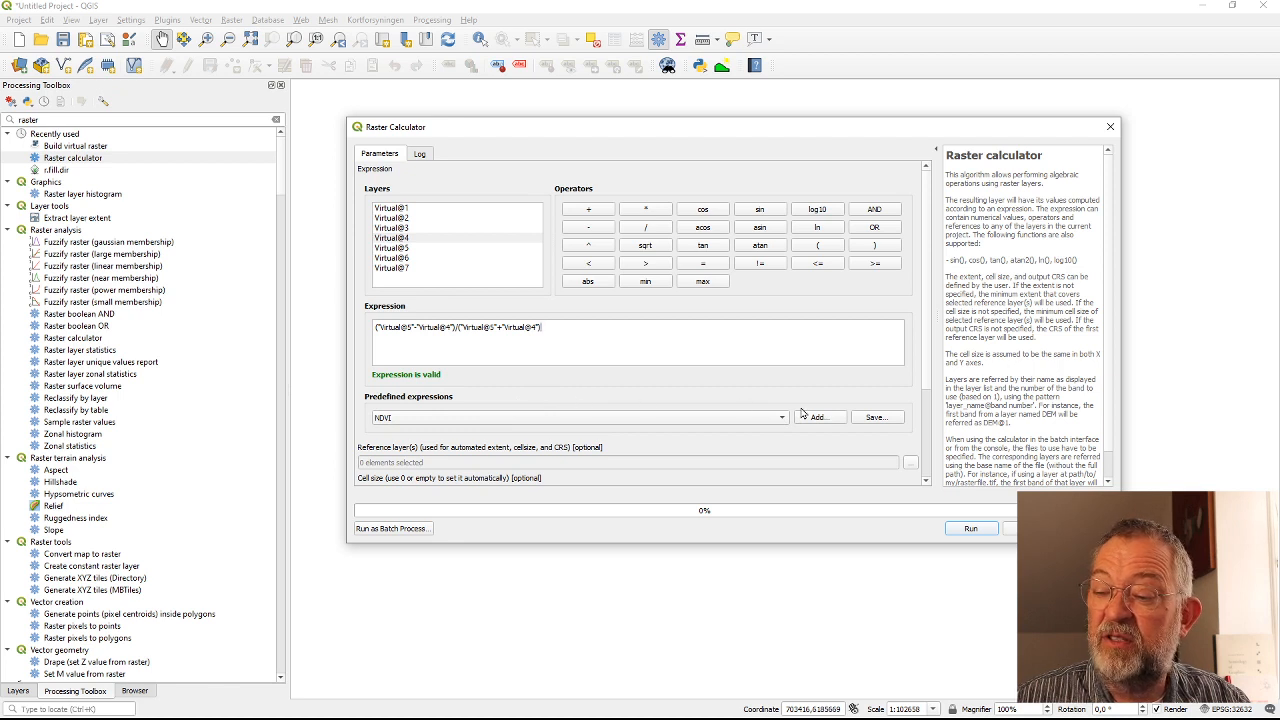
{"action": "mouse_move", "coordinate": [788, 416]}
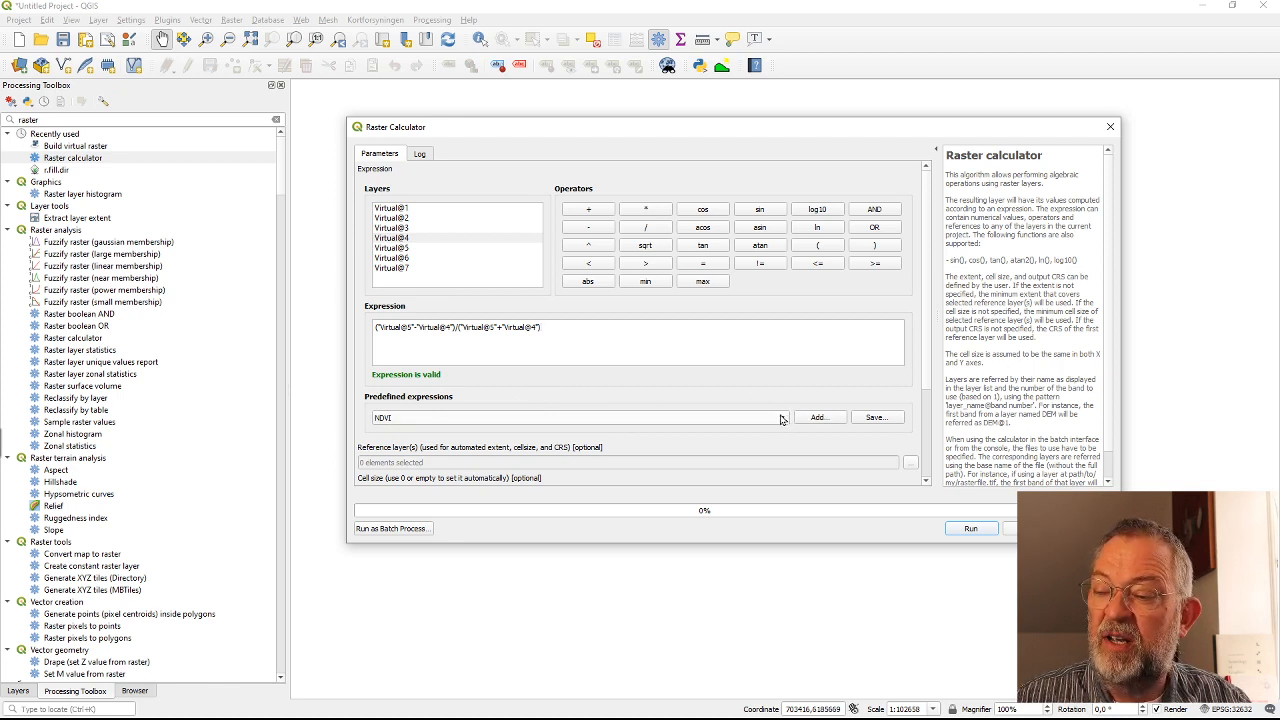
{"action": "mouse_move", "coordinate": [794, 422]}
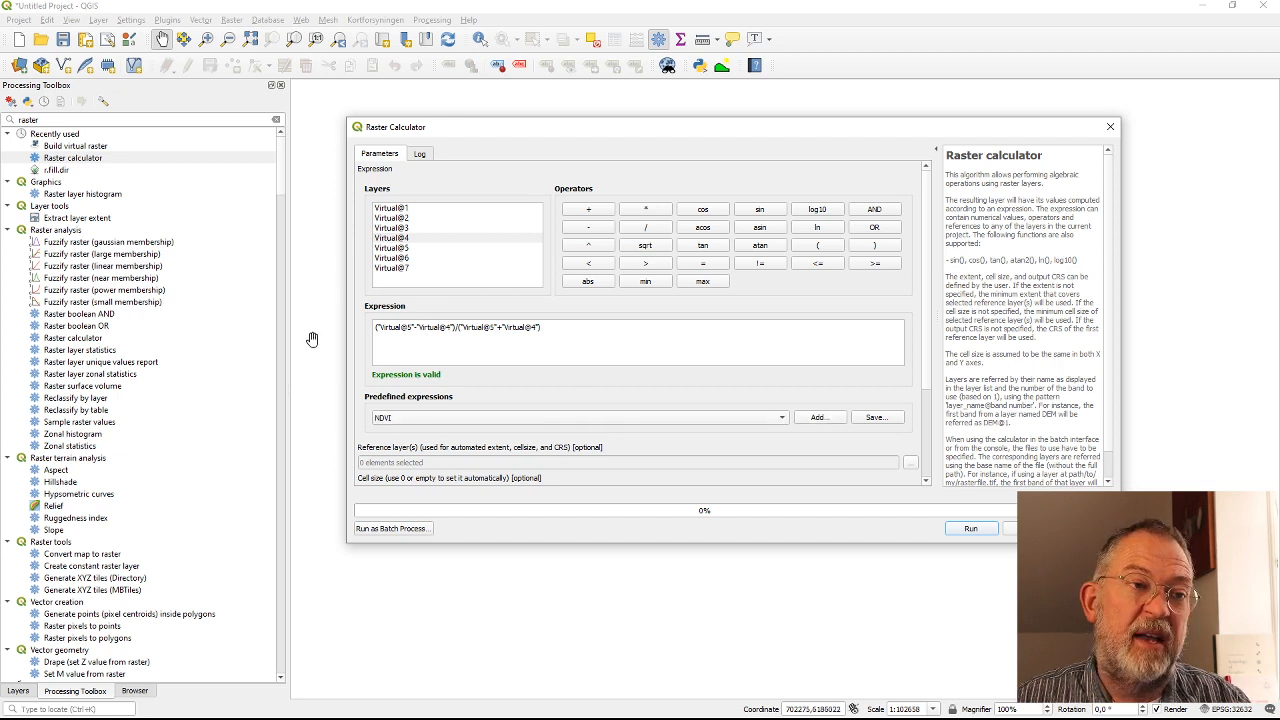
{"action": "mouse_move", "coordinate": [818, 418]}
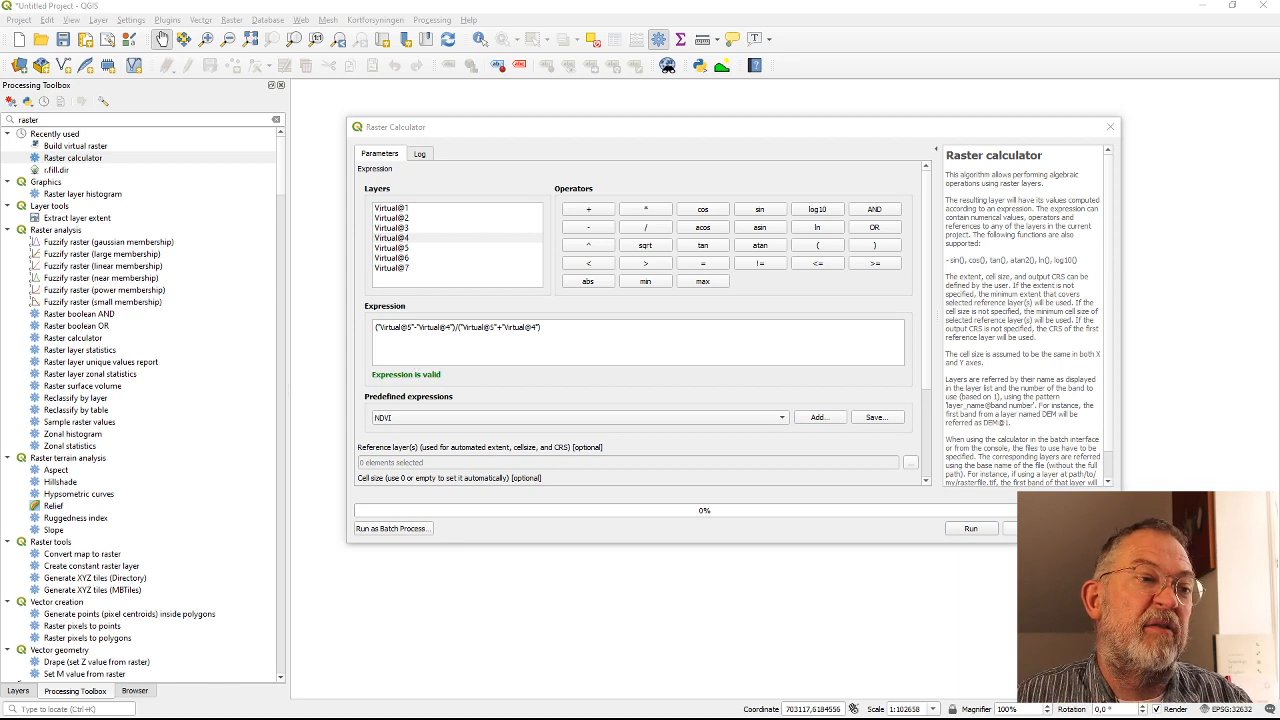
Insert the predefined NDVI formula with the chosen Red and NIR bands into the expression
{"action": "left_click", "coordinate": [820, 416]}
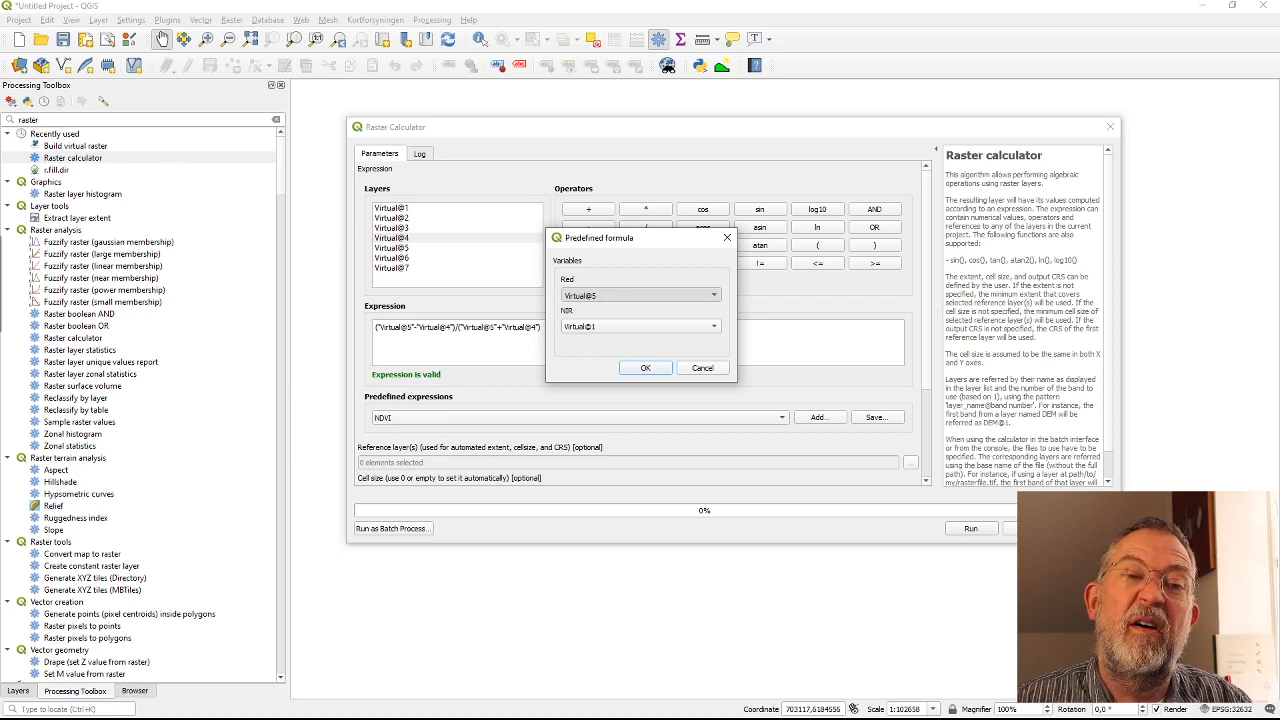
{"action": "left_click", "coordinate": [640, 294]}
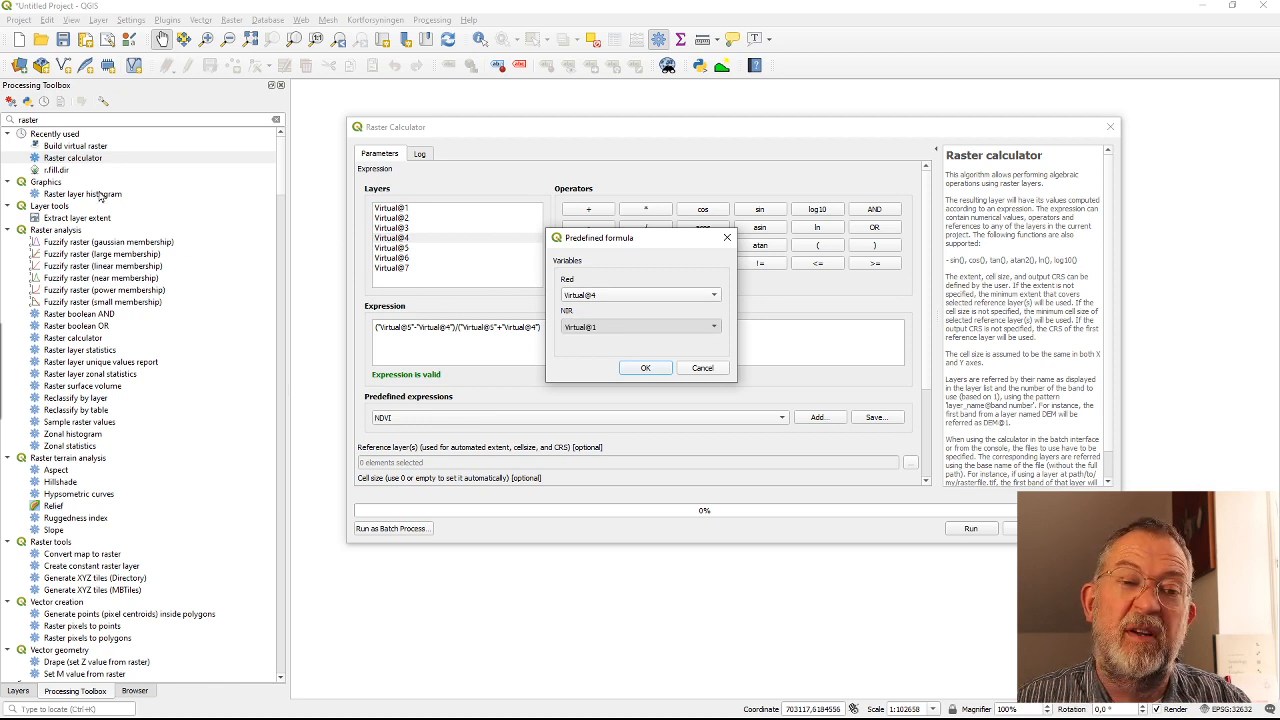
{"action": "left_click", "coordinate": [724, 326]}
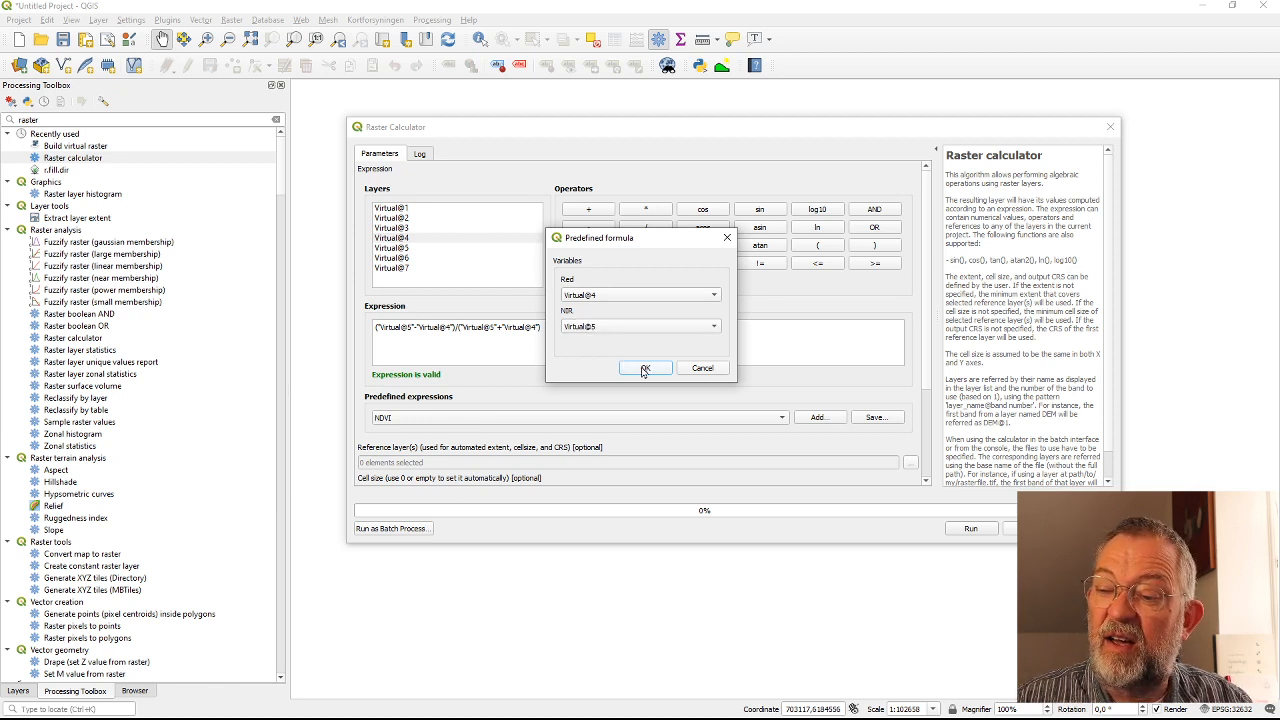
{"action": "left_click", "coordinate": [644, 368]}
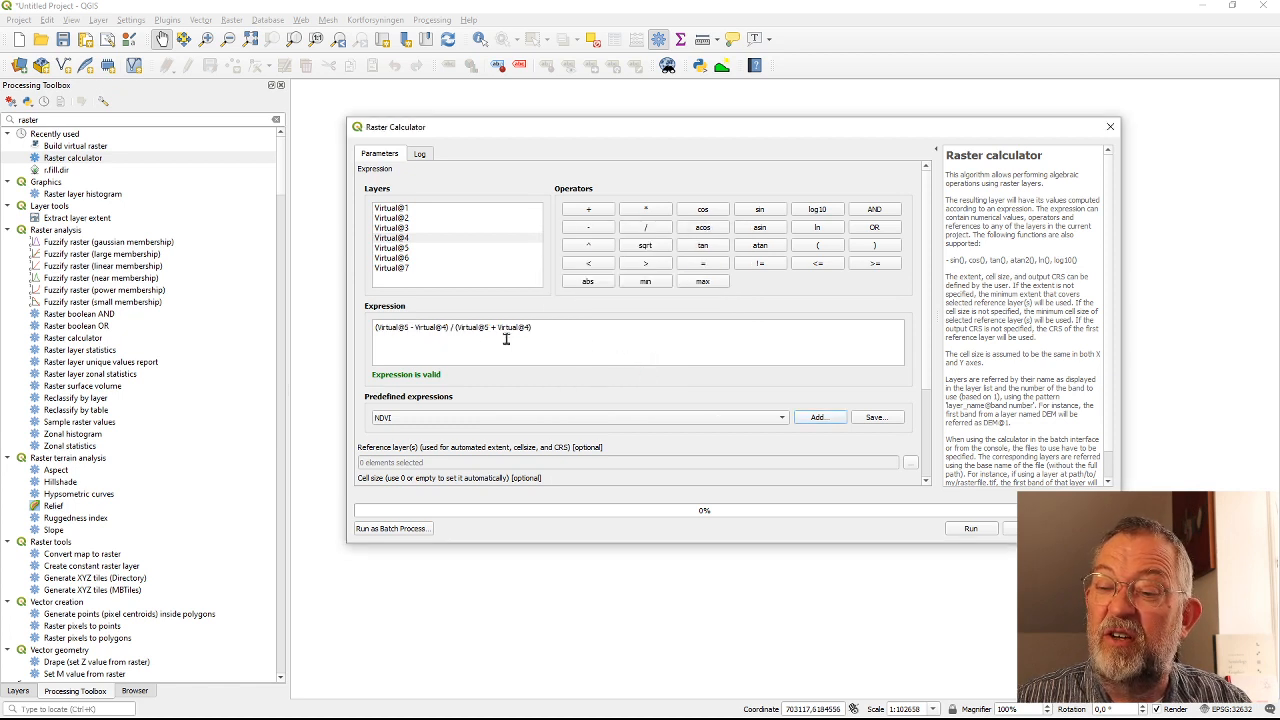
{"action": "mouse_move", "coordinate": [580, 338]}
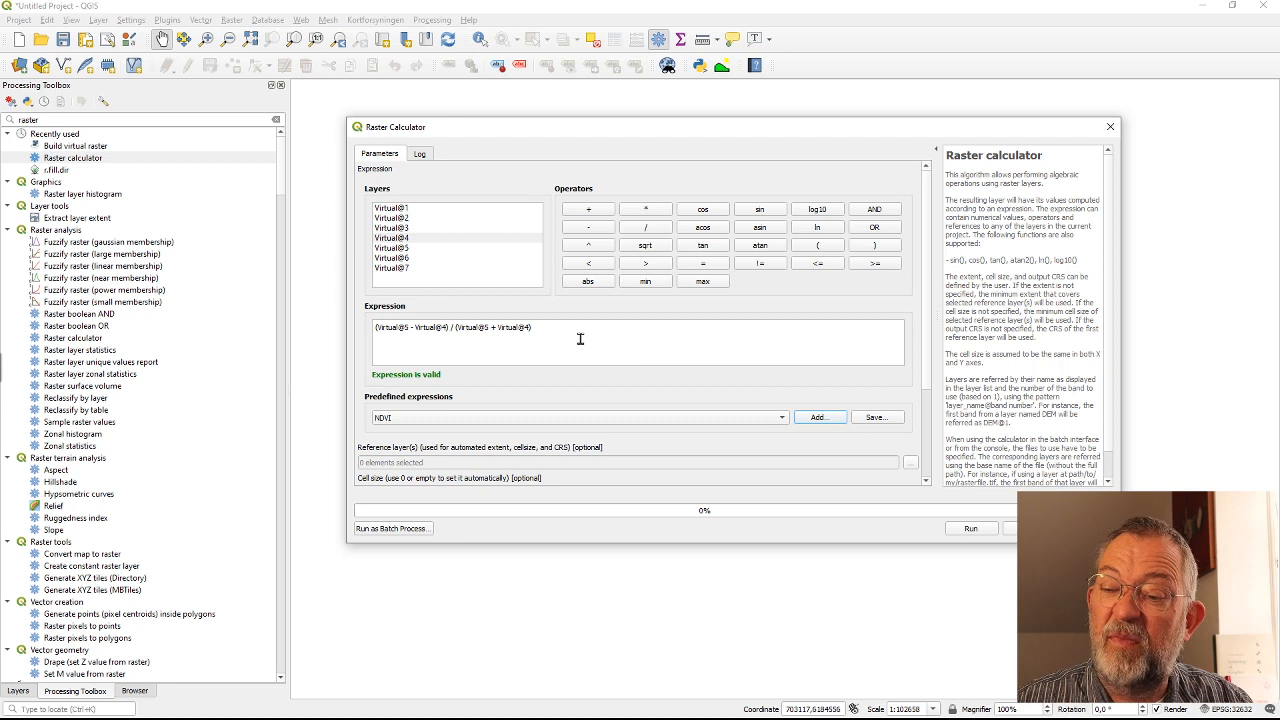
{"action": "mouse_move", "coordinate": [788, 360]}
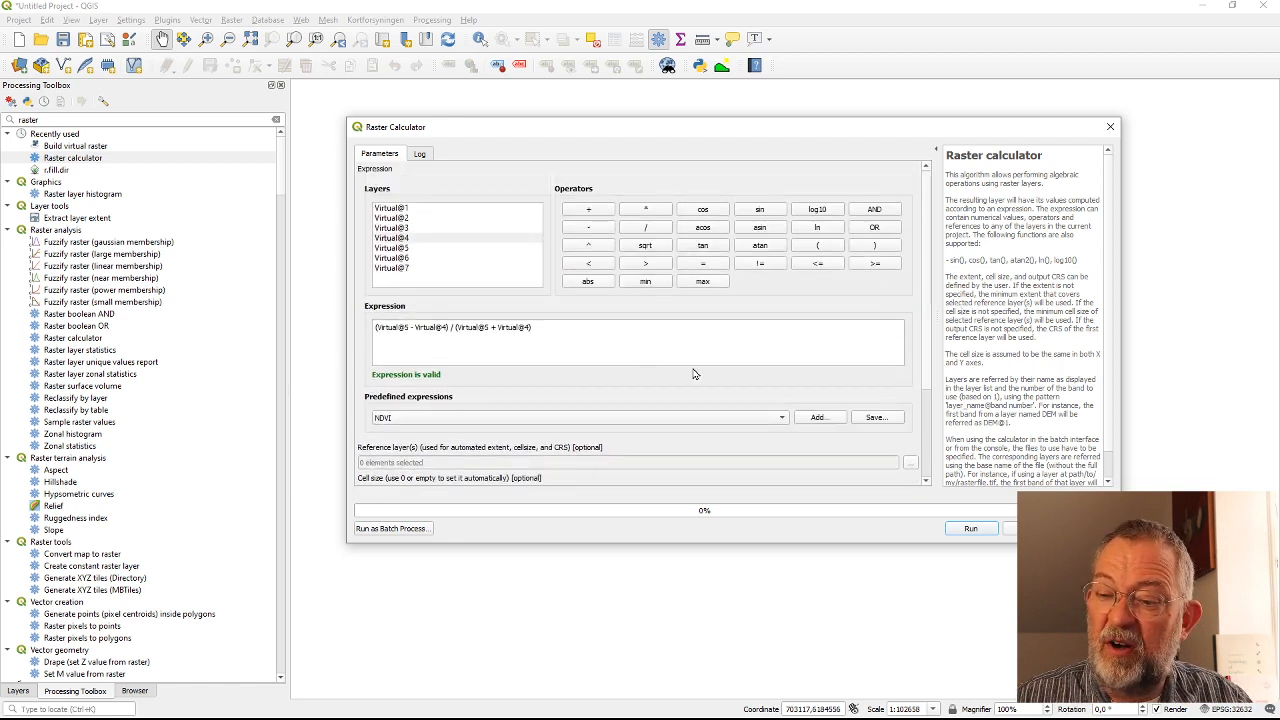
{"action": "mouse_move", "coordinate": [932, 328]}
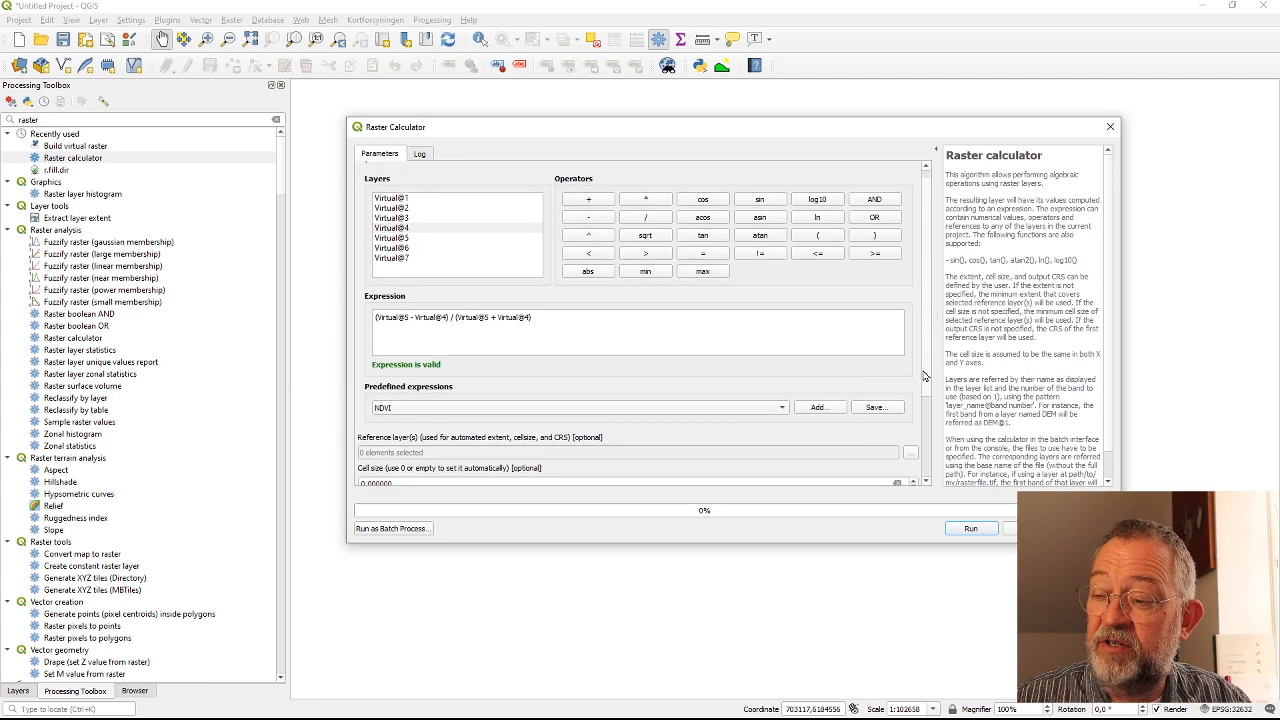
Choose the Virtual layer as the reference layer for the calculation
{"action": "scroll", "scroll_direction": "down", "scroll_amount": 3}
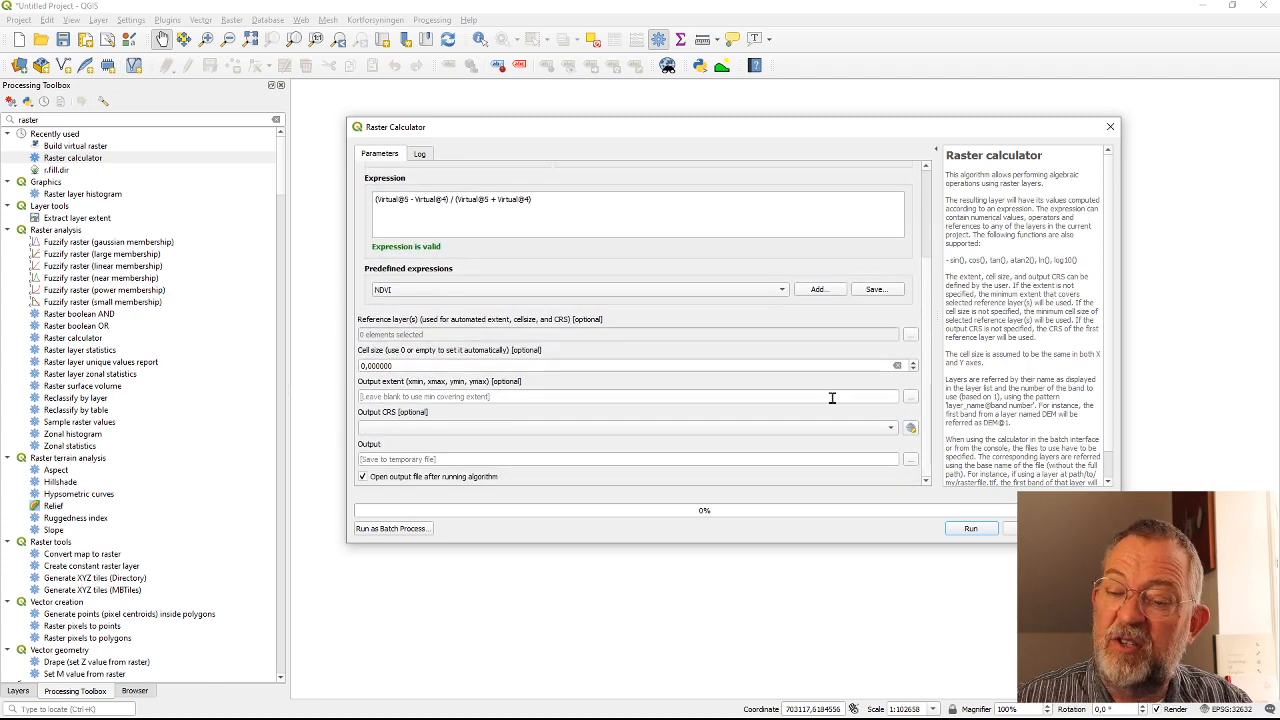
{"action": "mouse_move", "coordinate": [856, 384]}
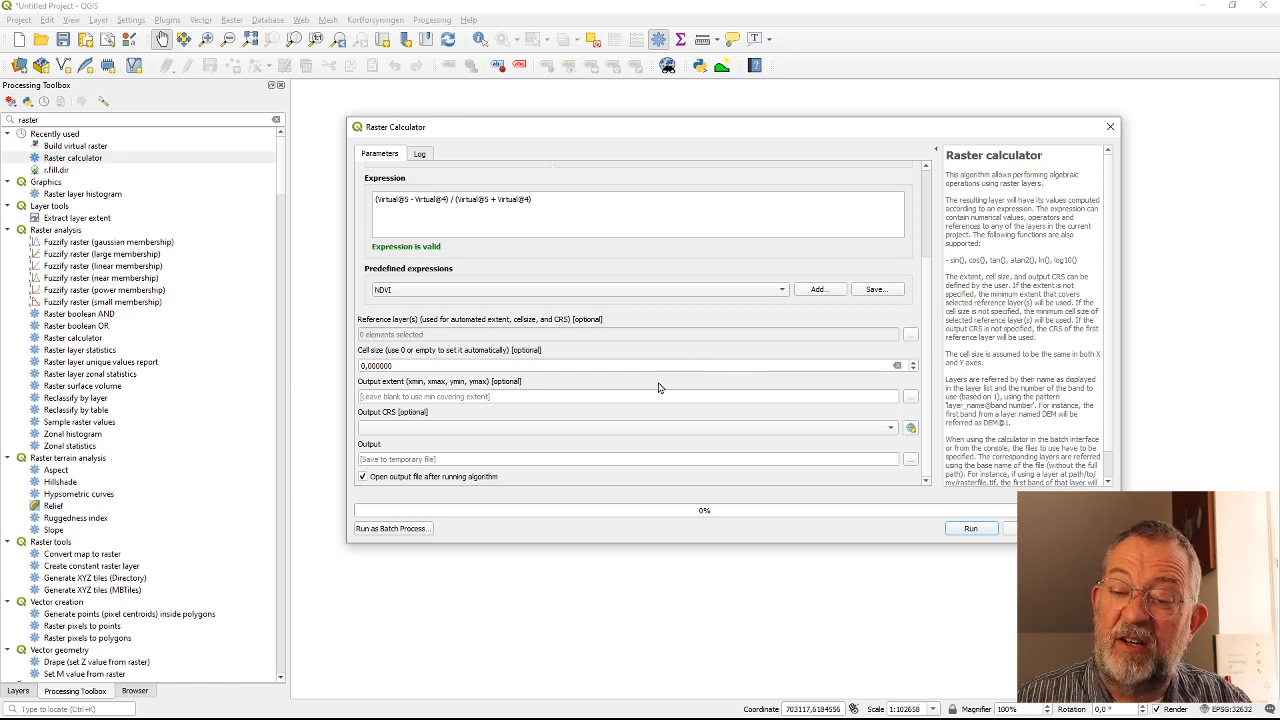
{"action": "mouse_move", "coordinate": [496, 396]}
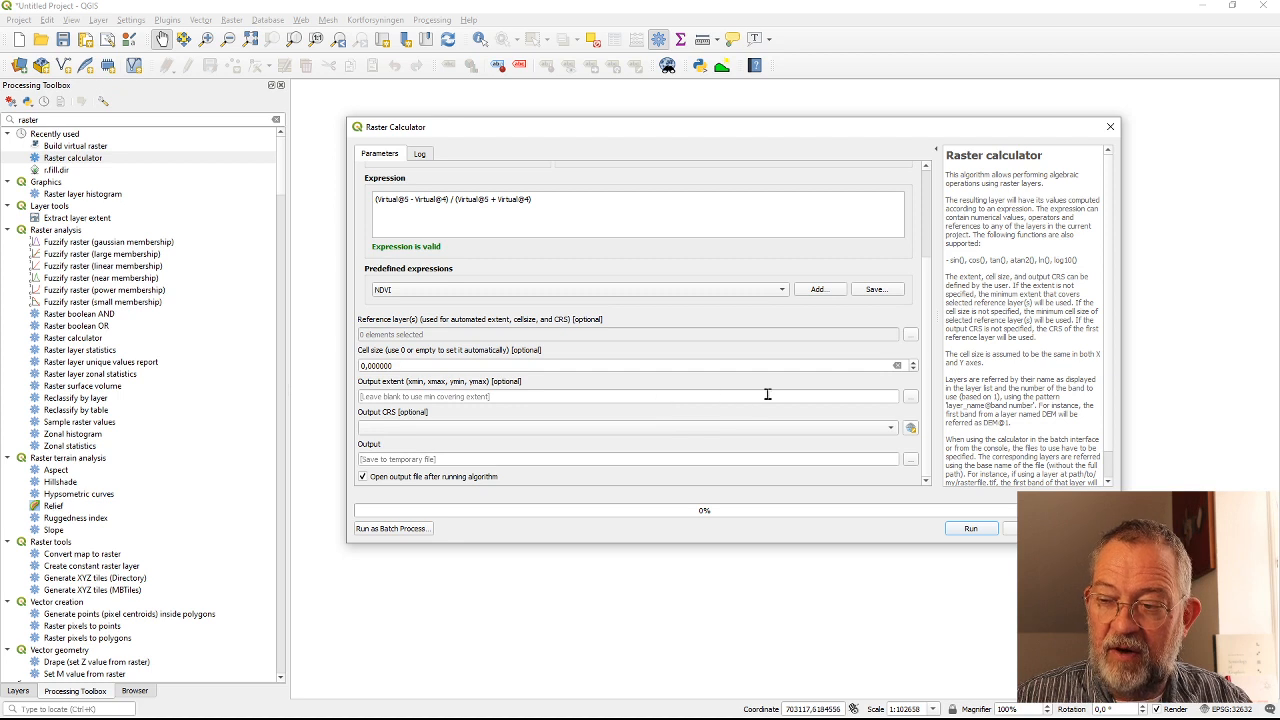
{"action": "mouse_move", "coordinate": [704, 358]}
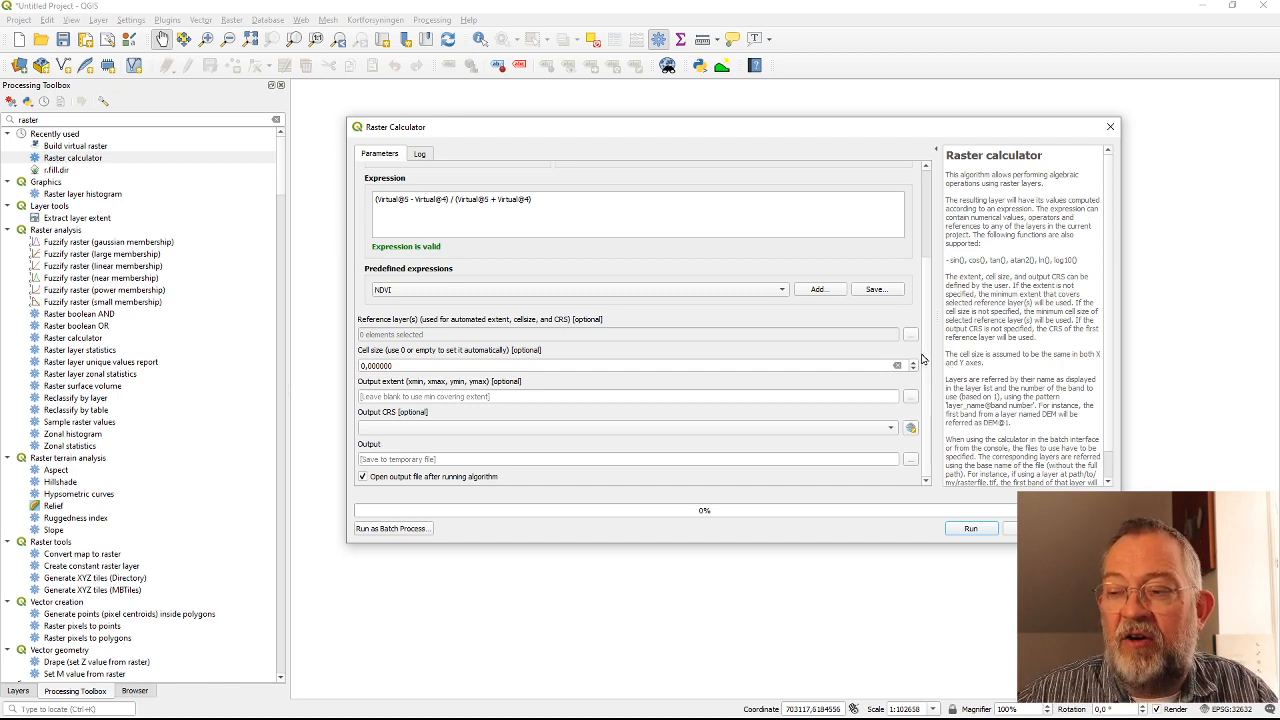
{"action": "mouse_move", "coordinate": [912, 348]}
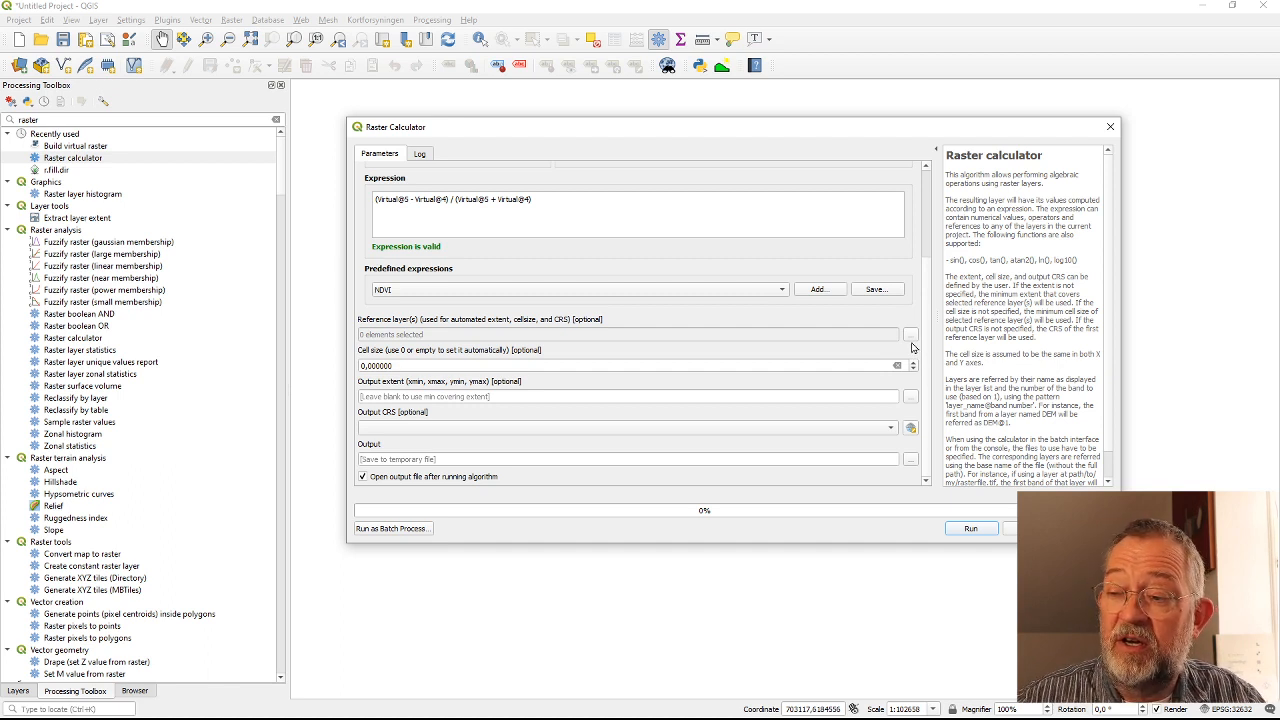
{"action": "mouse_move", "coordinate": [648, 352]}
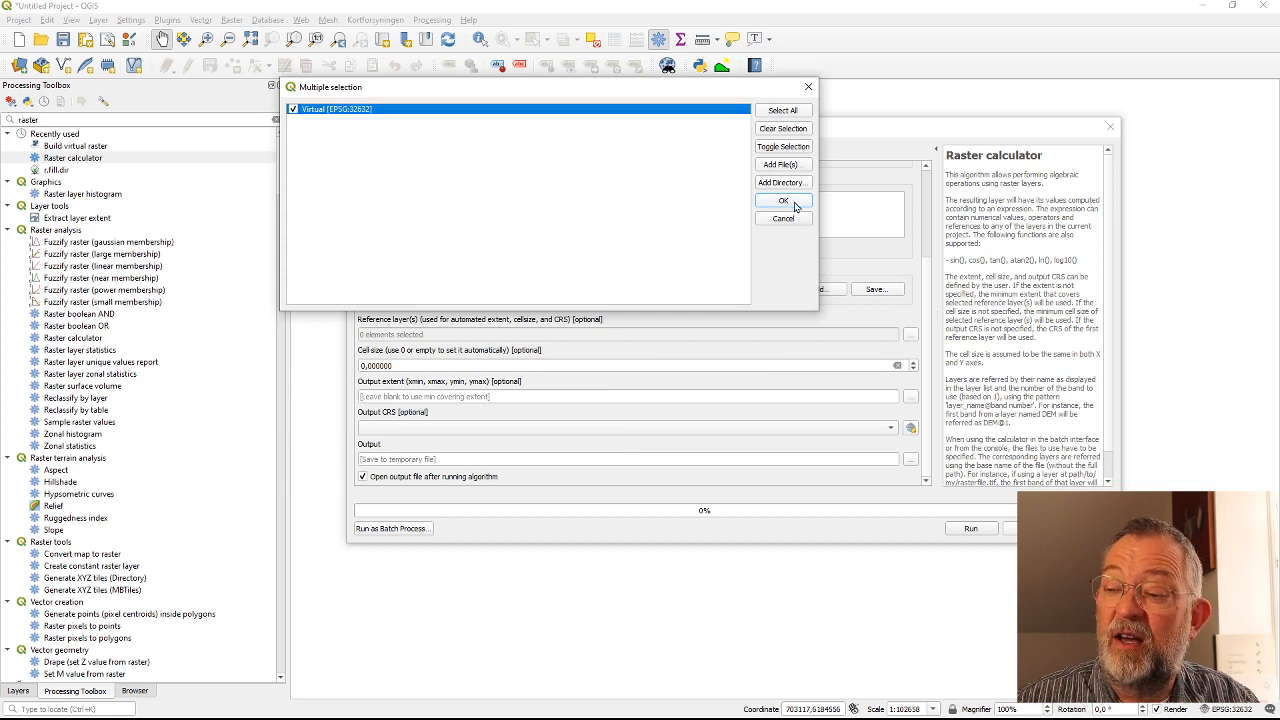
{"action": "left_click", "coordinate": [784, 200]}
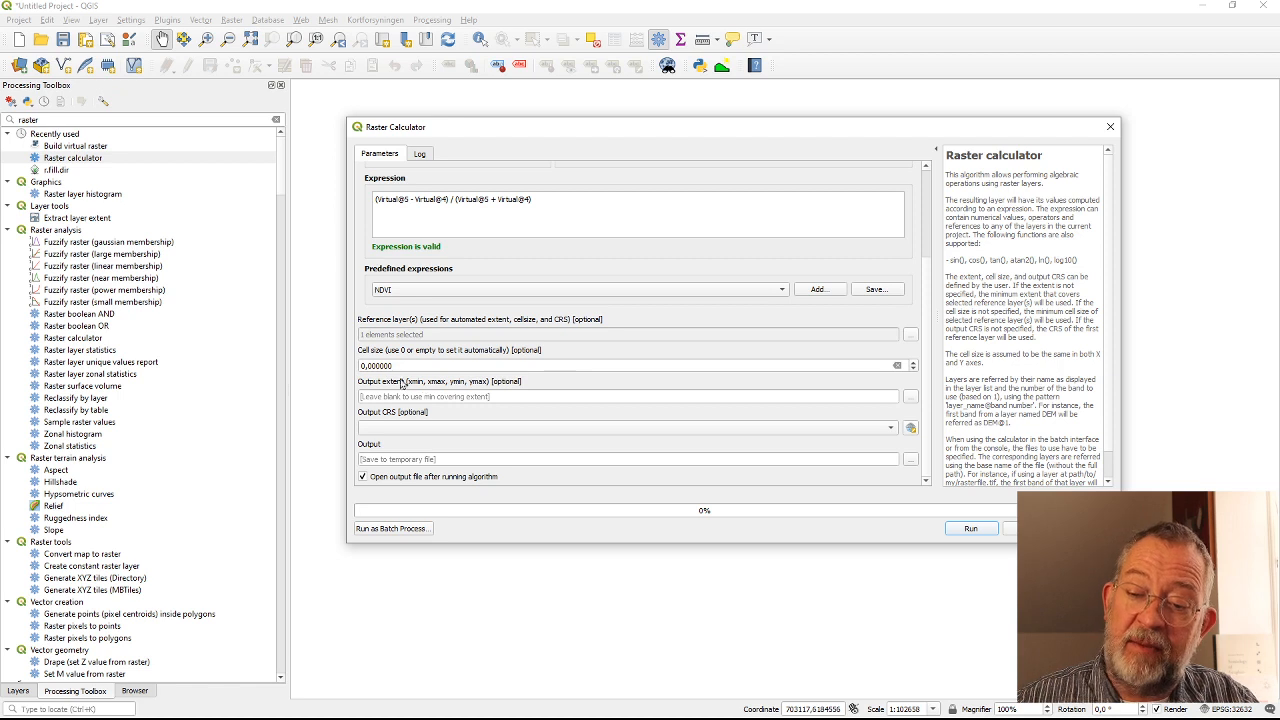
{"action": "mouse_move", "coordinate": [472, 424]}
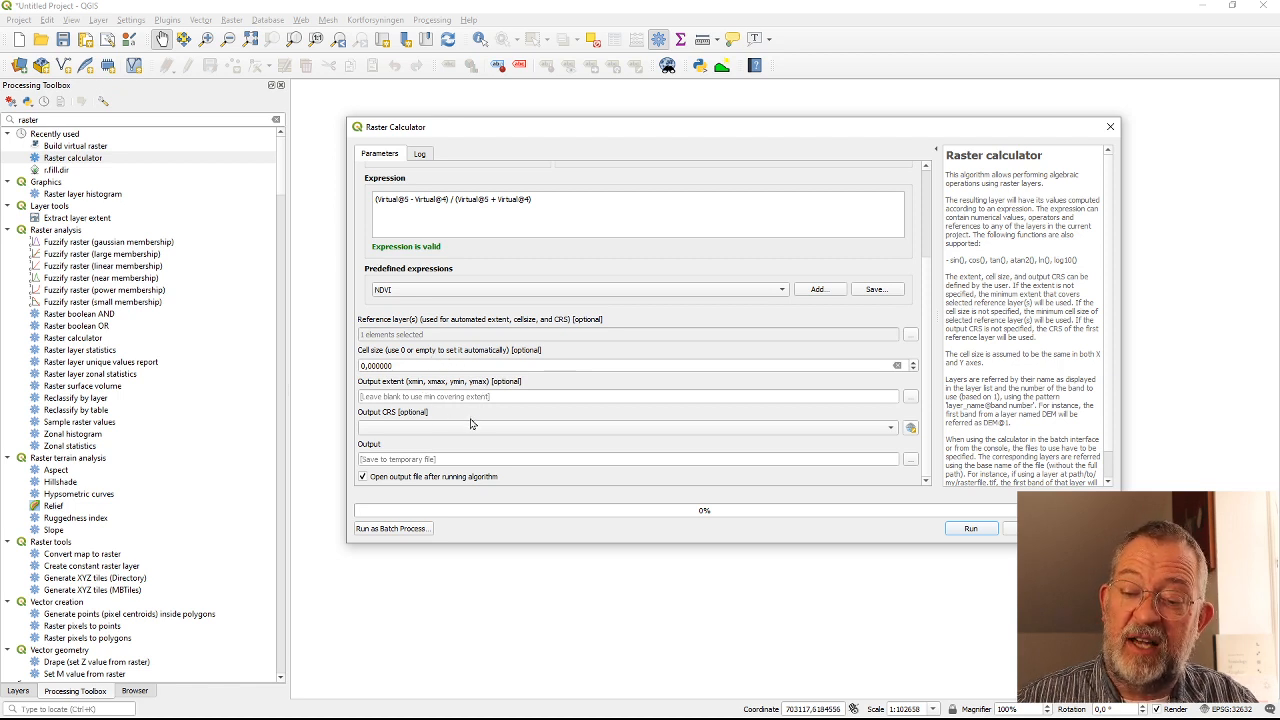
{"action": "mouse_move", "coordinate": [808, 450]}
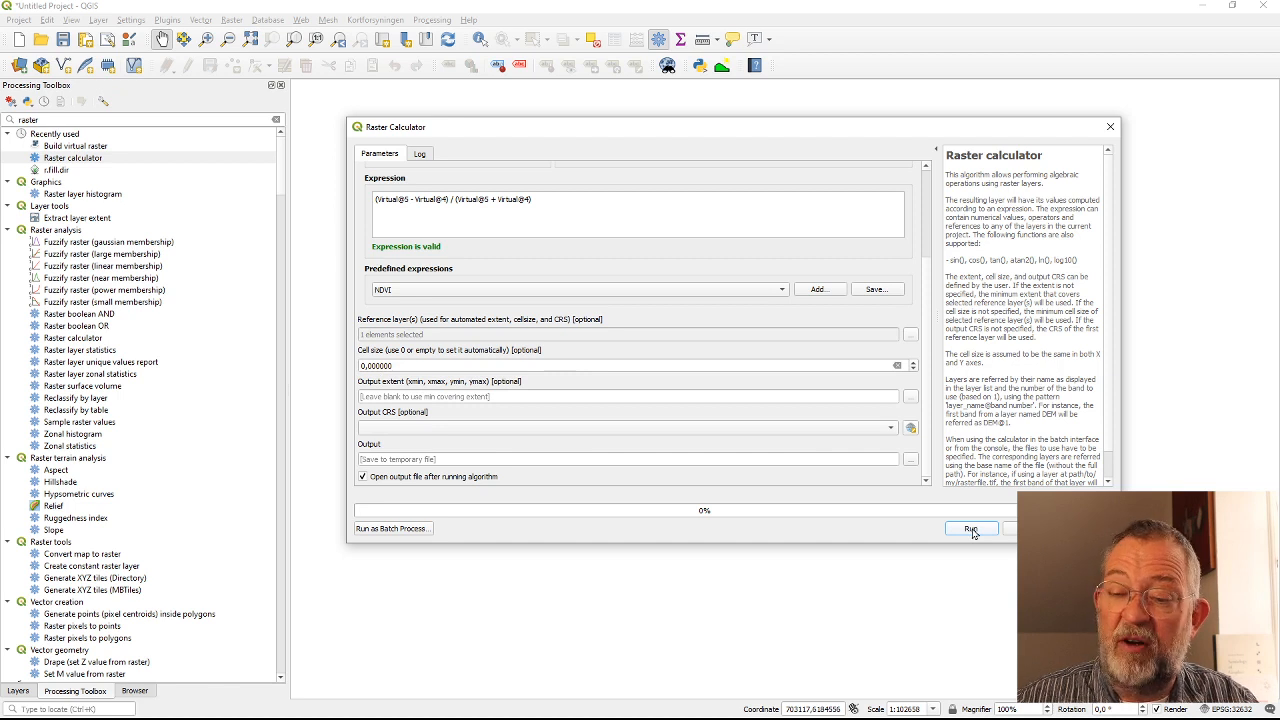
Run the NDVI calculation and rename the resulting Output layer to NDVI
{"action": "left_click", "coordinate": [972, 528]}
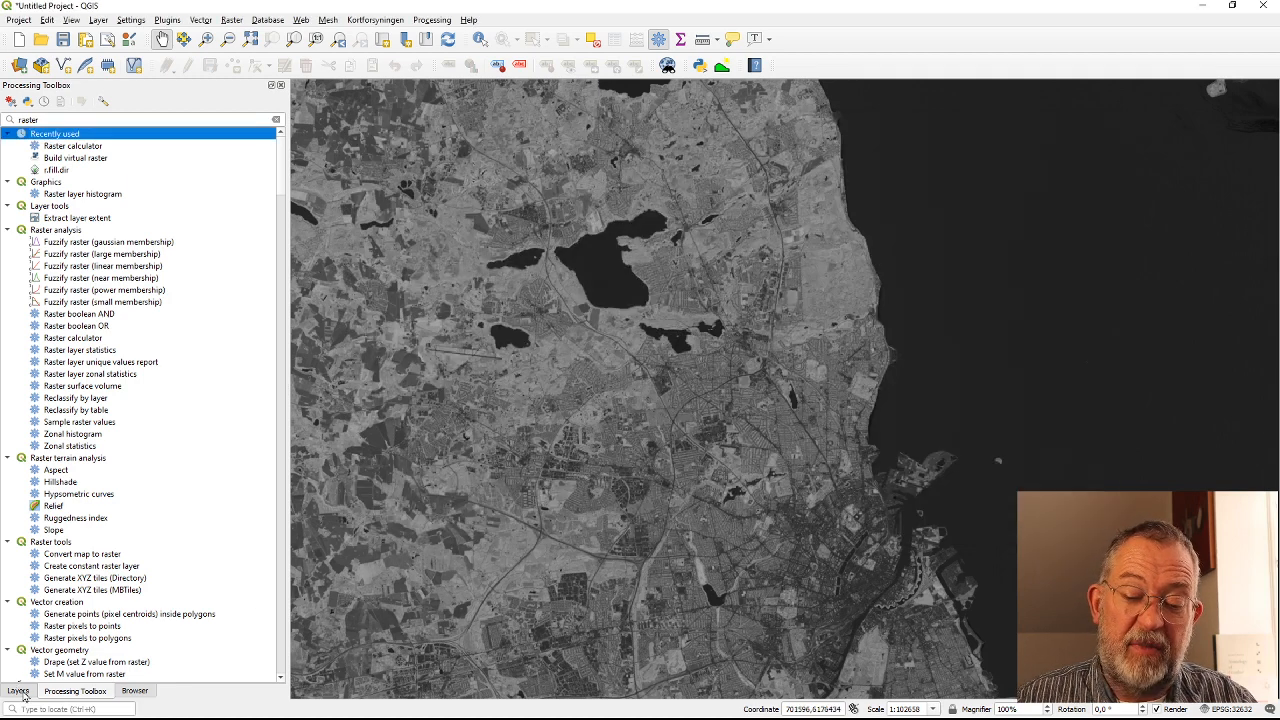
{"action": "left_click", "coordinate": [16, 690]}
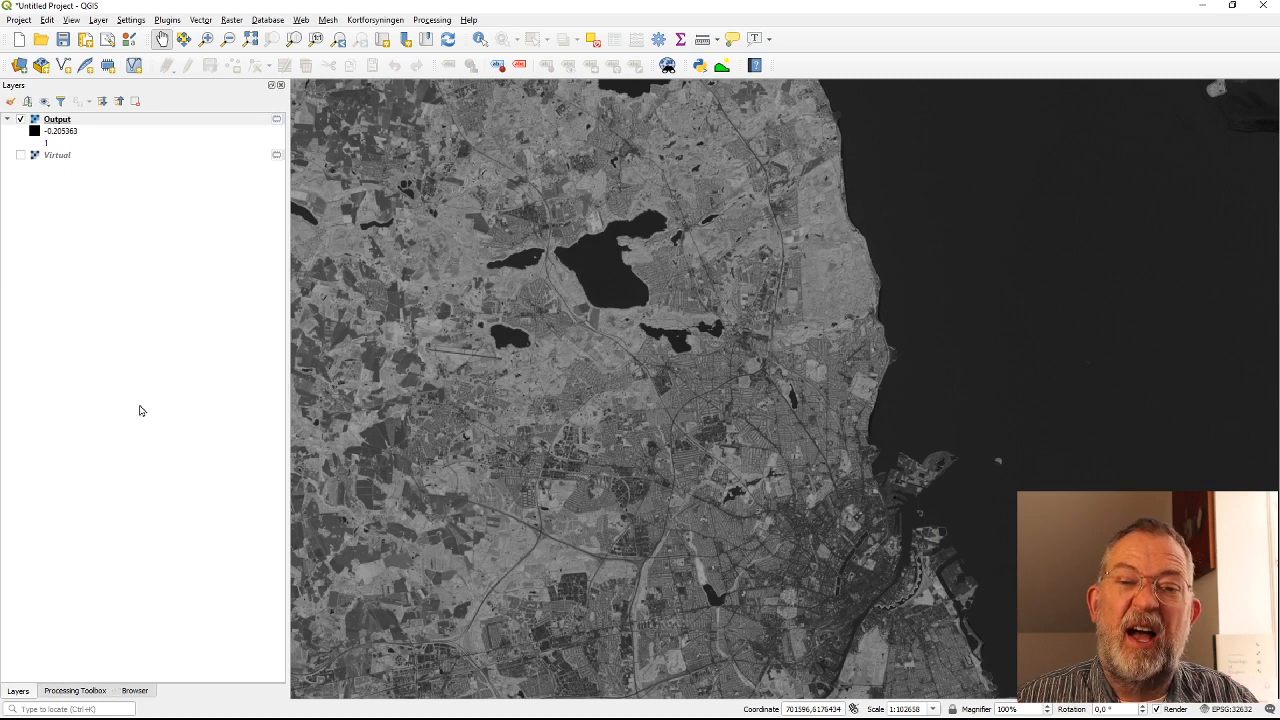
{"action": "left_click", "coordinate": [56, 120]}
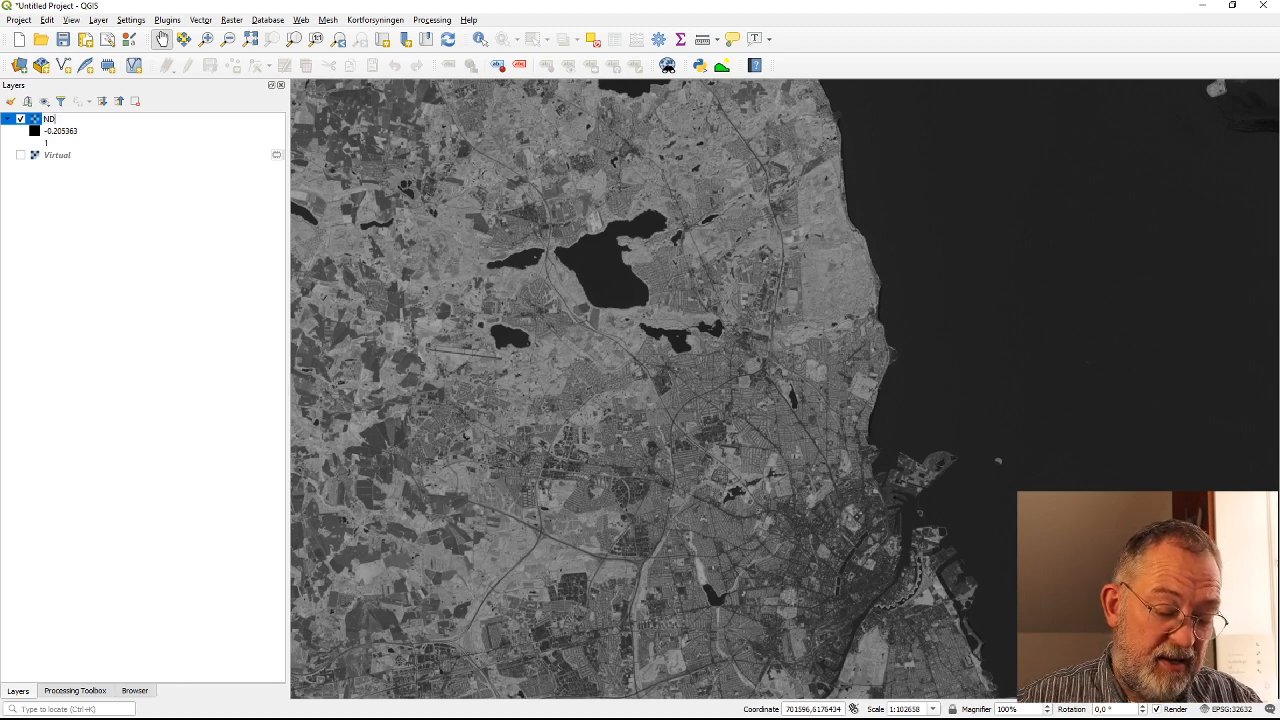
{"action": "type", "text": "NDVI"}
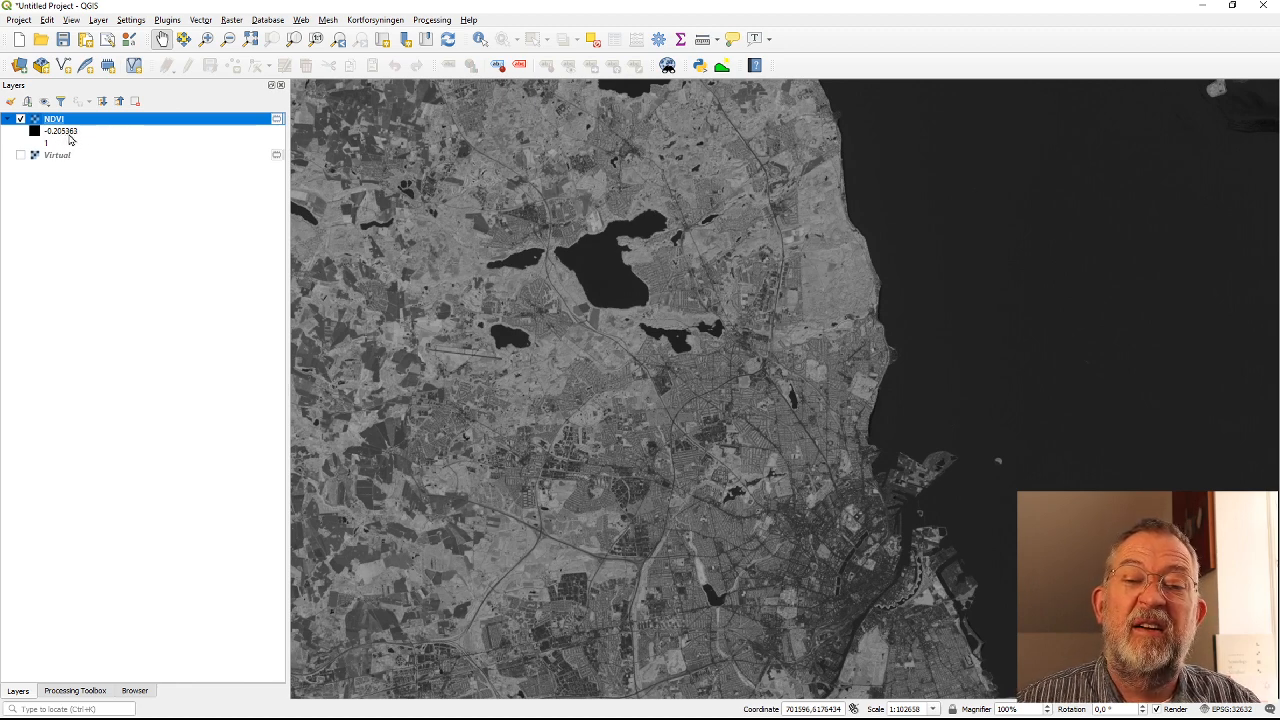
{"action": "mouse_move", "coordinate": [90, 152]}
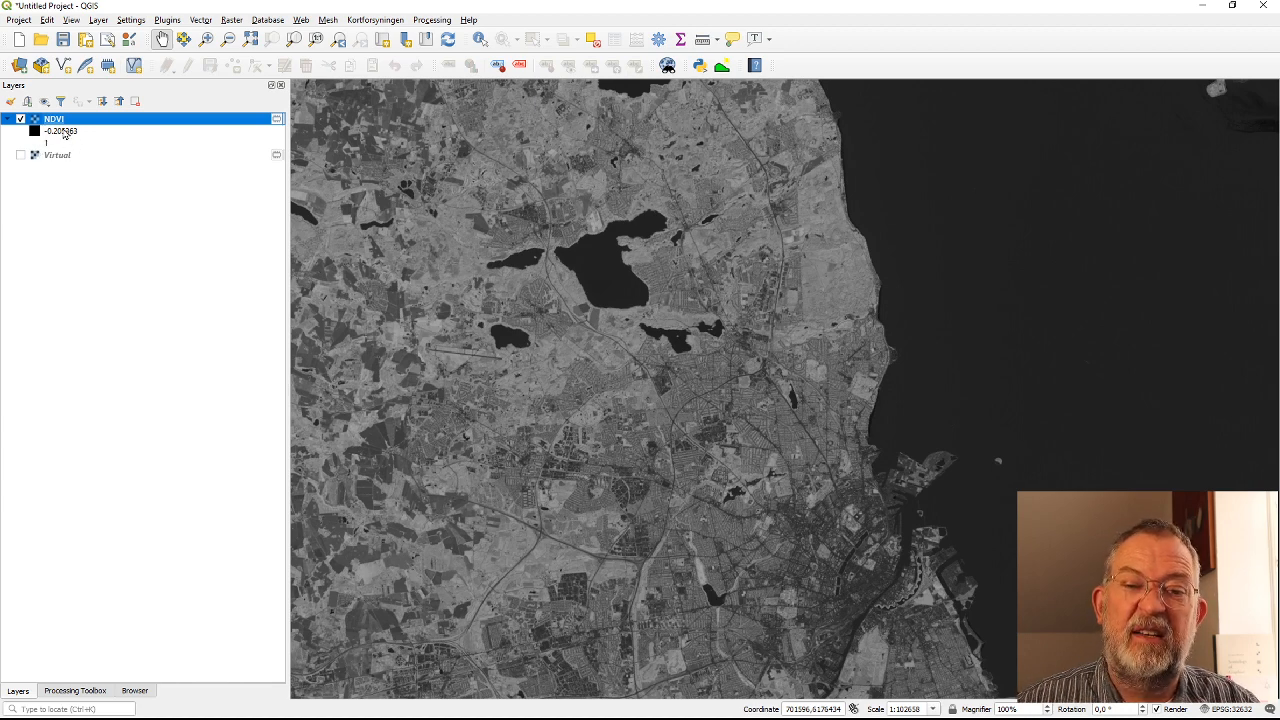
{"action": "mouse_move", "coordinate": [76, 138]}
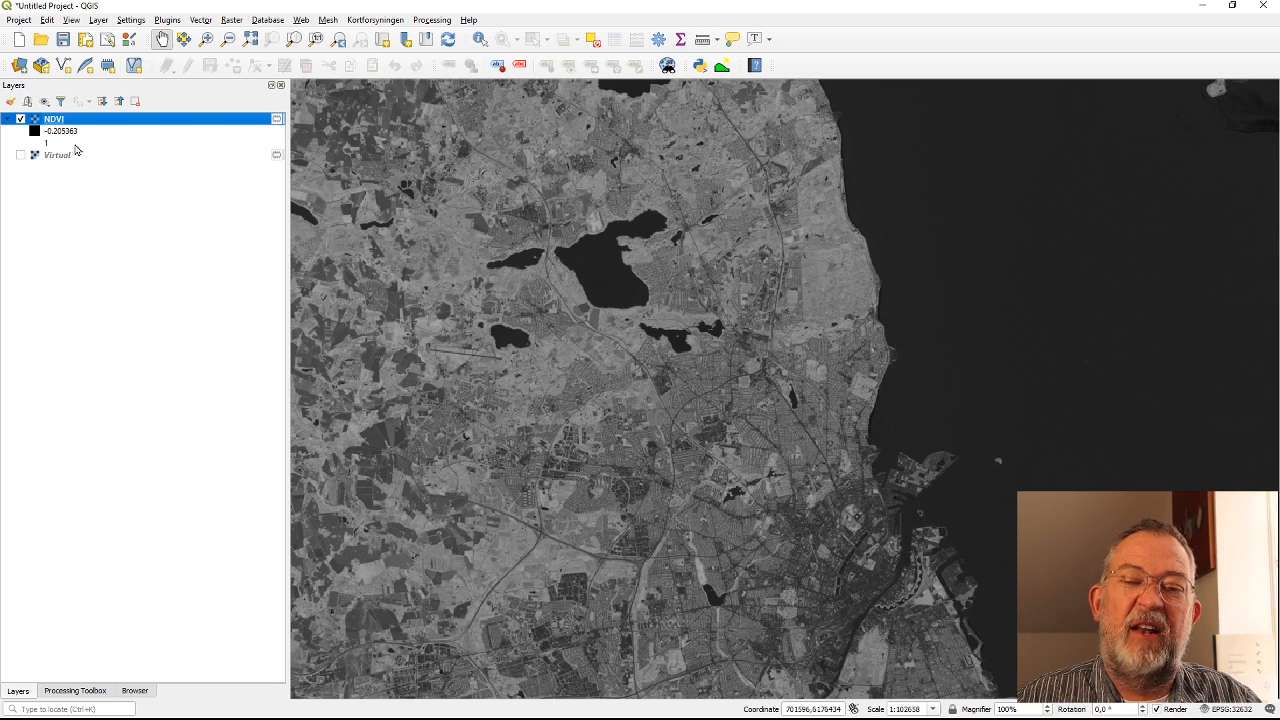
{"action": "mouse_move", "coordinate": [88, 140]}
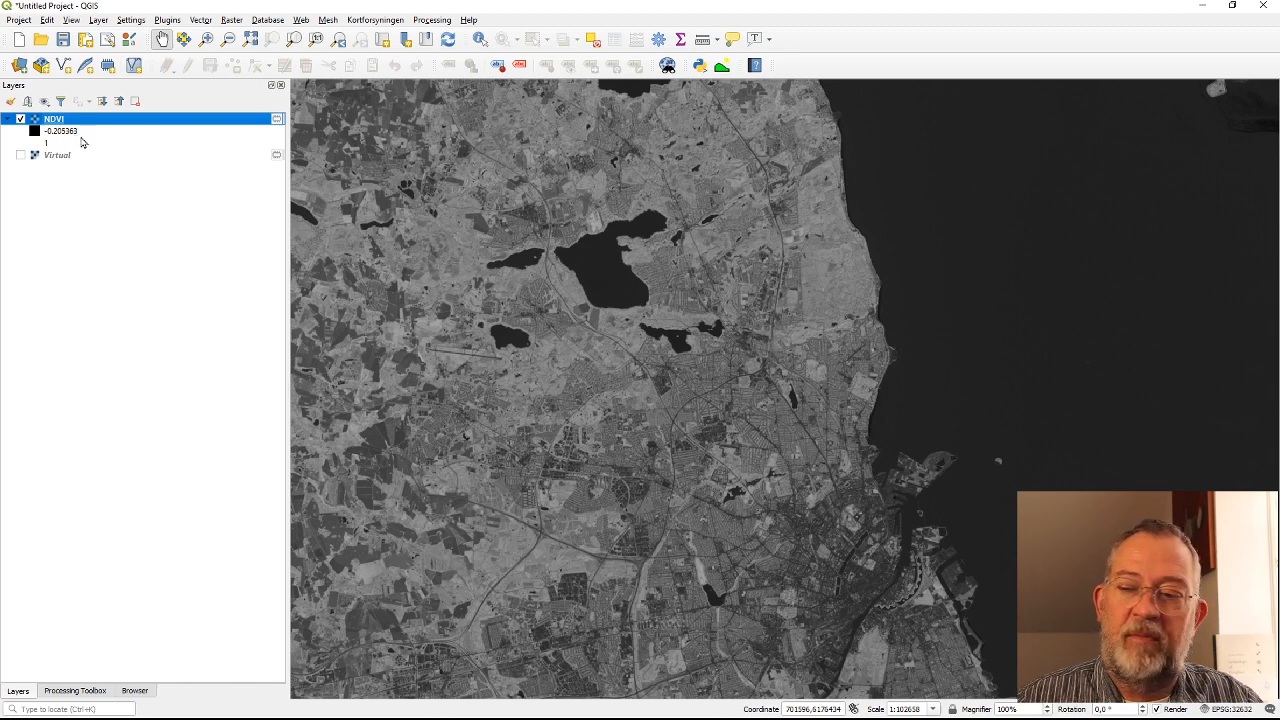
{"action": "mouse_move", "coordinate": [962, 326]}
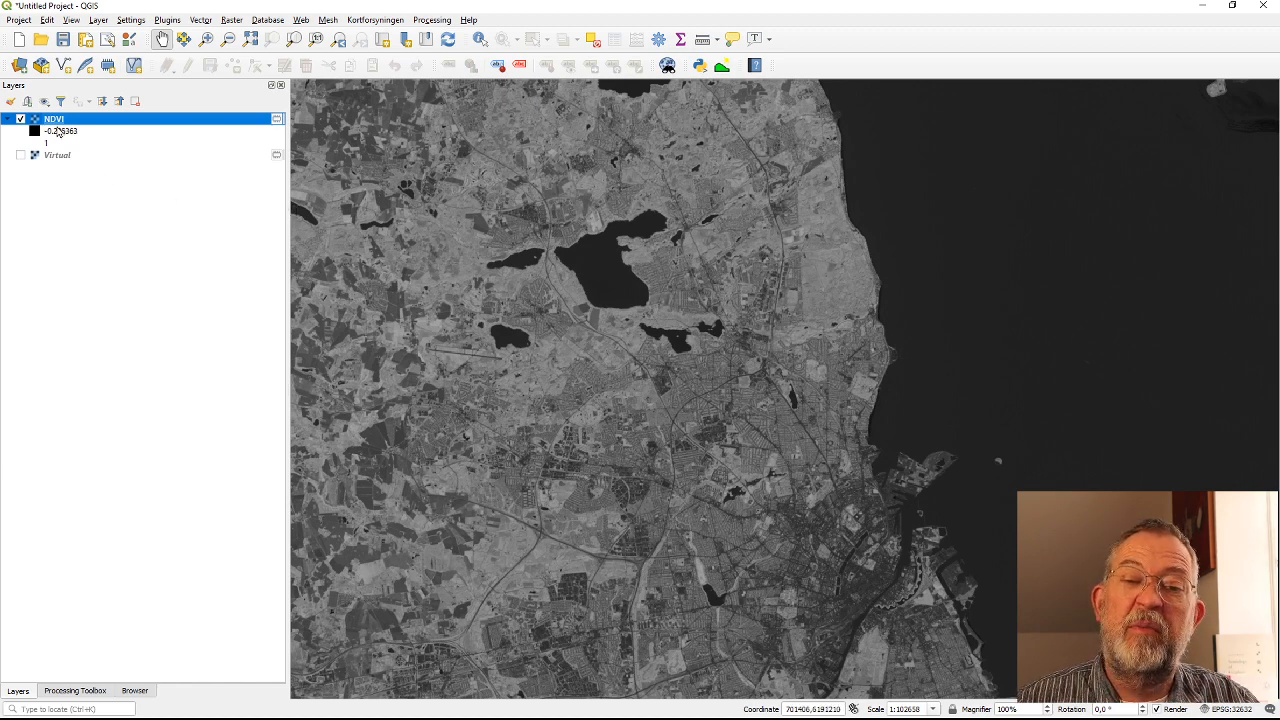
{"action": "mouse_move", "coordinate": [80, 144]}
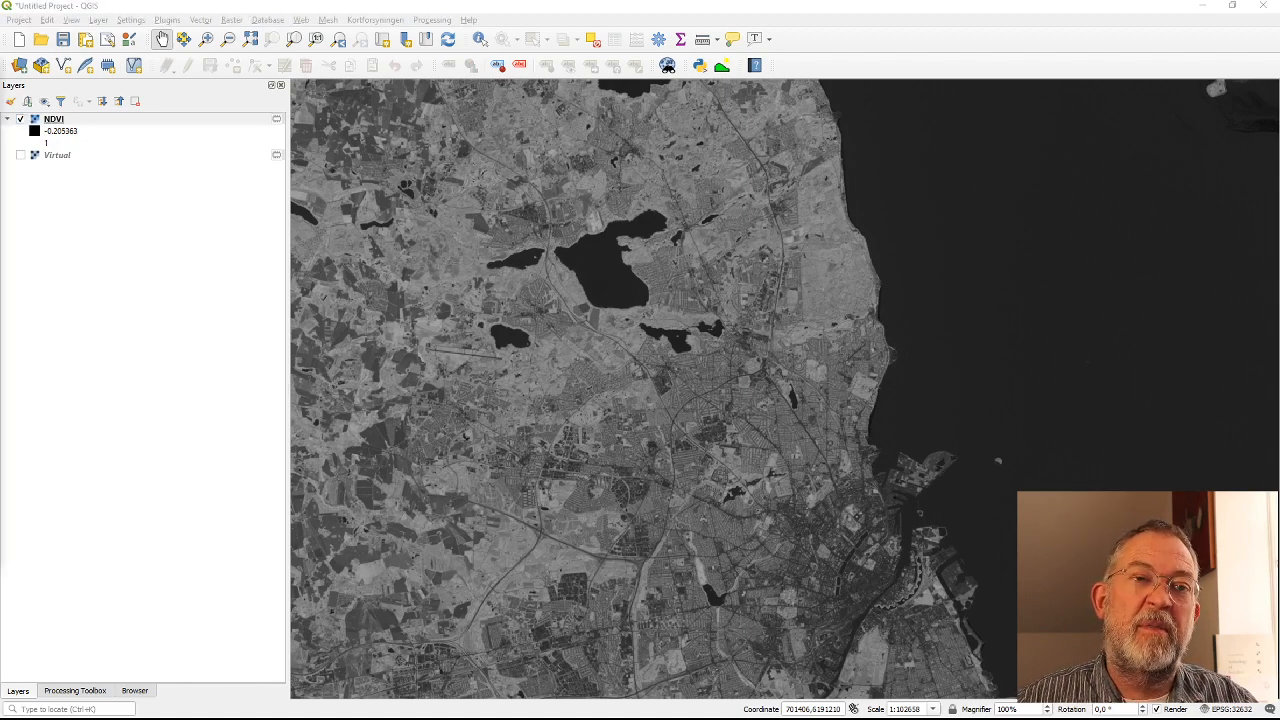
Show the NDVI layer's Symbology settings with its singleband grey rendering
{"action": "double_click", "coordinate": [54, 120]}
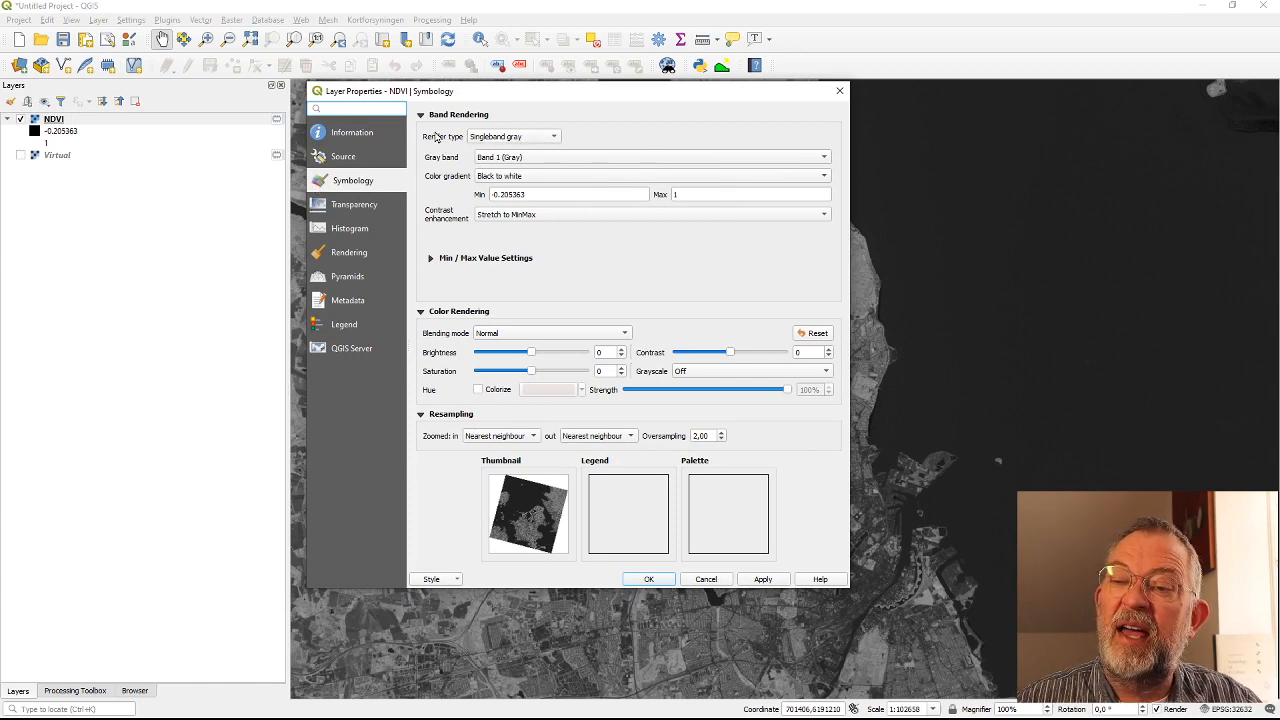
{"action": "mouse_move", "coordinate": [538, 138]}
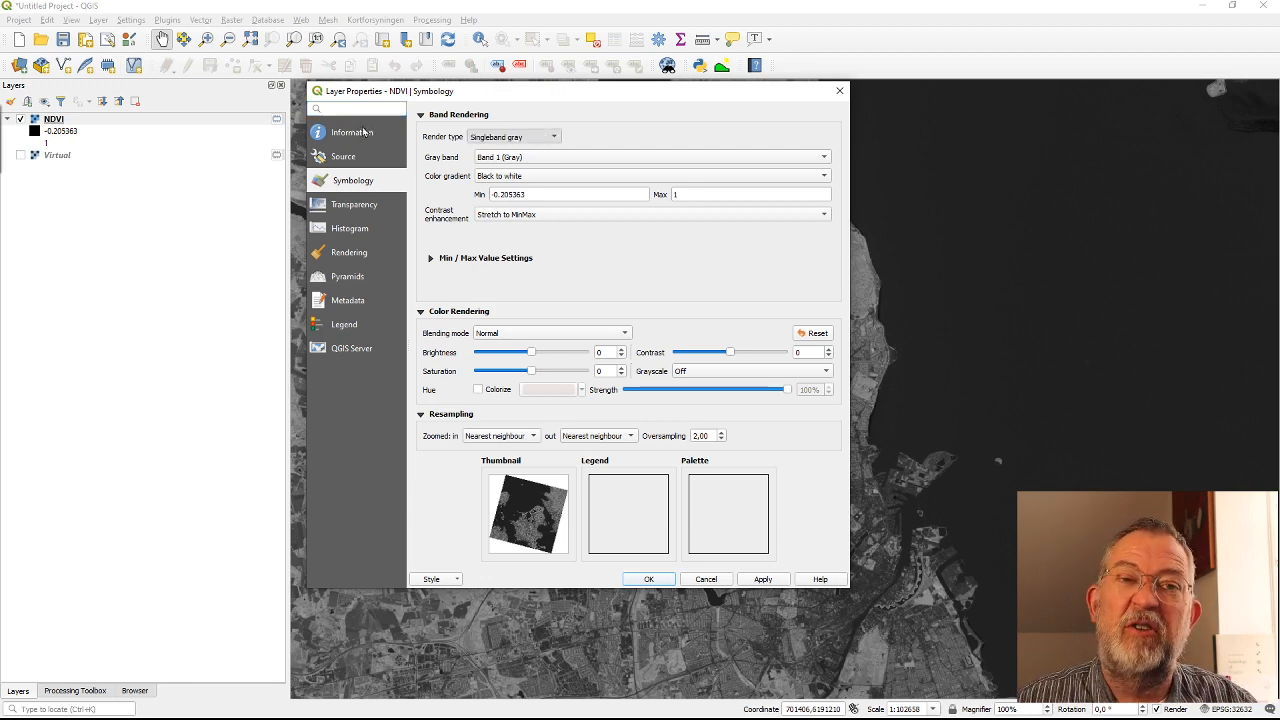
{"action": "mouse_move", "coordinate": [192, 196]}
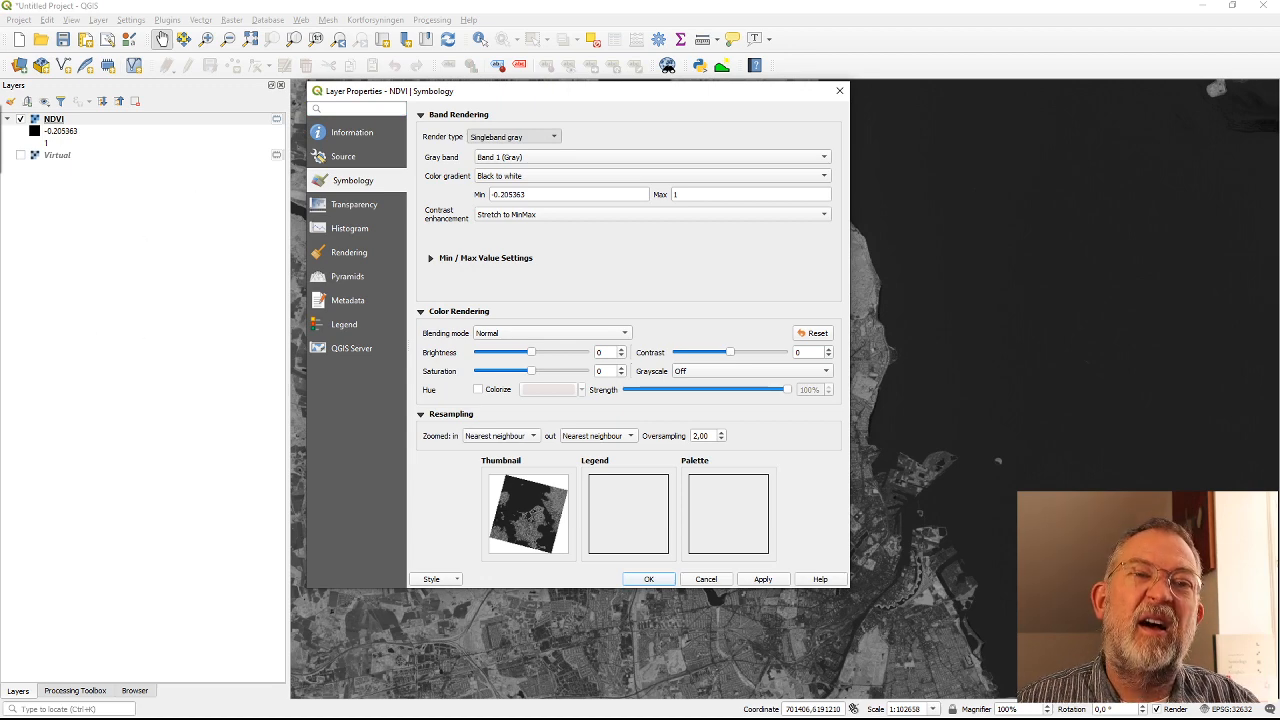
{"action": "left_click", "coordinate": [550, 136]}
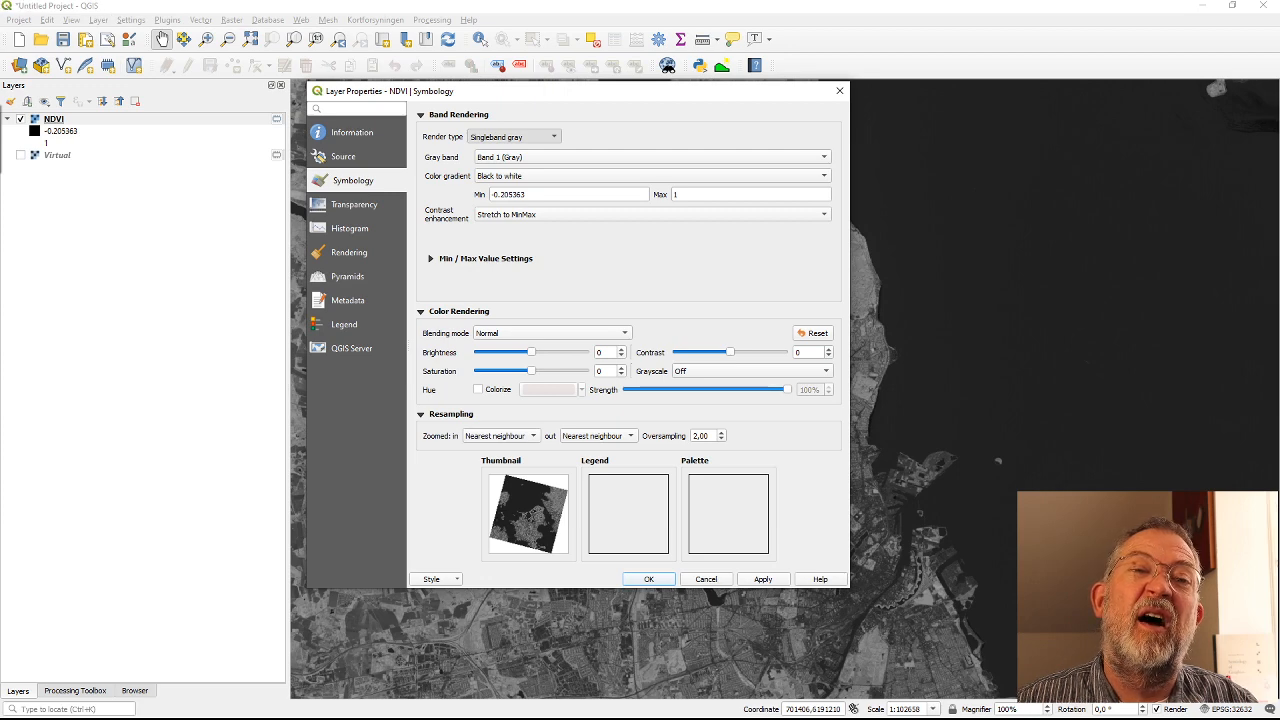
{"action": "left_click", "coordinate": [514, 136]}
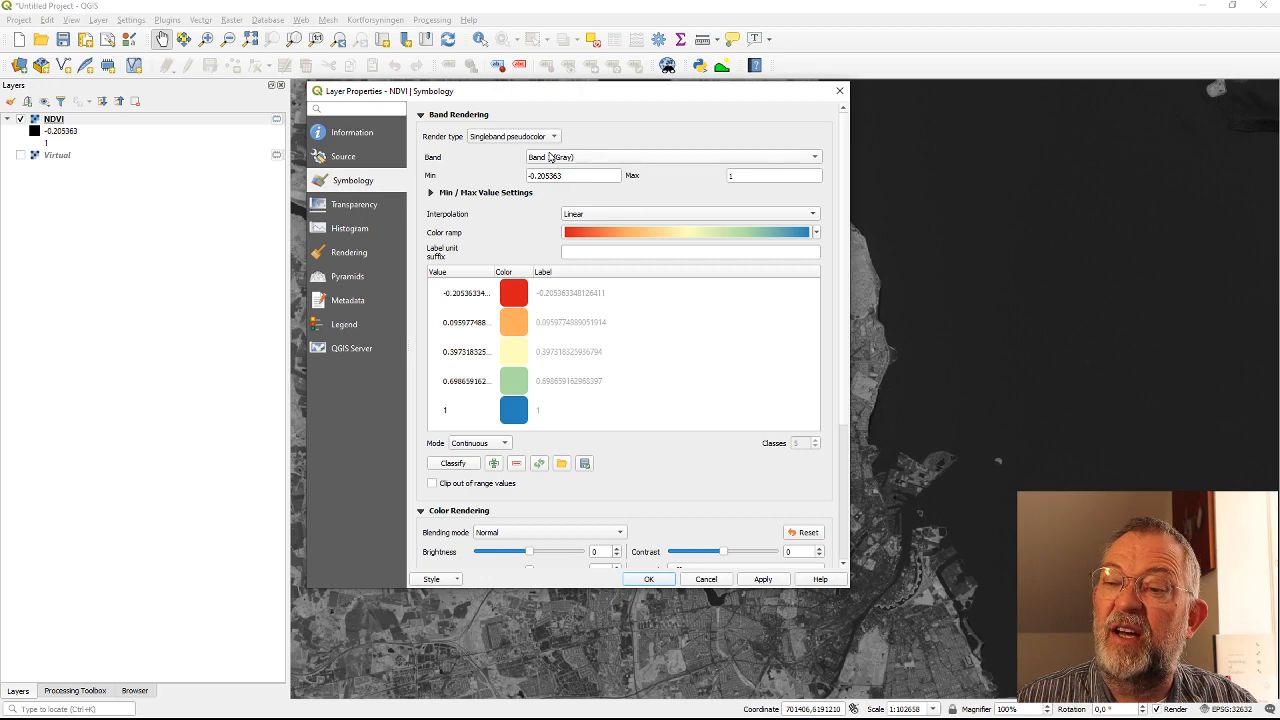
{"action": "mouse_move", "coordinate": [580, 152]}
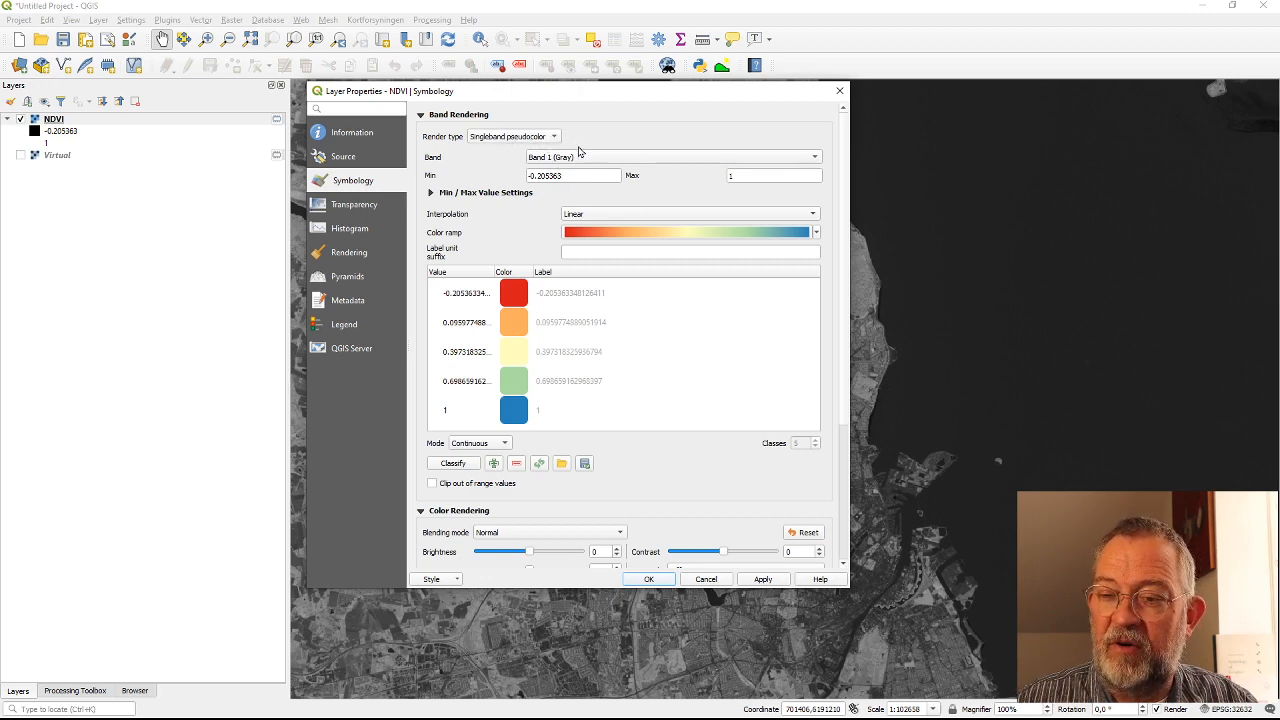
{"action": "mouse_move", "coordinate": [628, 304]}
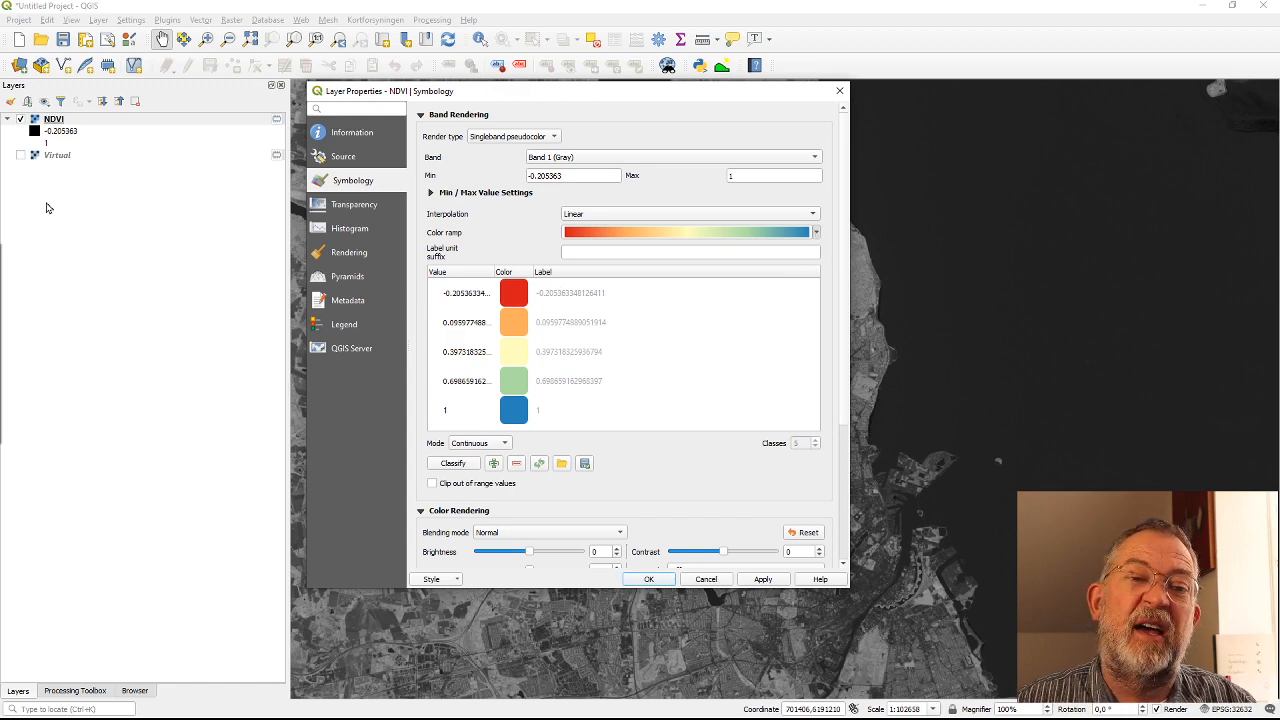
{"action": "mouse_move", "coordinate": [96, 376]}
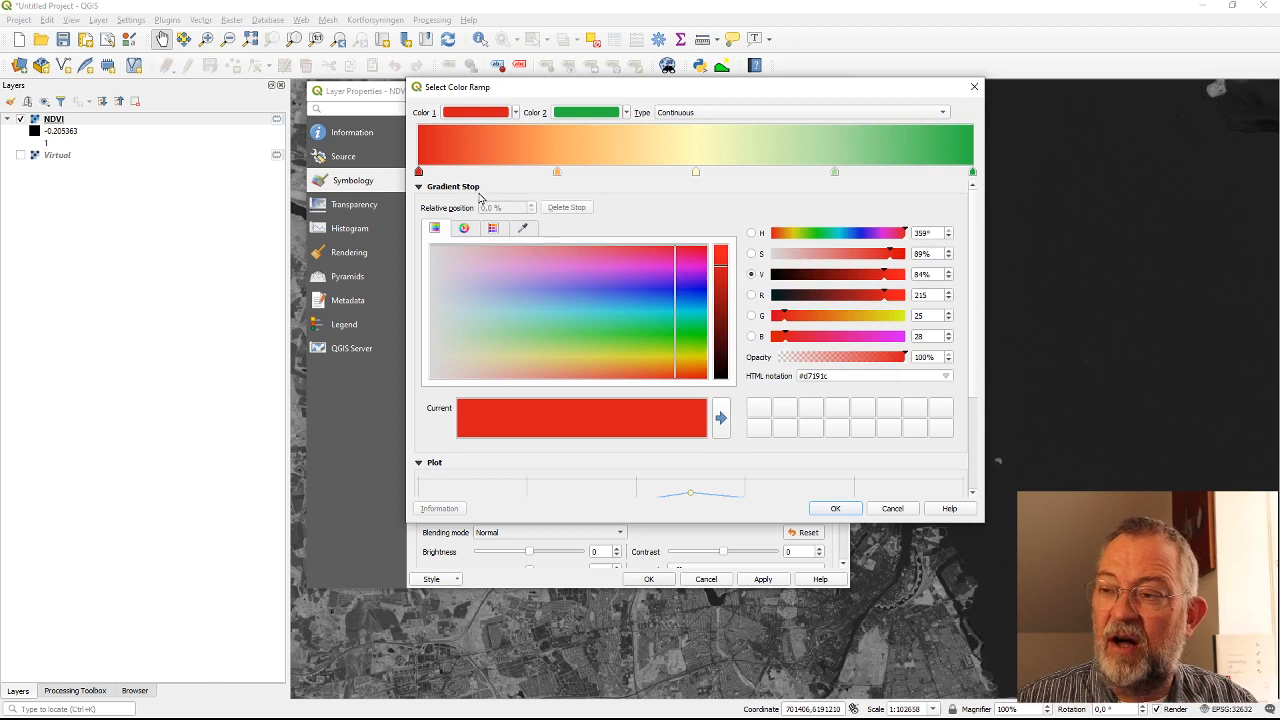
{"action": "mouse_move", "coordinate": [654, 176]}
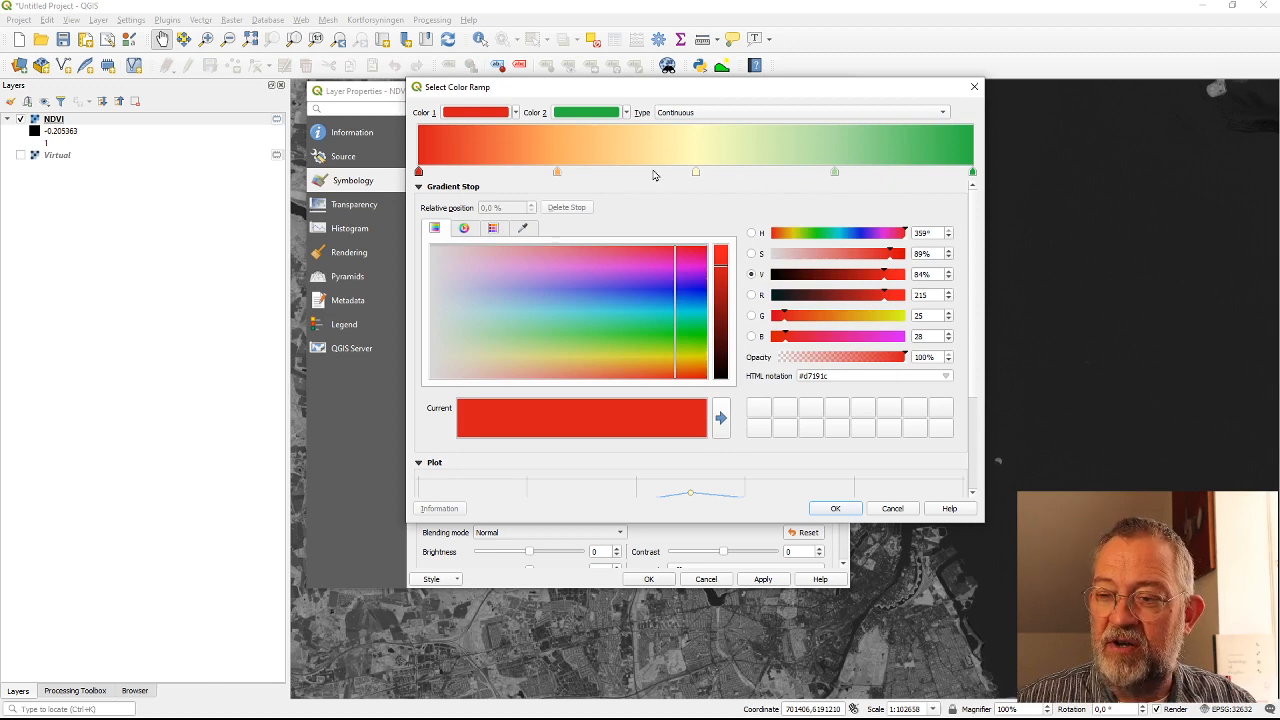
{"action": "mouse_move", "coordinate": [456, 174]}
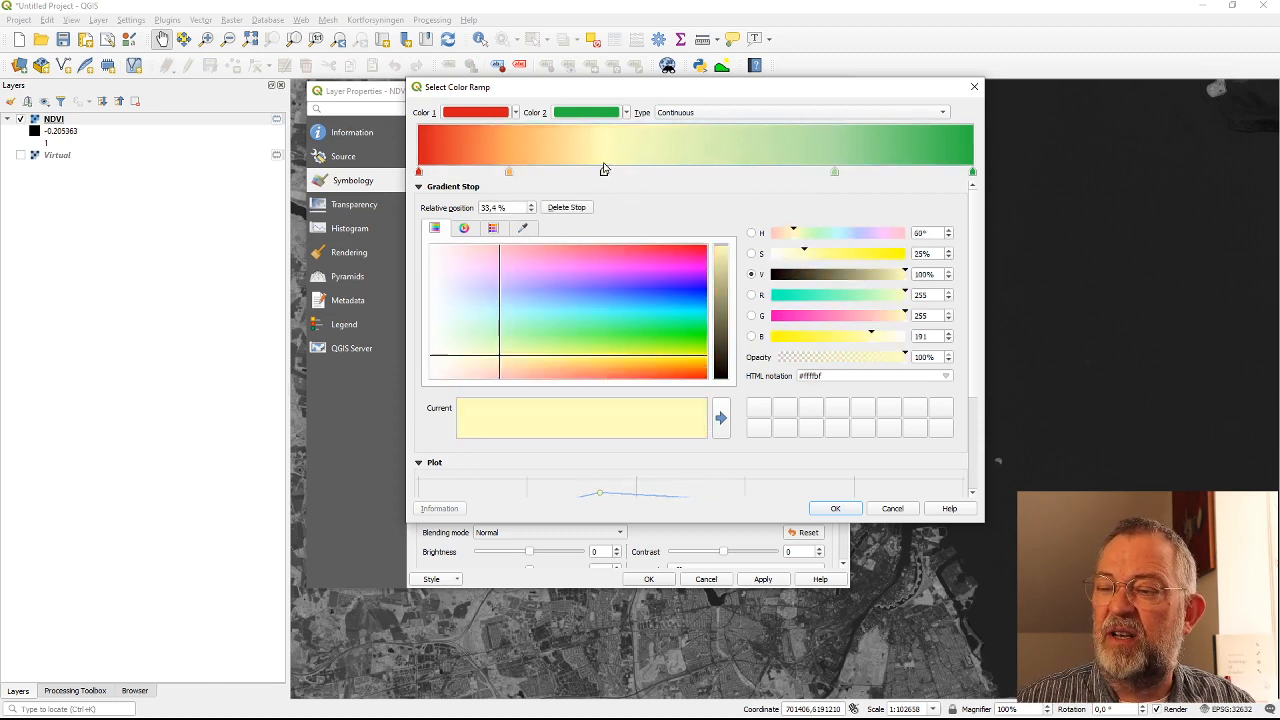
Shift the pale yellow stop and confirm the red-yellow-green colour ramp
{"action": "left_click_drag", "start_coordinate": [604, 172], "coordinate": [610, 172]}
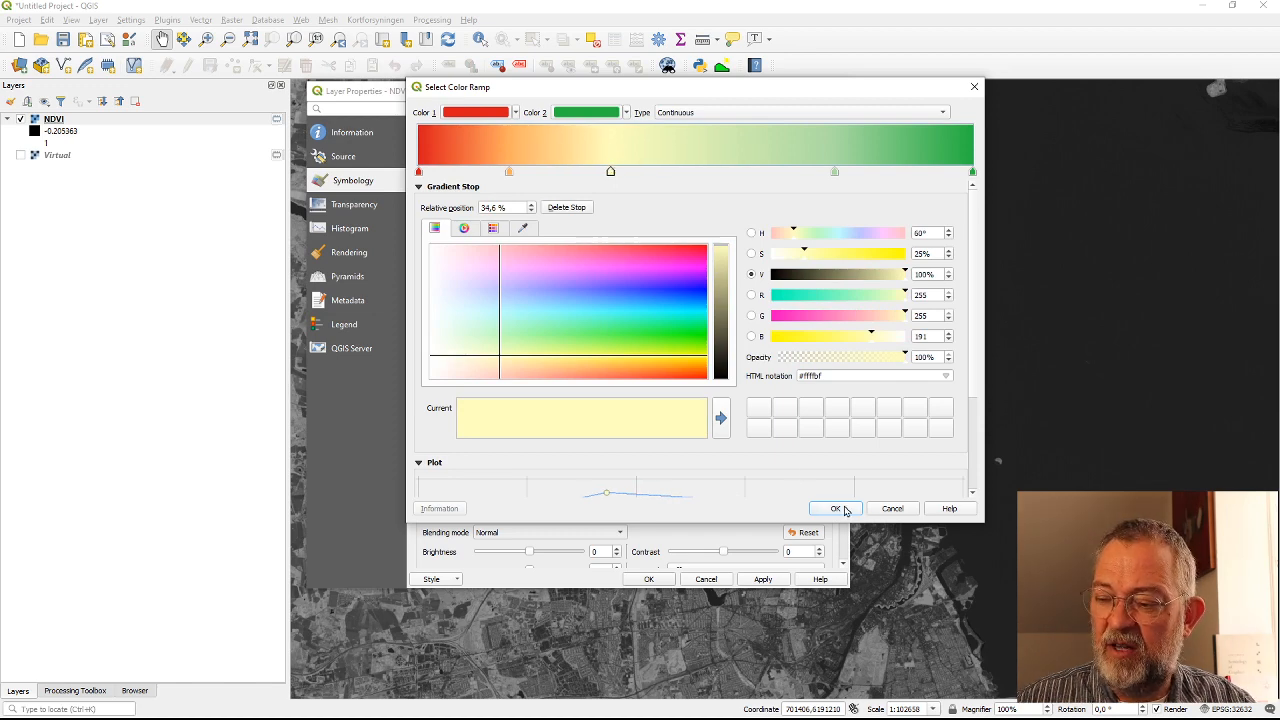
{"action": "left_click", "coordinate": [834, 508]}
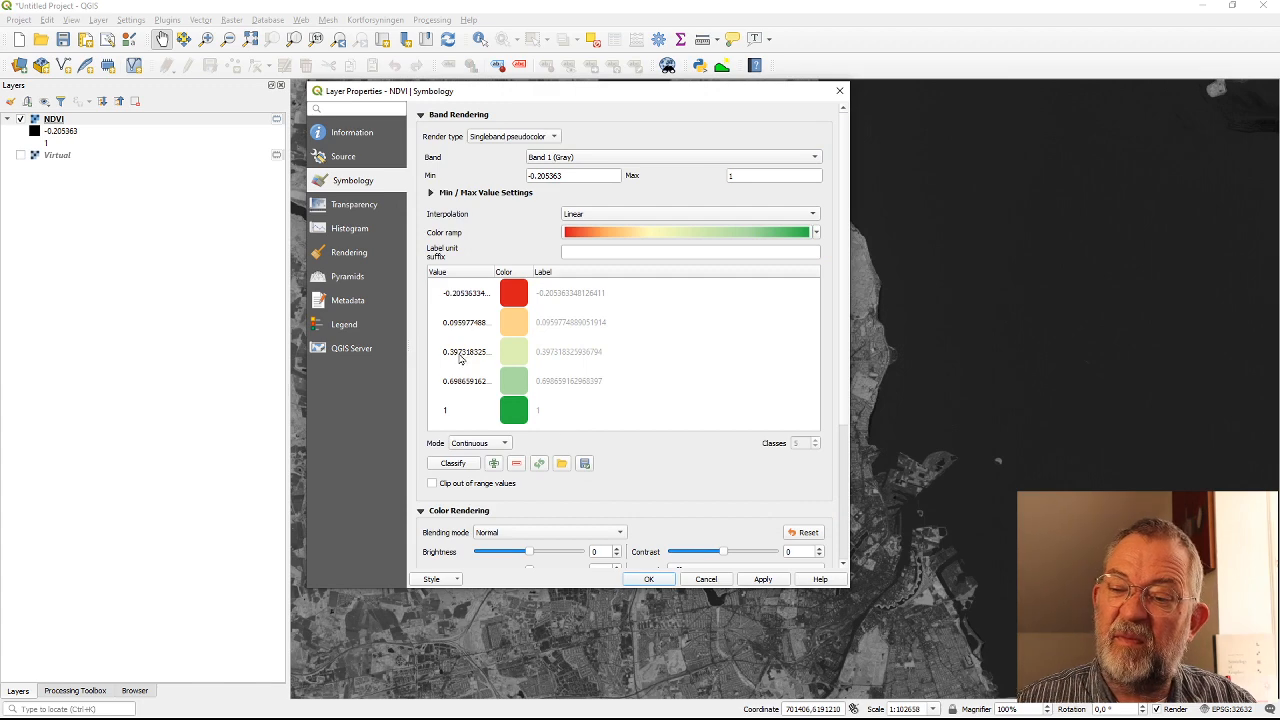
{"action": "mouse_move", "coordinate": [712, 590]}
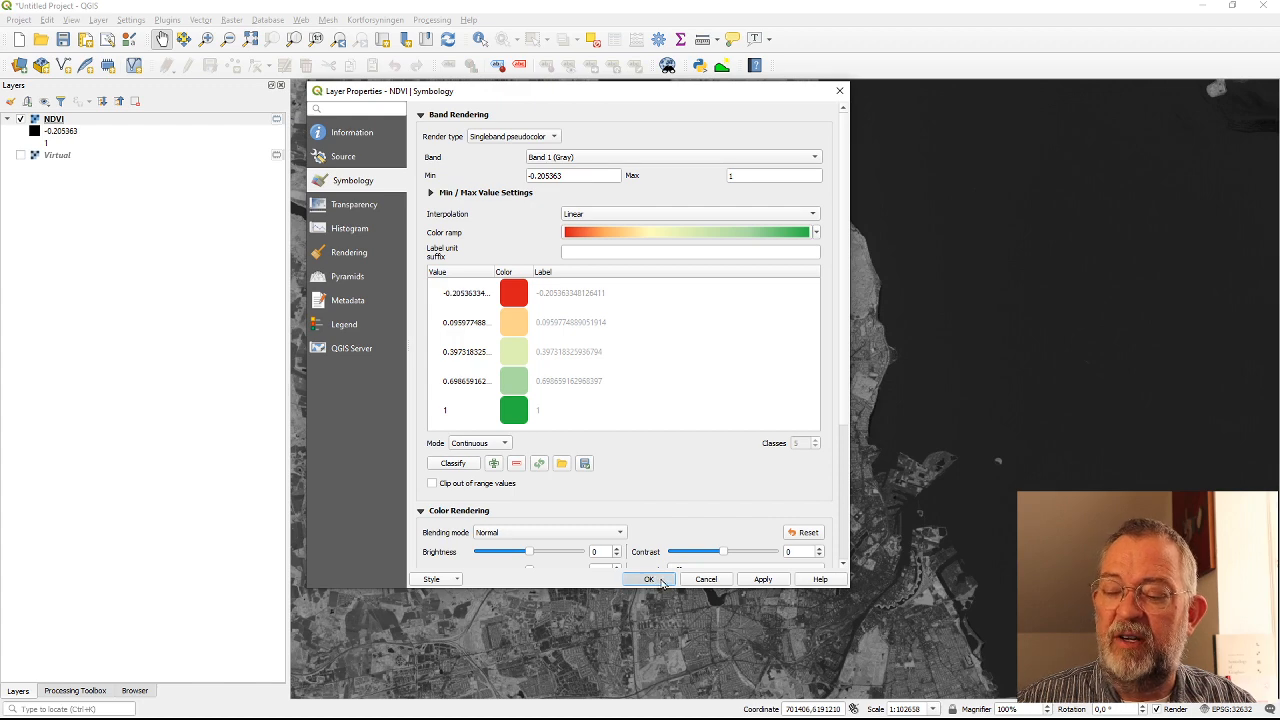
Apply the red-to-green pseudocolor style to the NDVI layer and close its properties
{"action": "left_click", "coordinate": [648, 580]}
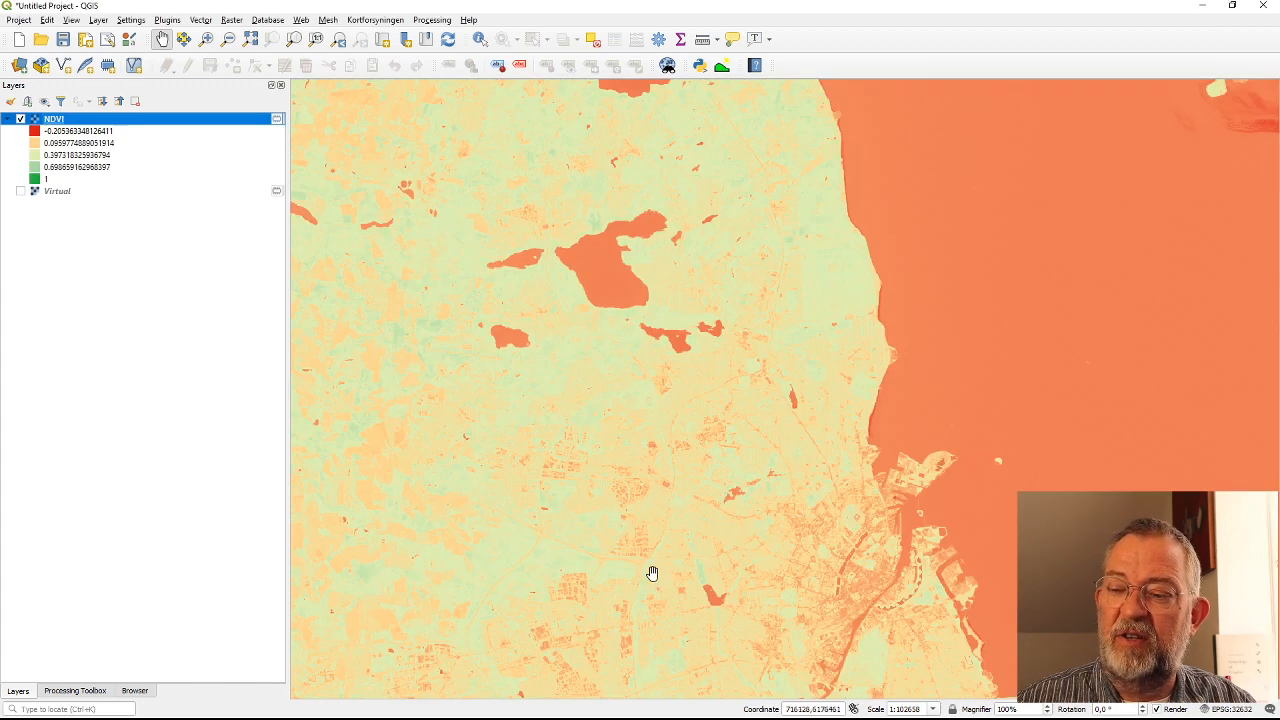
{"action": "mouse_move", "coordinate": [508, 364]}
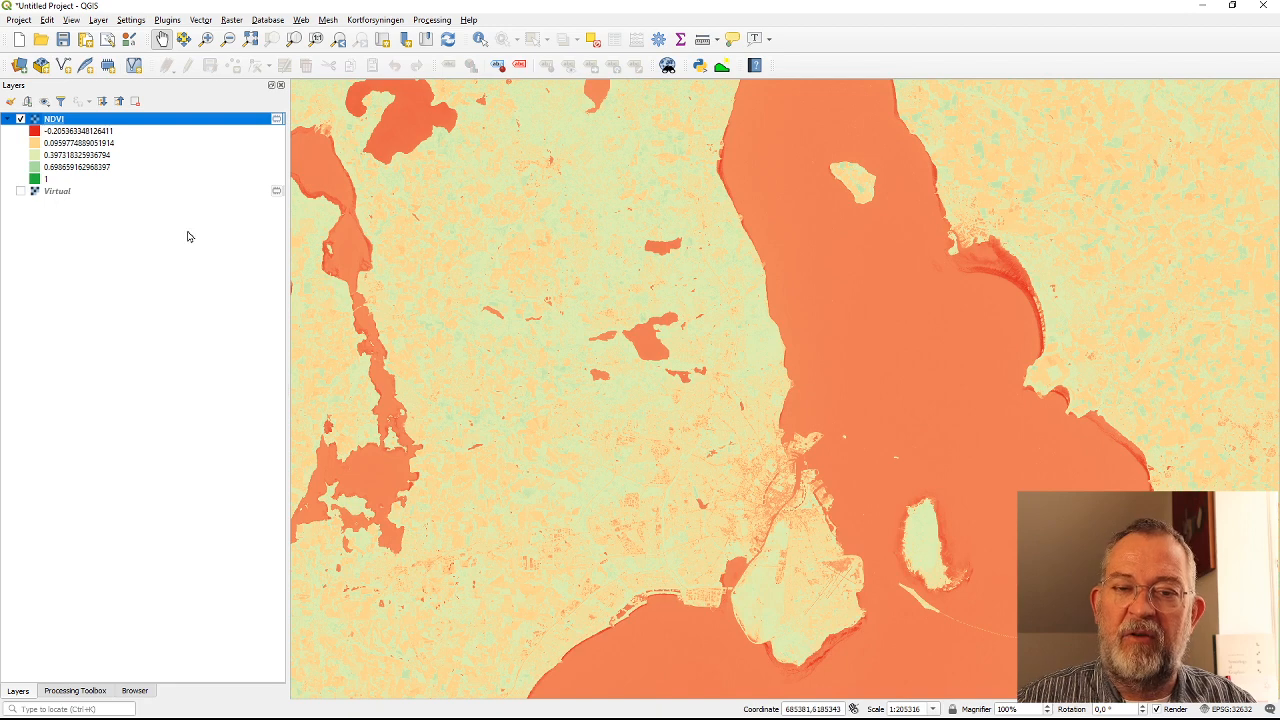
{"action": "mouse_move", "coordinate": [142, 120]}
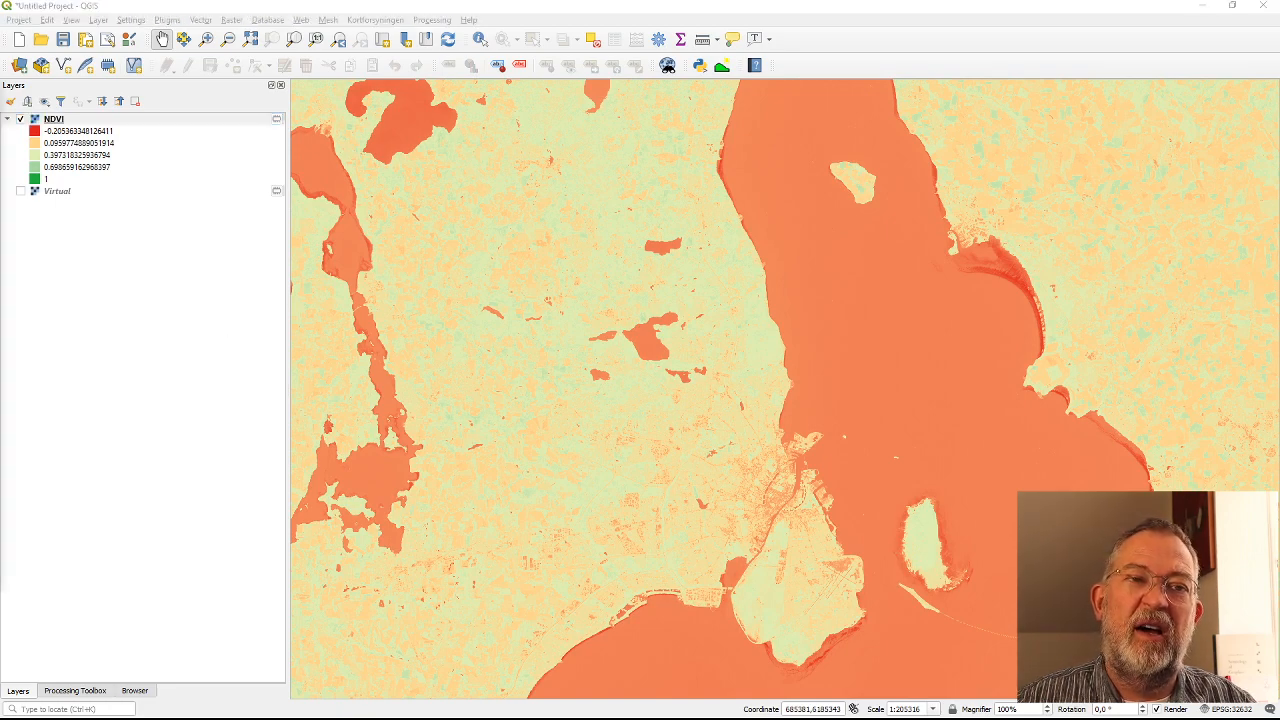
Move the yellow and light green ramp stops toward red so more of the NDVI range shows green
{"action": "double_click", "coordinate": [52, 120]}
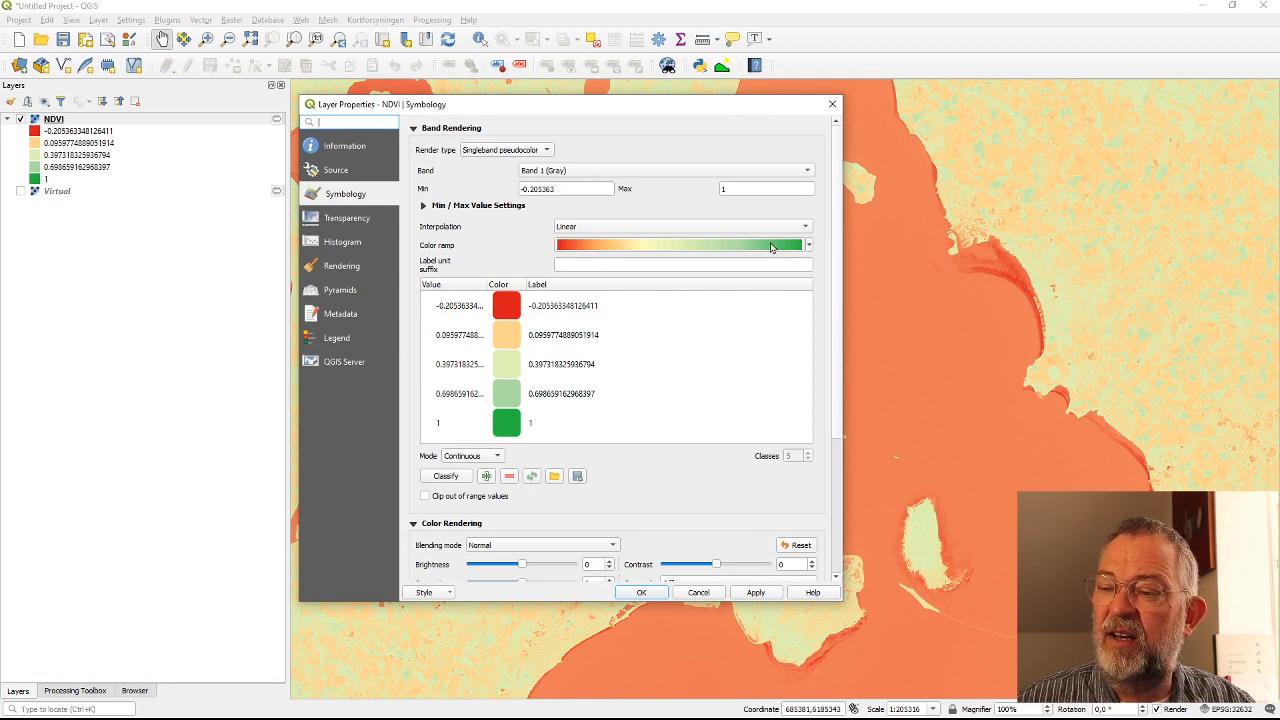
{"action": "mouse_move", "coordinate": [590, 252]}
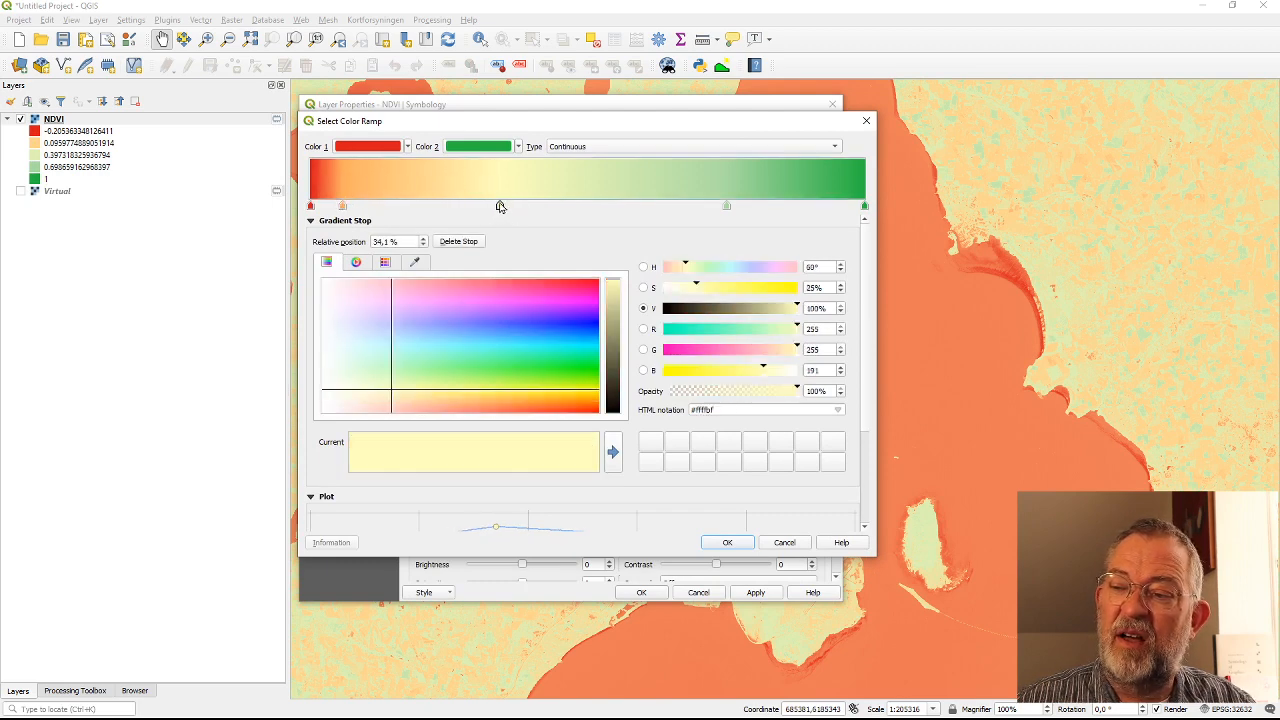
{"action": "left_click_drag", "start_coordinate": [496, 204], "coordinate": [392, 204]}
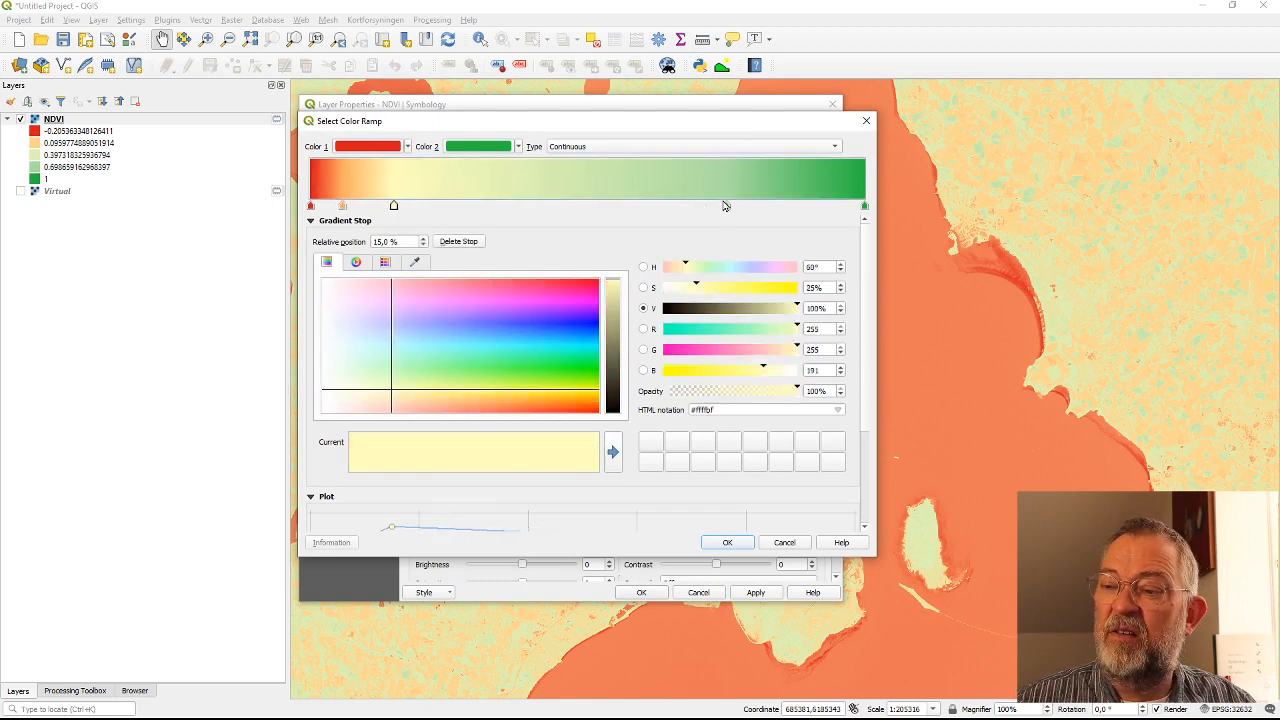
{"action": "left_click_drag", "start_coordinate": [392, 204], "coordinate": [556, 204]}
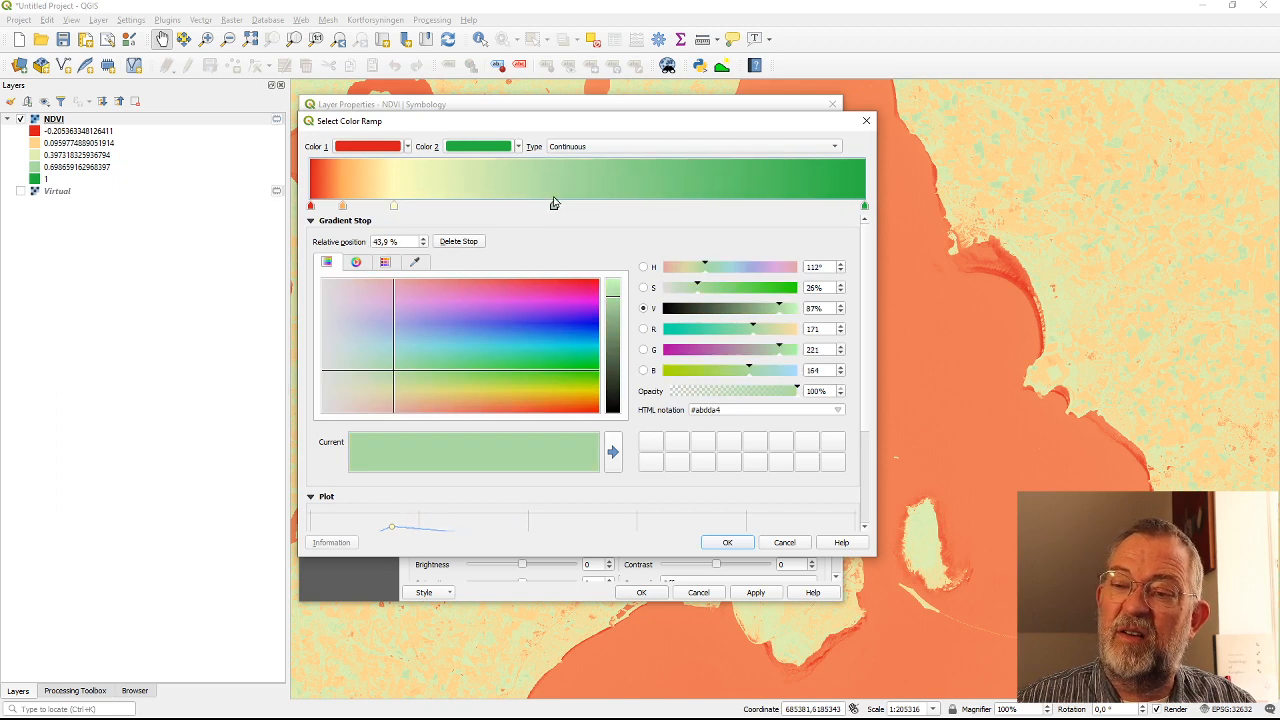
{"action": "left_click_drag", "start_coordinate": [556, 204], "coordinate": [530, 204]}
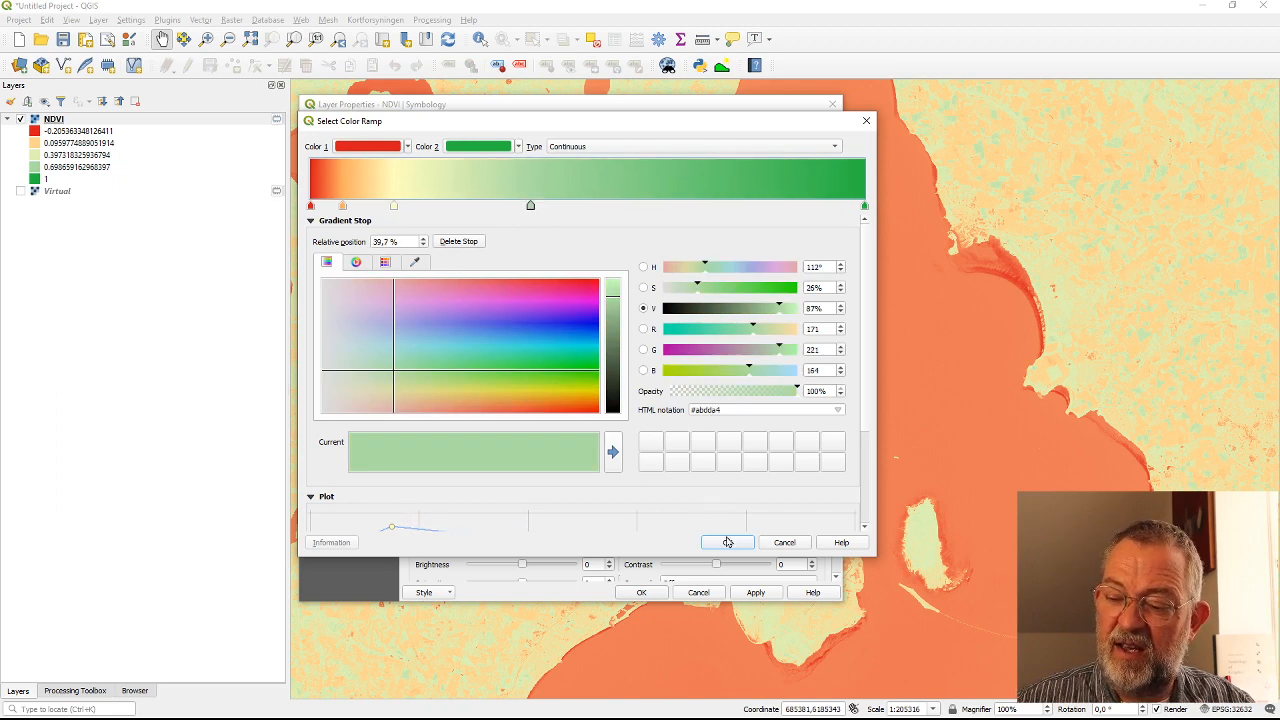
{"action": "left_click", "coordinate": [724, 542]}
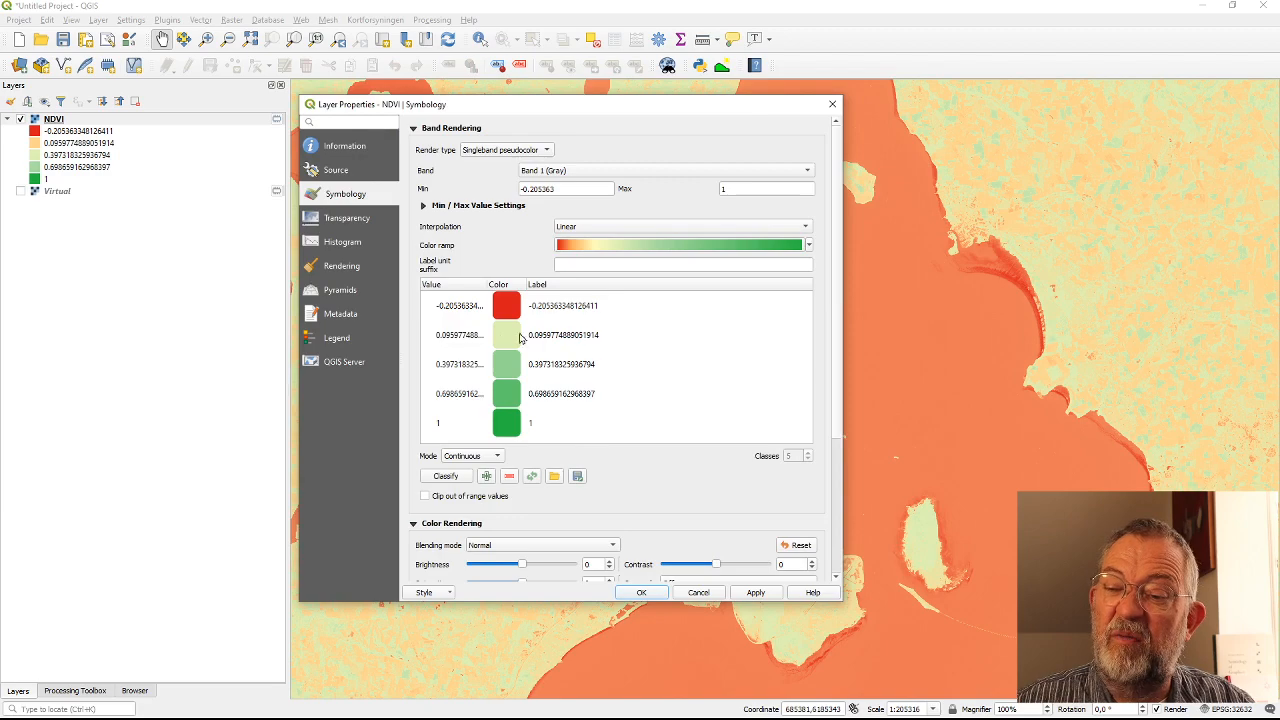
{"action": "mouse_move", "coordinate": [660, 596]}
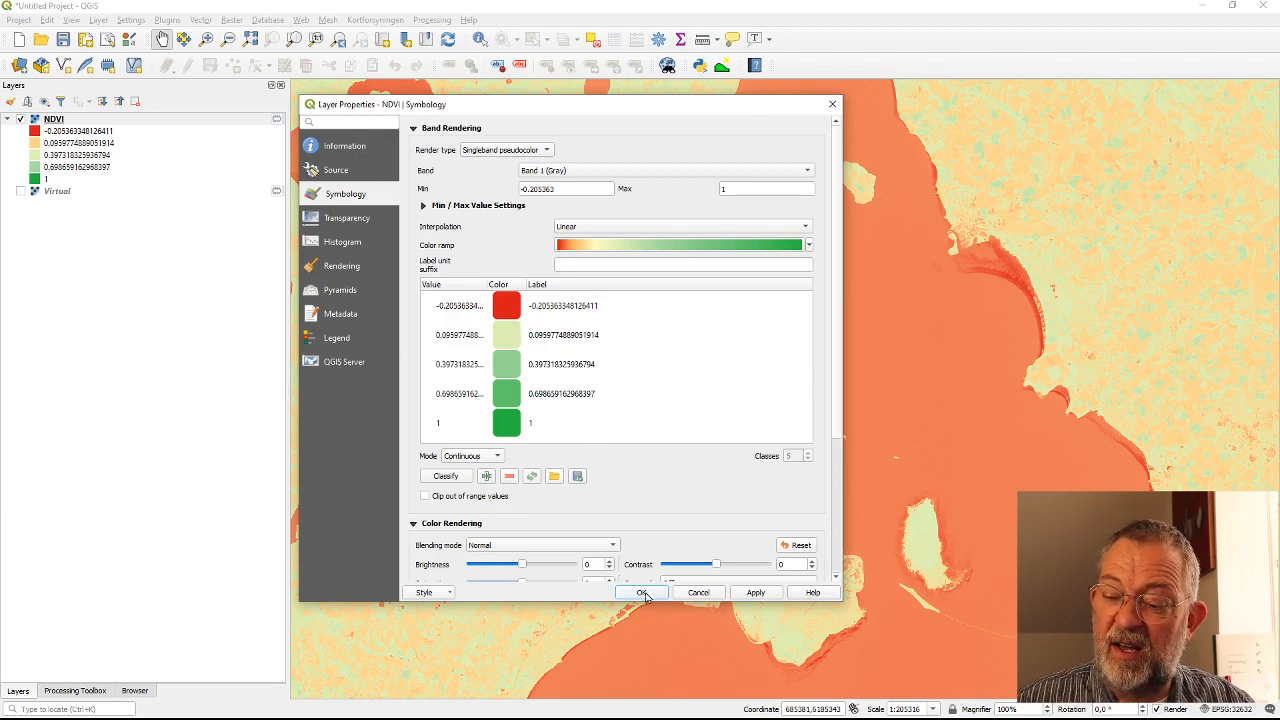
Apply the revised red-to-green NDVI ramp and pan the map to centre on central Copenhagen
{"action": "left_click", "coordinate": [640, 592]}
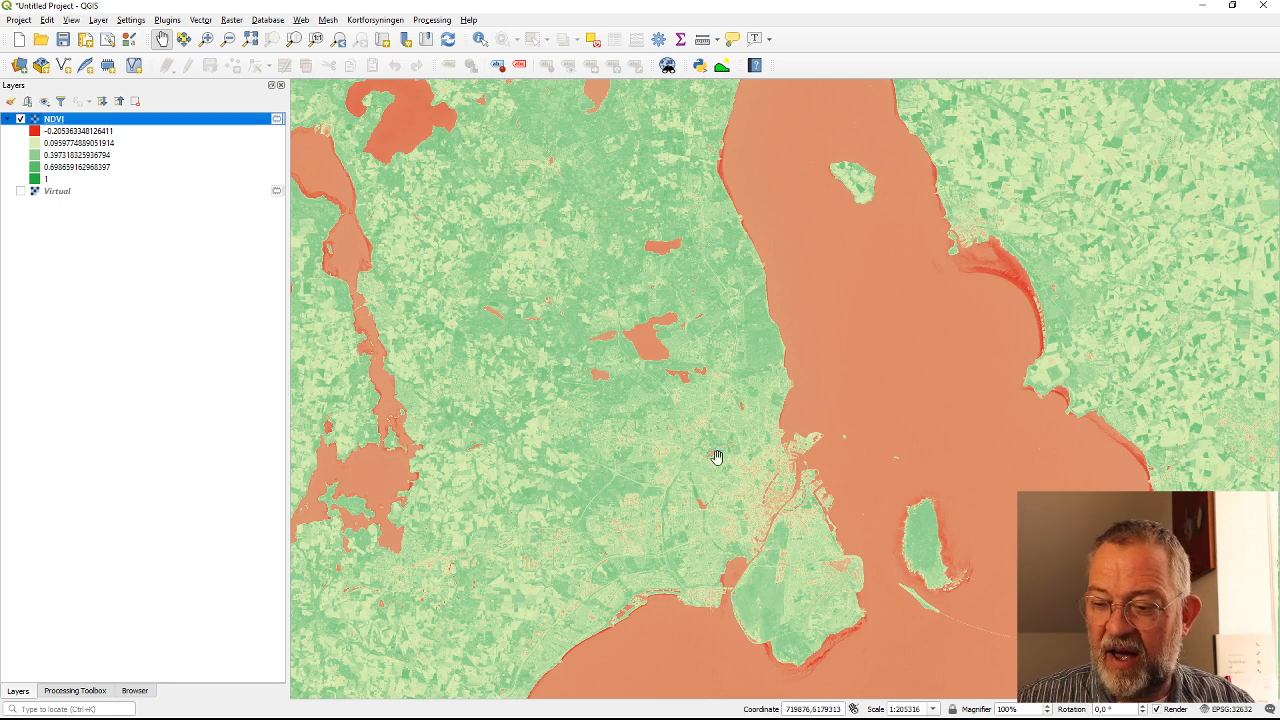
{"action": "mouse_move", "coordinate": [604, 380]}
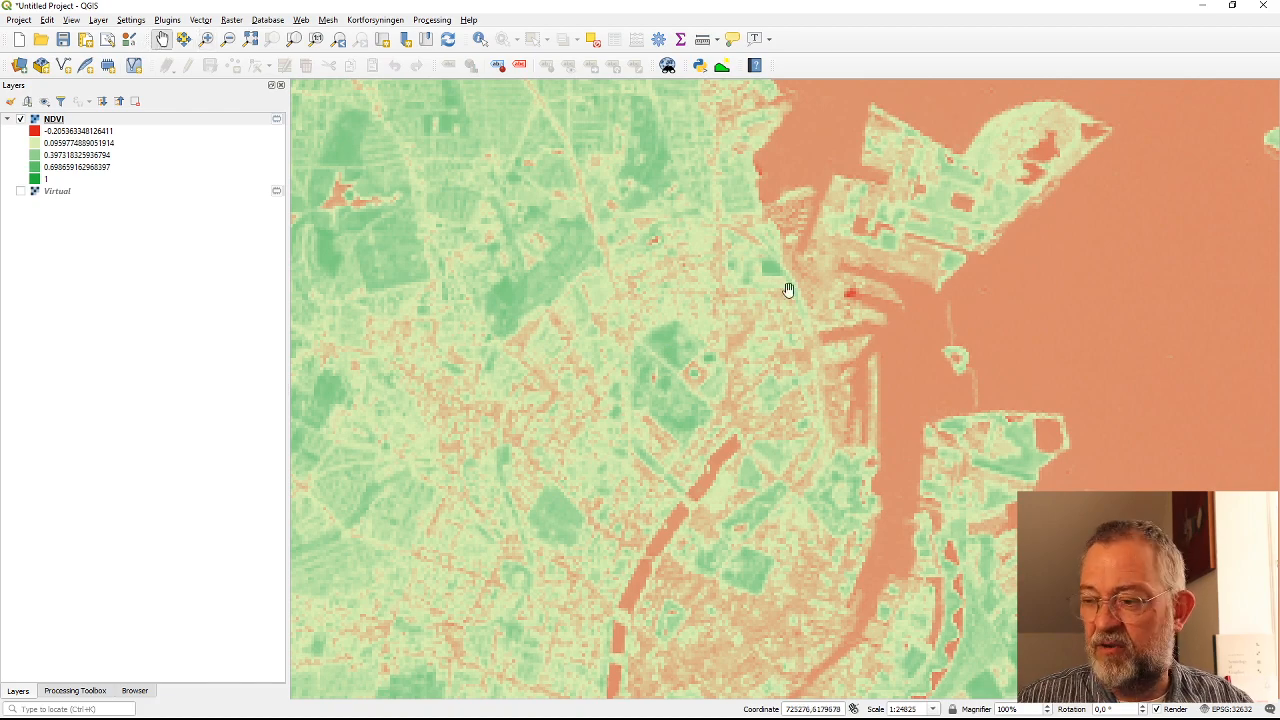
{"action": "left_click_drag", "start_coordinate": [788, 290], "coordinate": [938, 394]}
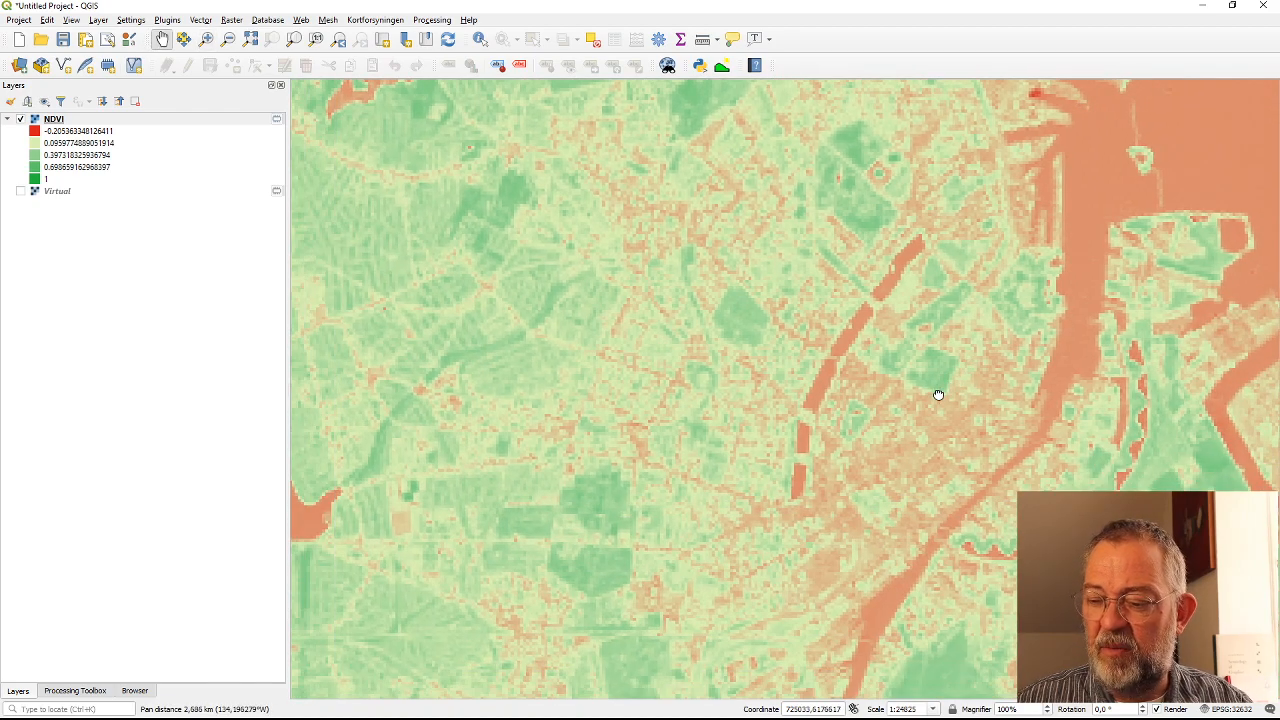
{"action": "left_click_drag", "start_coordinate": [938, 396], "coordinate": [630, 340]}
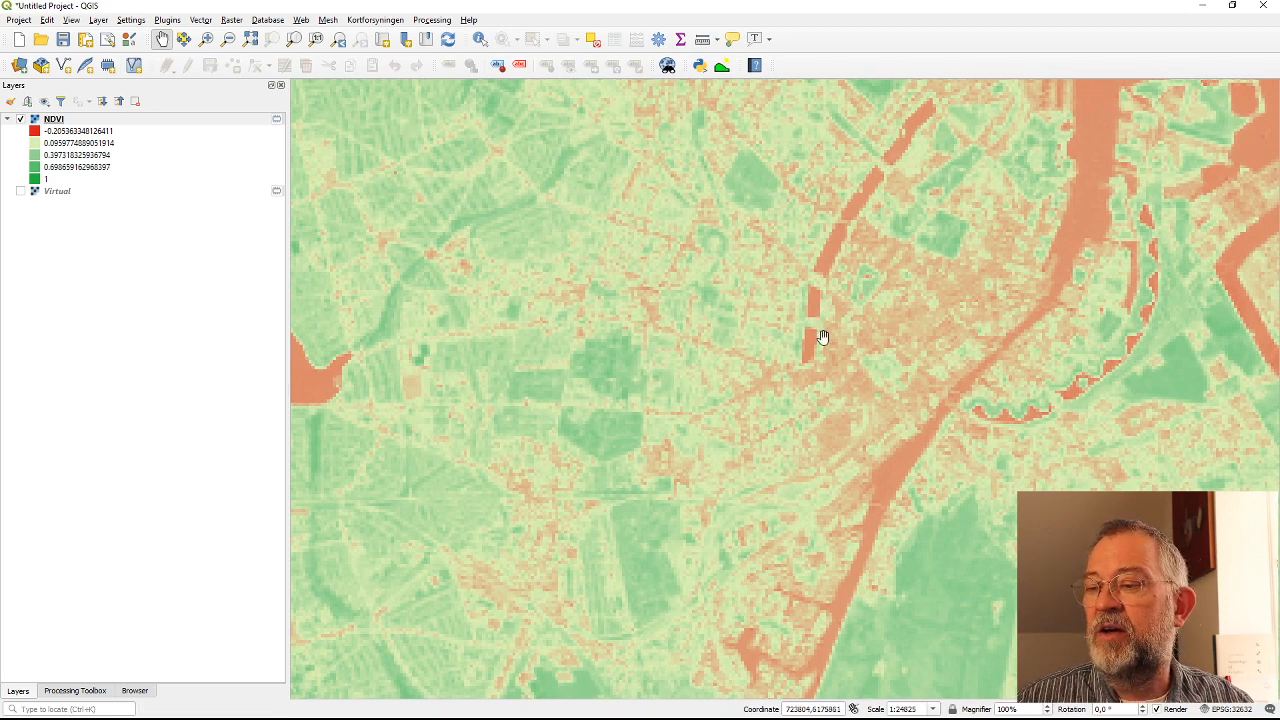
{"action": "mouse_move", "coordinate": [716, 368]}
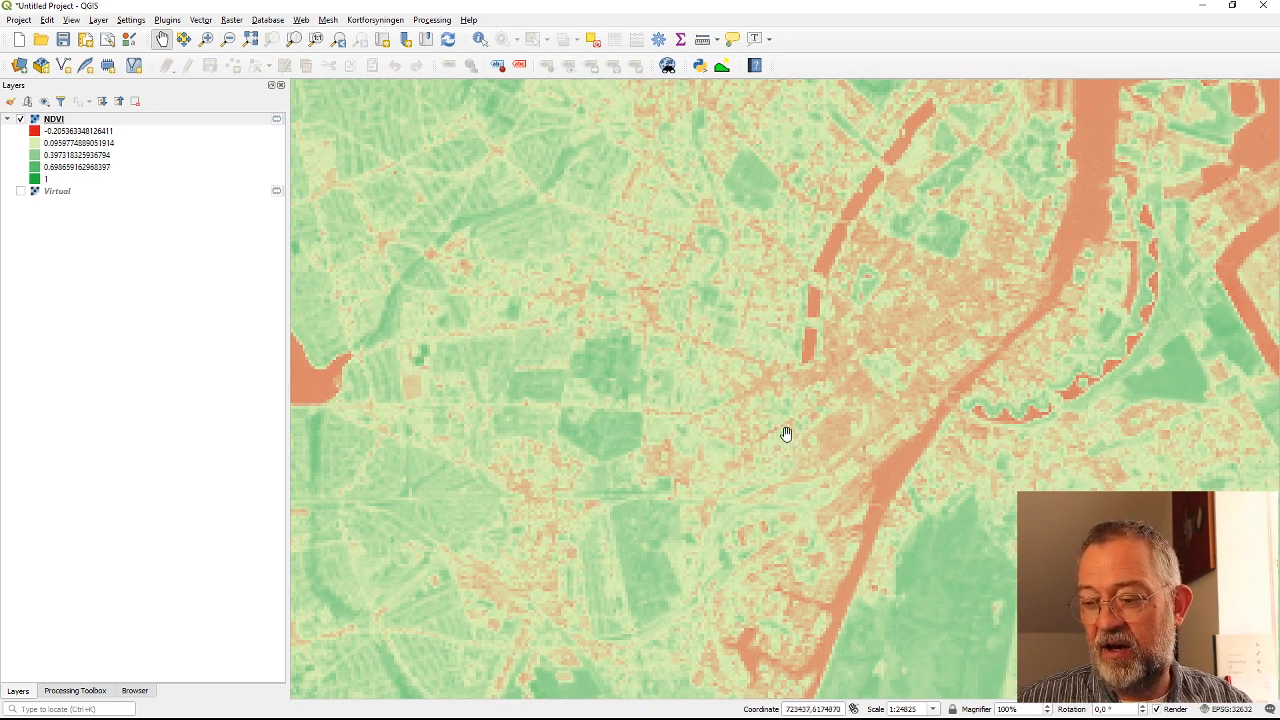
{"action": "mouse_move", "coordinate": [826, 448]}
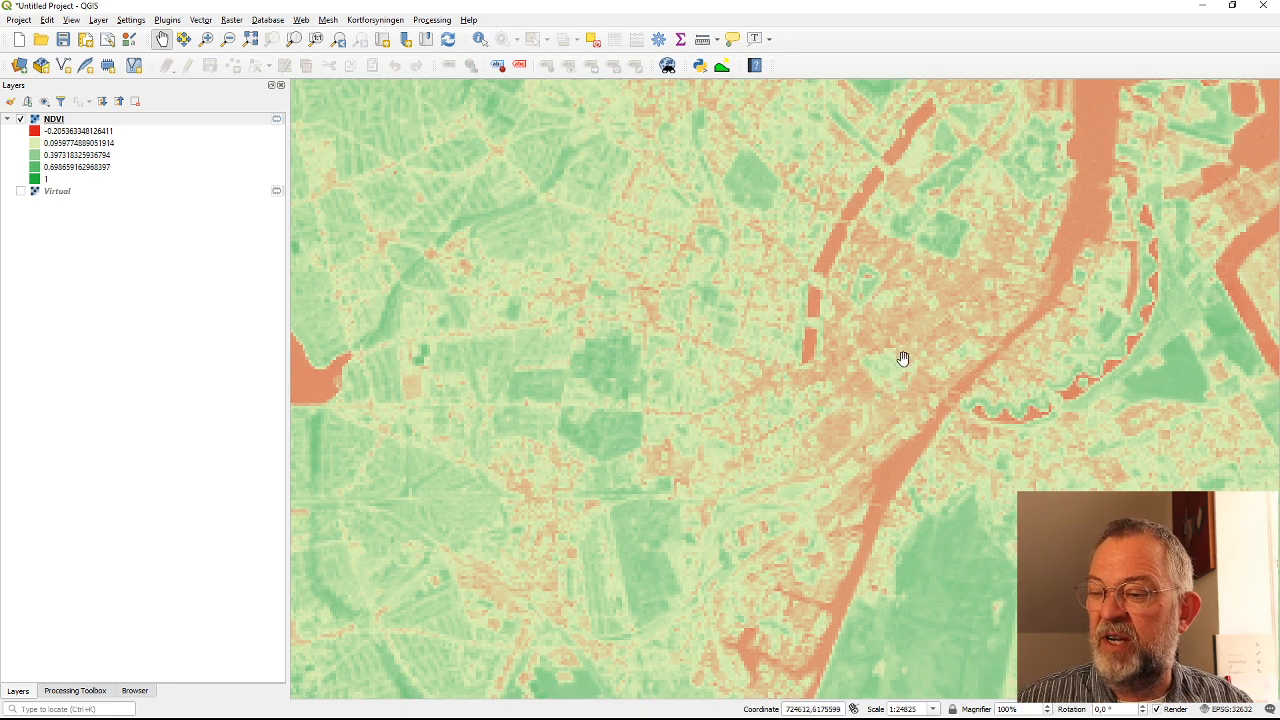
{"action": "mouse_move", "coordinate": [928, 376]}
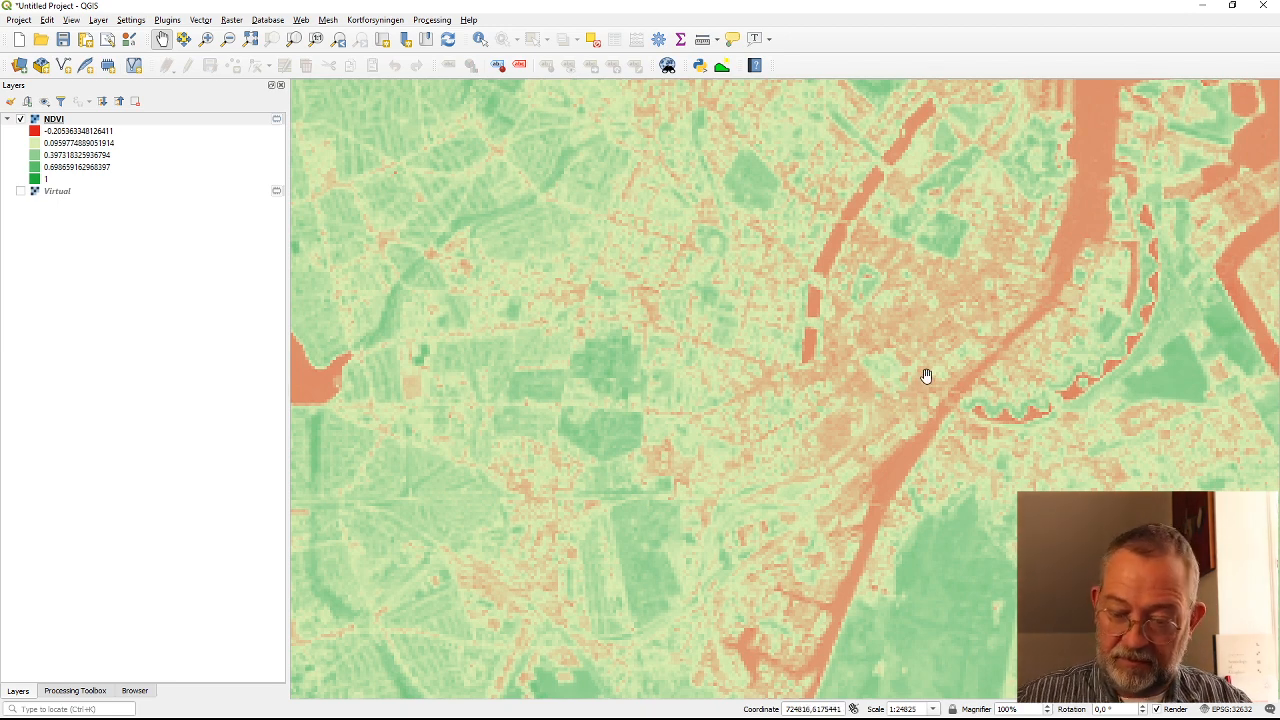